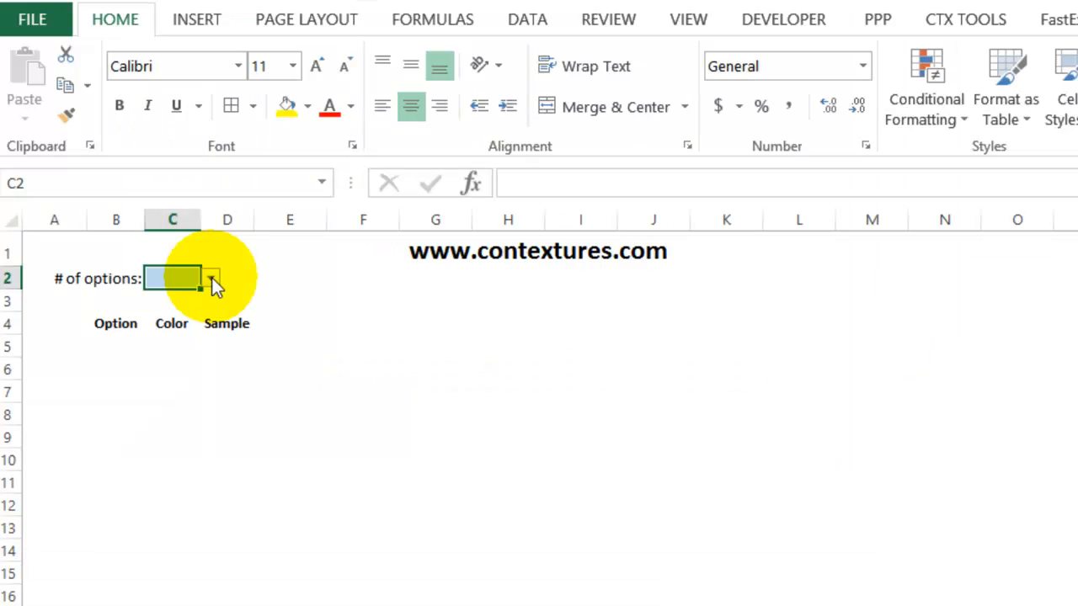
{"action": "mouse_move", "coordinate": [218, 278]}
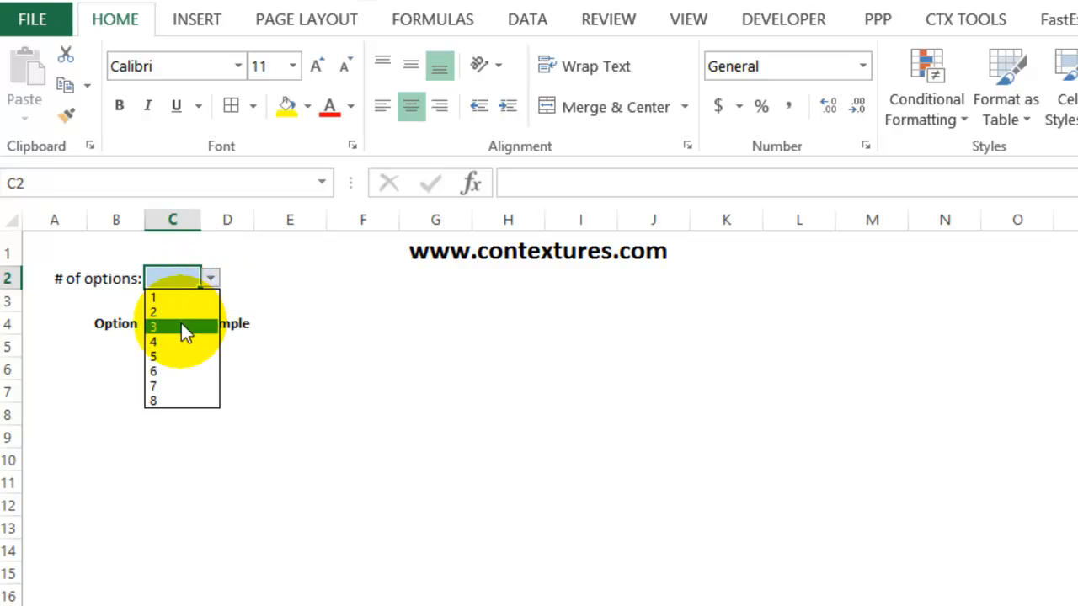
Step: Choose 3 options in C2 and yellow for option 1 so D5 fills yellow
{"action": "left_click", "coordinate": [153, 327]}
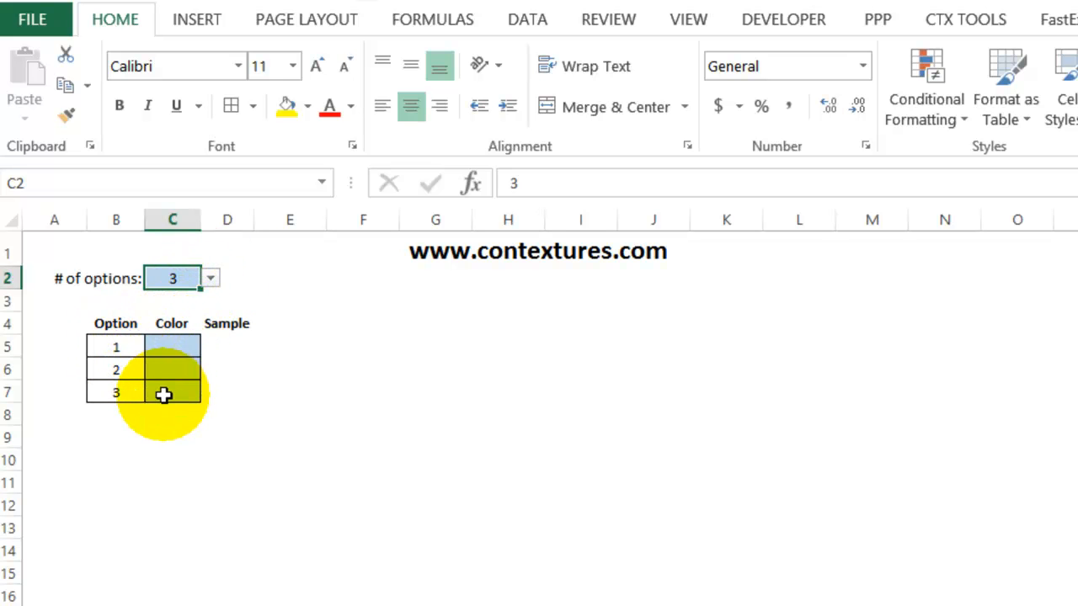
{"action": "mouse_move", "coordinate": [172, 343]}
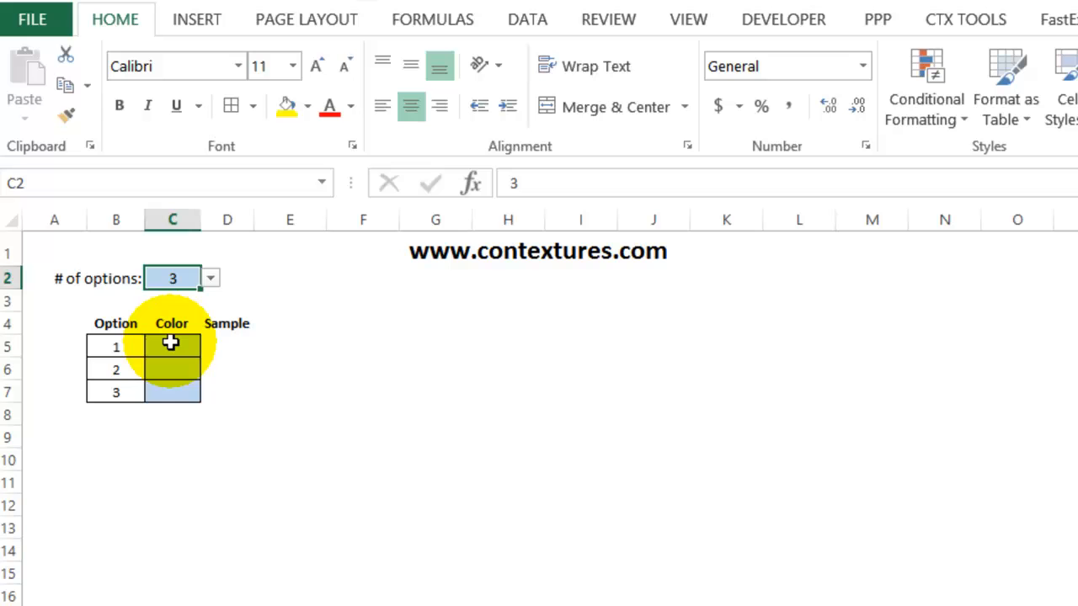
{"action": "left_click", "coordinate": [172, 347]}
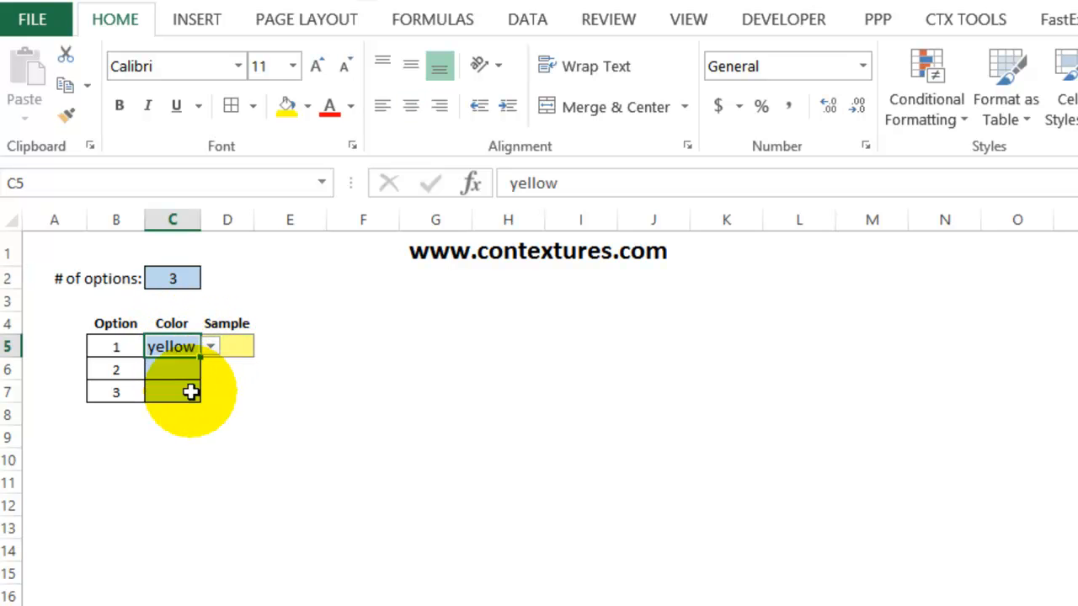
{"action": "left_click", "coordinate": [226, 347]}
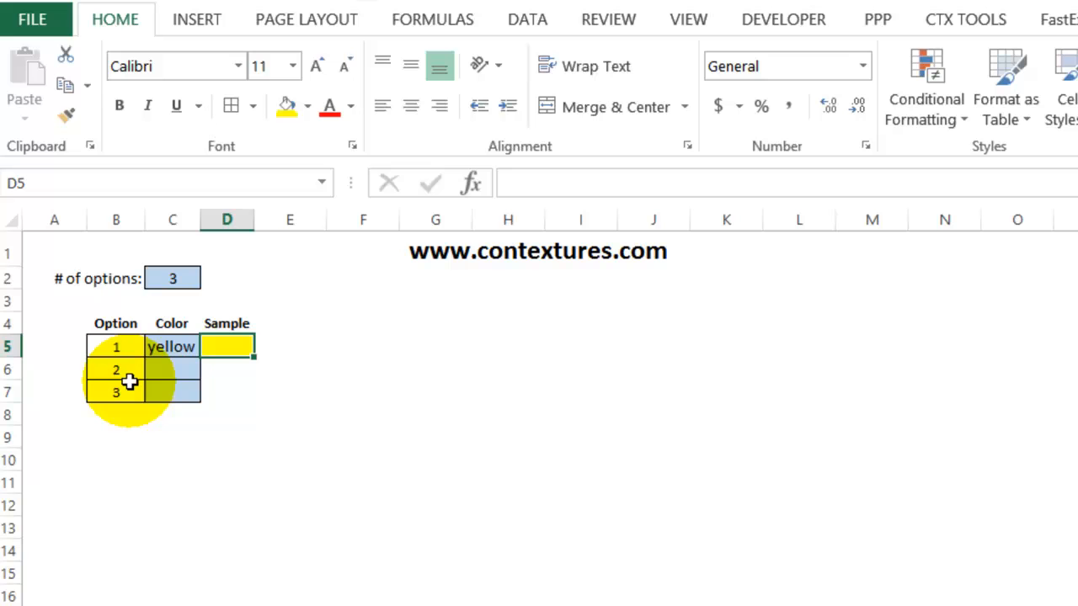
{"action": "mouse_move", "coordinate": [172, 370]}
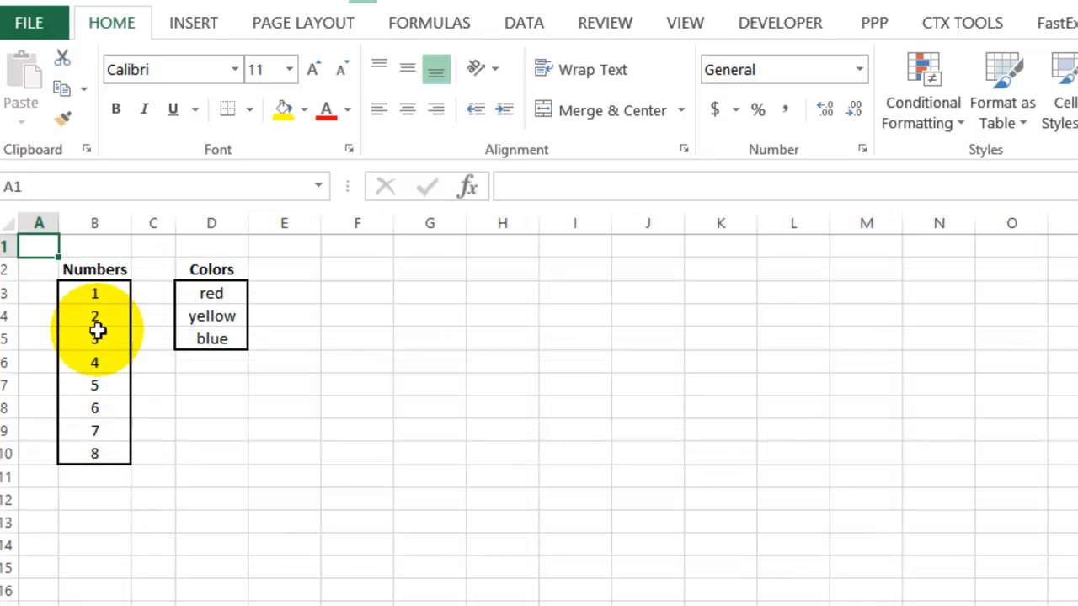
{"action": "mouse_move", "coordinate": [234, 293]}
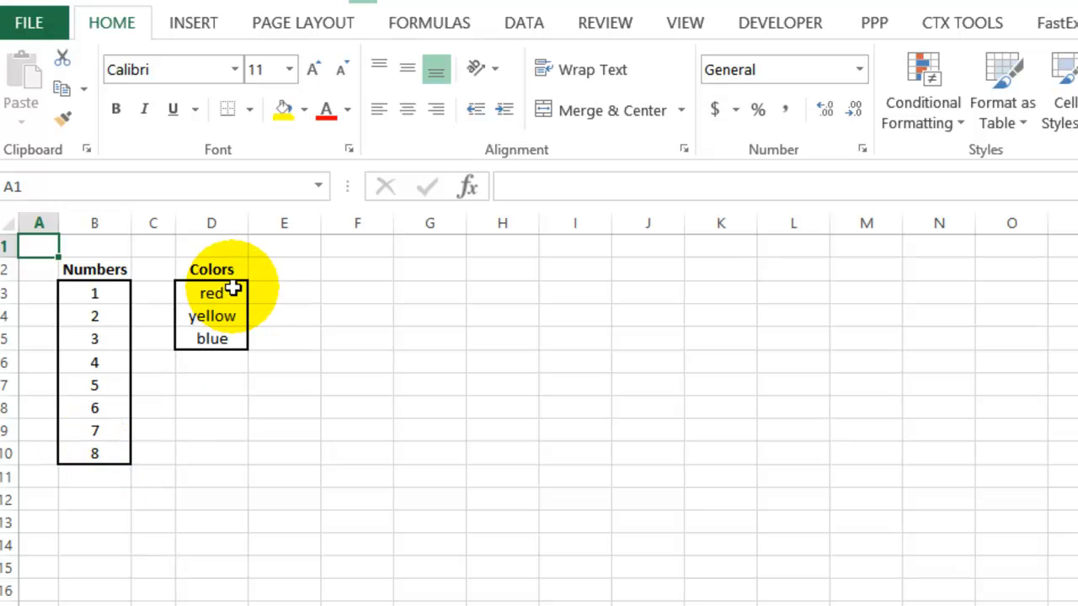
{"action": "mouse_move", "coordinate": [213, 339]}
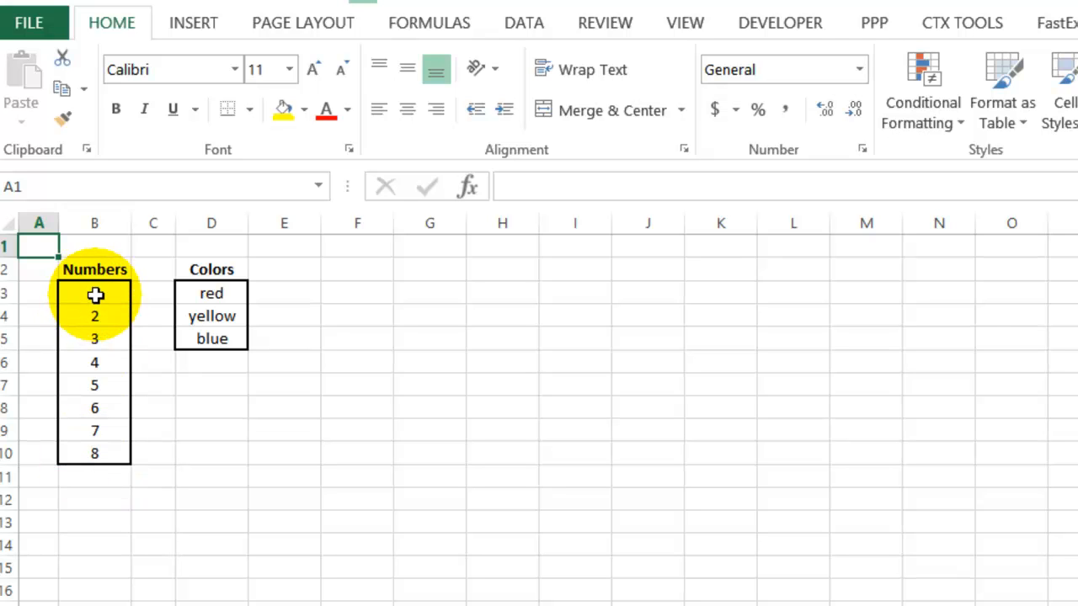
Step: Name B3:B10 as NumList and D3:D5 as ColorList, then check the defined names
{"action": "left_click_drag", "start_coordinate": [94, 293], "coordinate": [94, 453]}
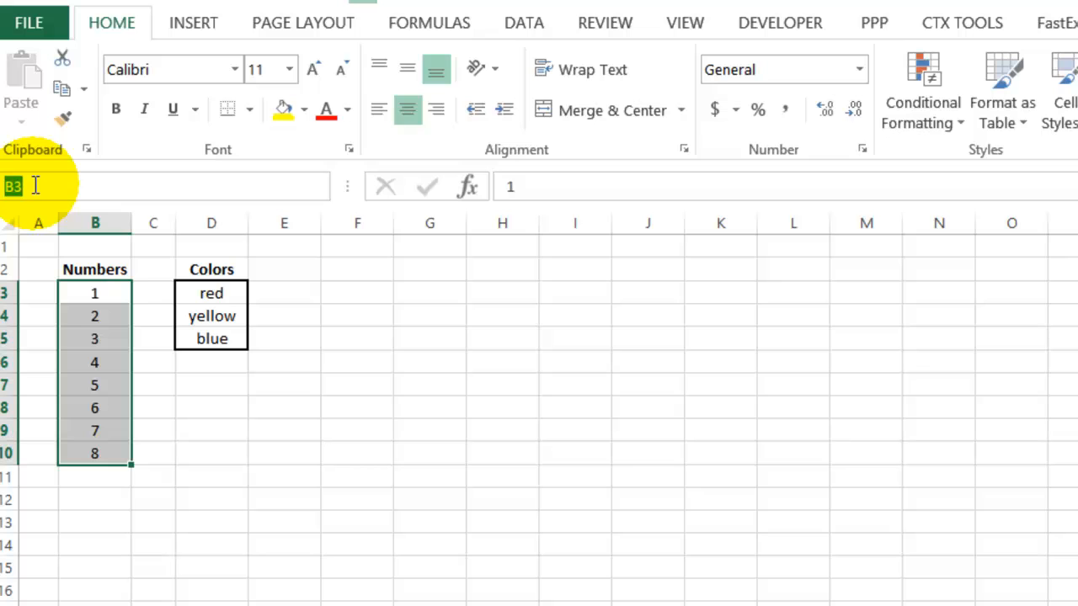
{"action": "type", "text": "Num"}
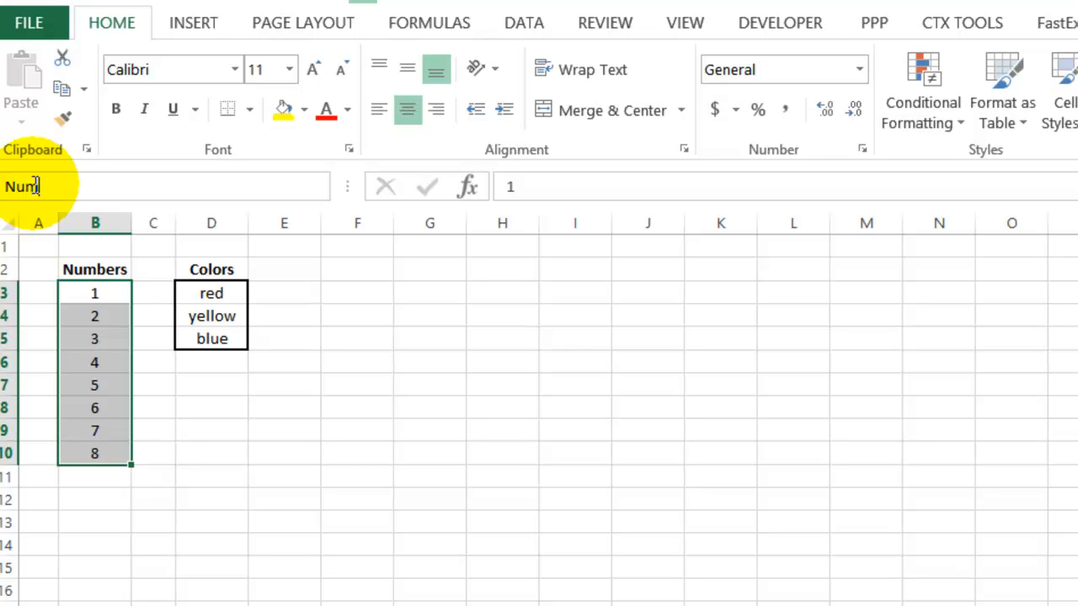
{"action": "type", "text": "List"}
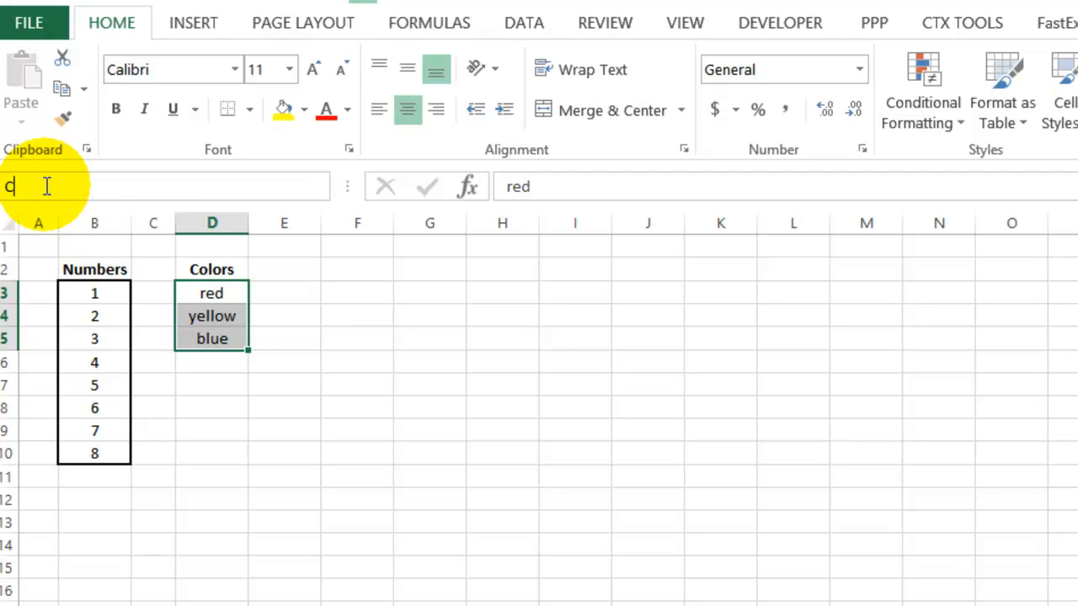
{"action": "type", "text": "ColorList"}
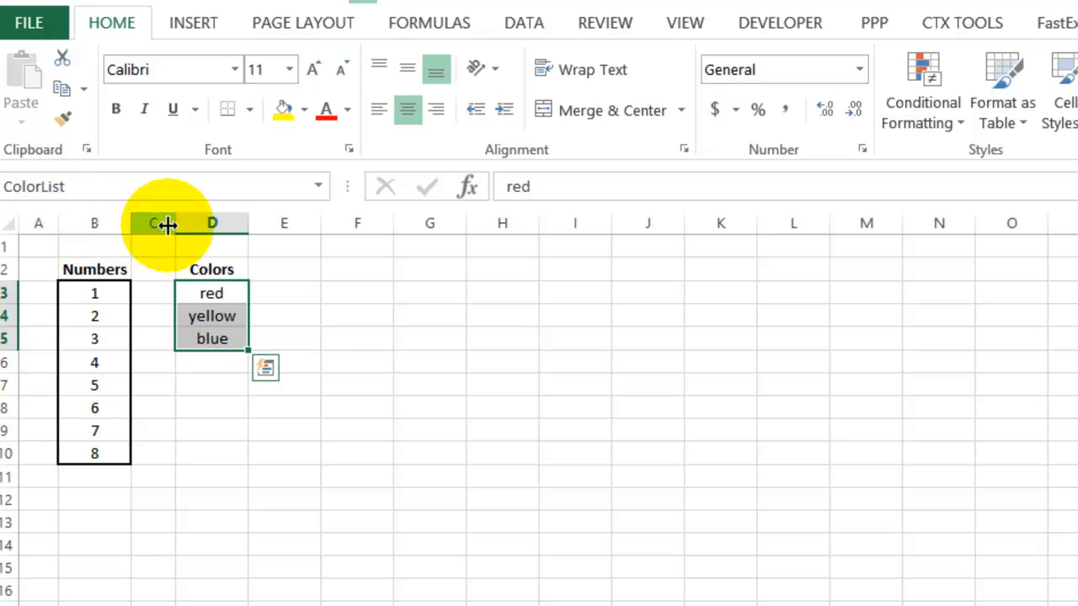
{"action": "left_click", "coordinate": [317, 186]}
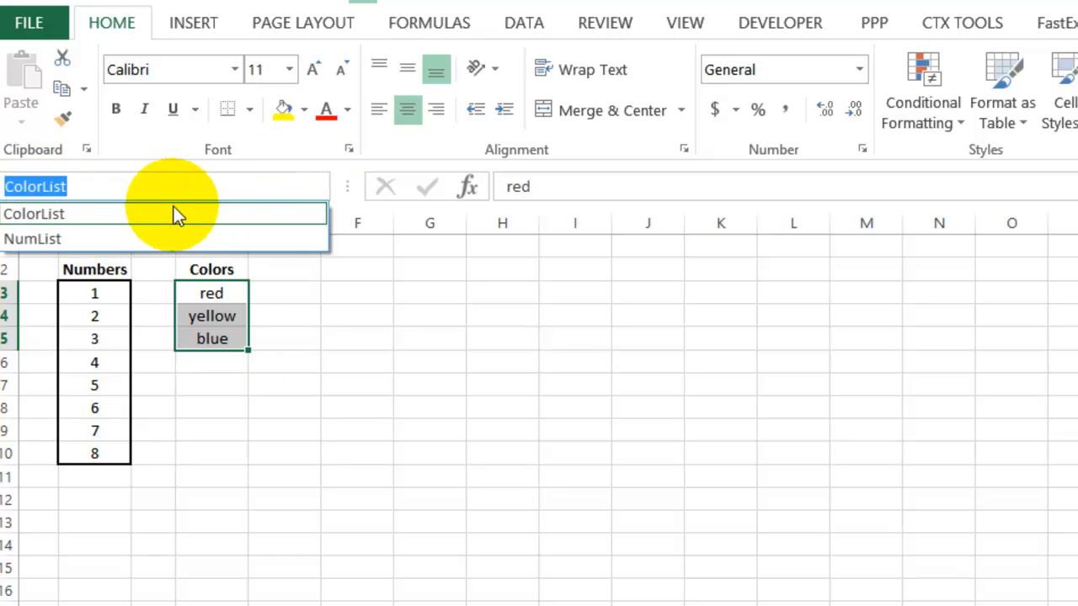
{"action": "mouse_move", "coordinate": [126, 244]}
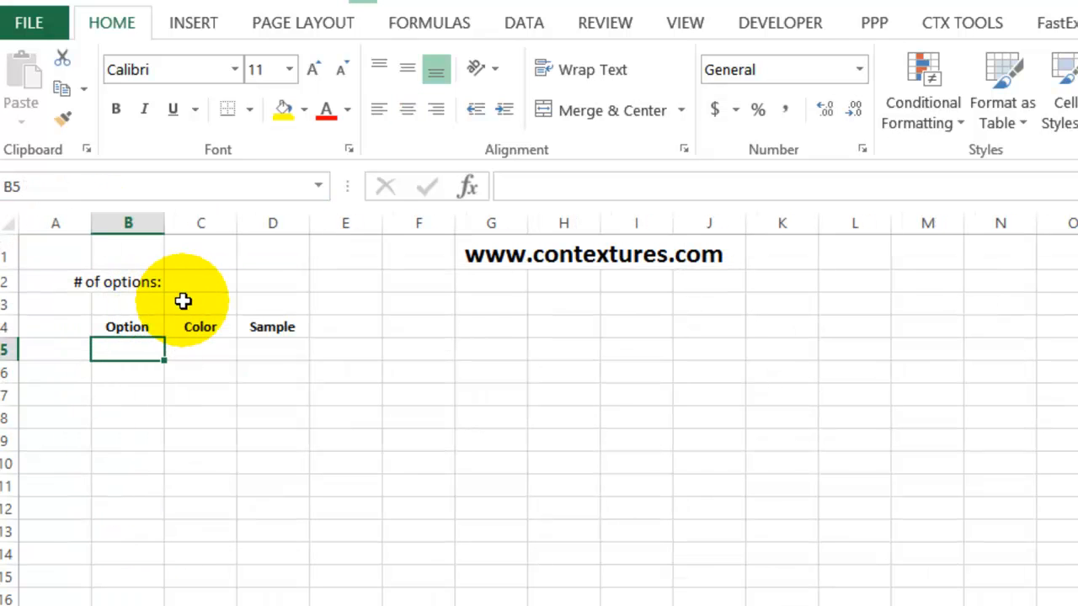
{"action": "mouse_move", "coordinate": [202, 281]}
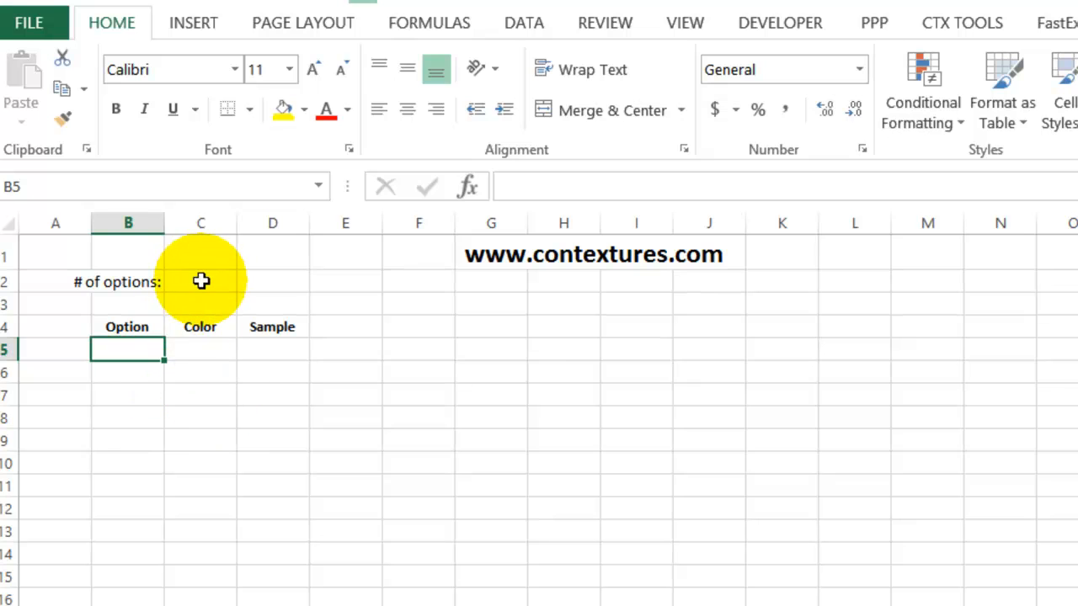
Step: Start a list-type data validation rule for the option-count cell C2
{"action": "left_click", "coordinate": [201, 282]}
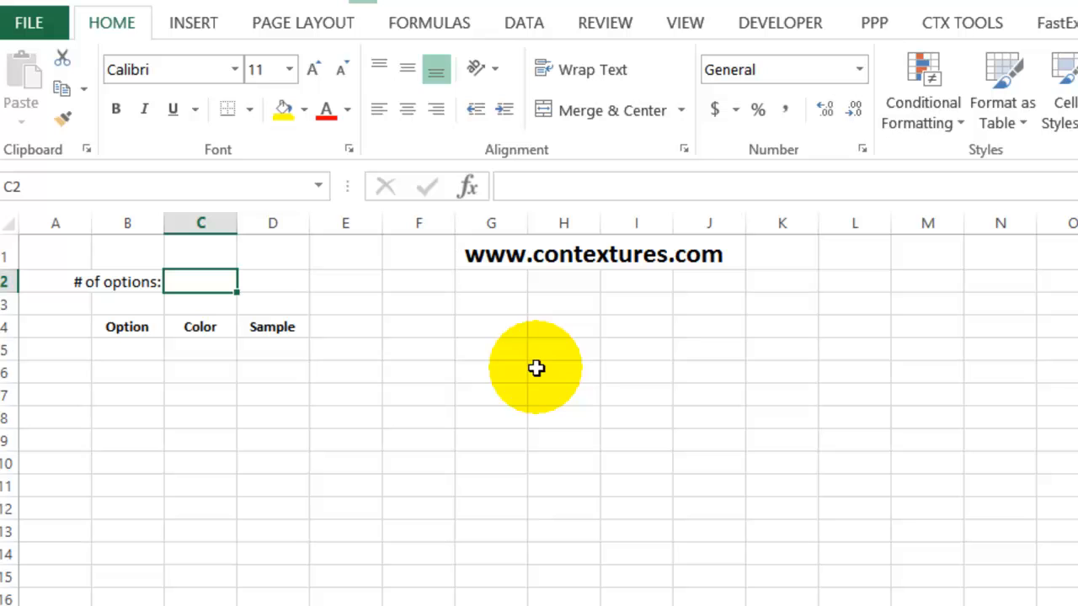
{"action": "mouse_move", "coordinate": [478, 361]}
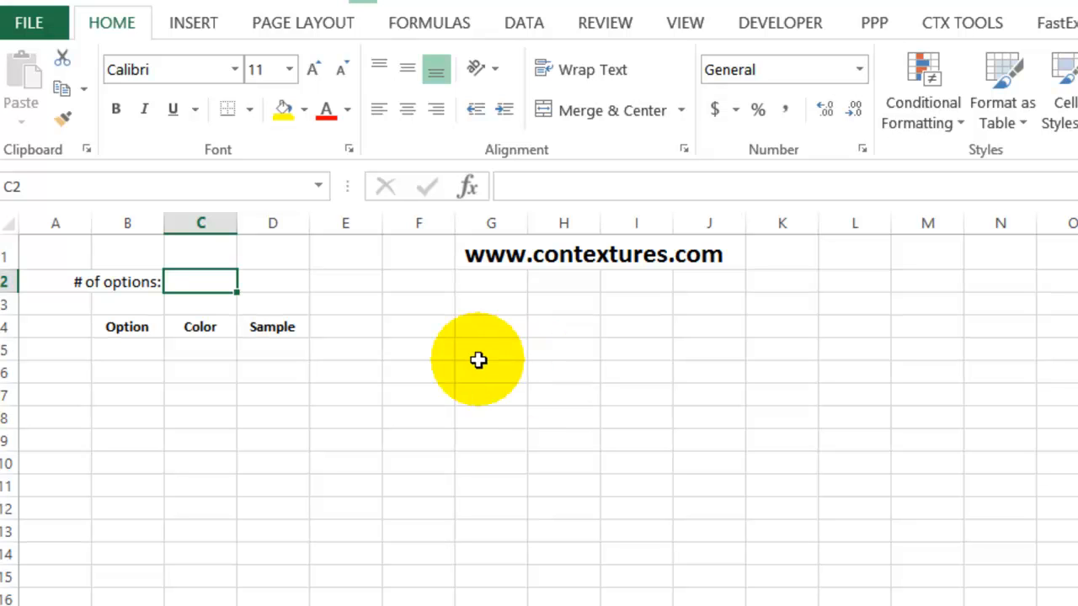
{"action": "mouse_move", "coordinate": [522, 24]}
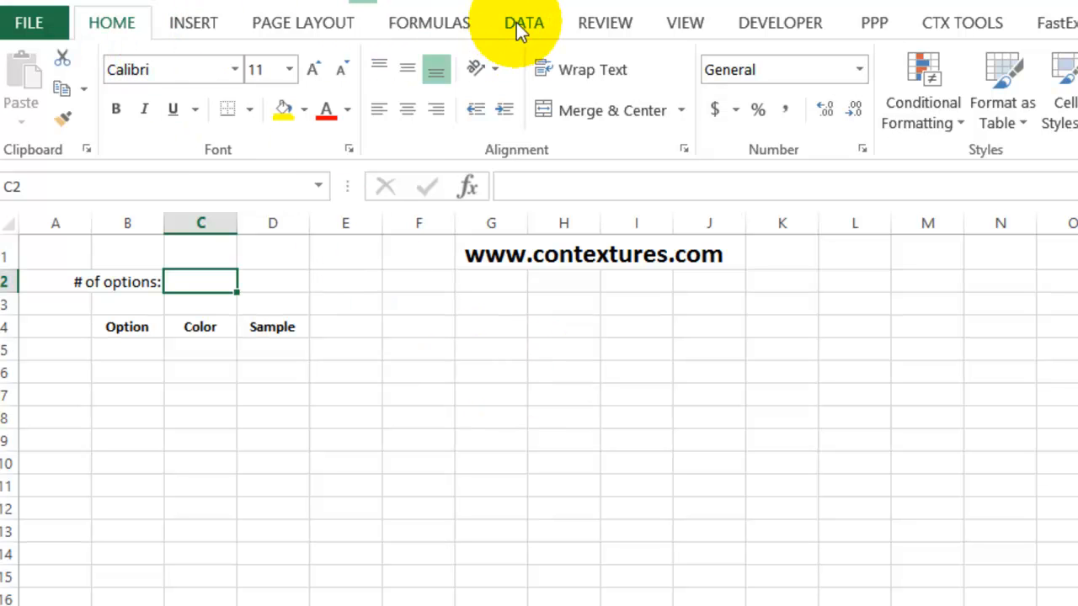
{"action": "left_click", "coordinate": [524, 22]}
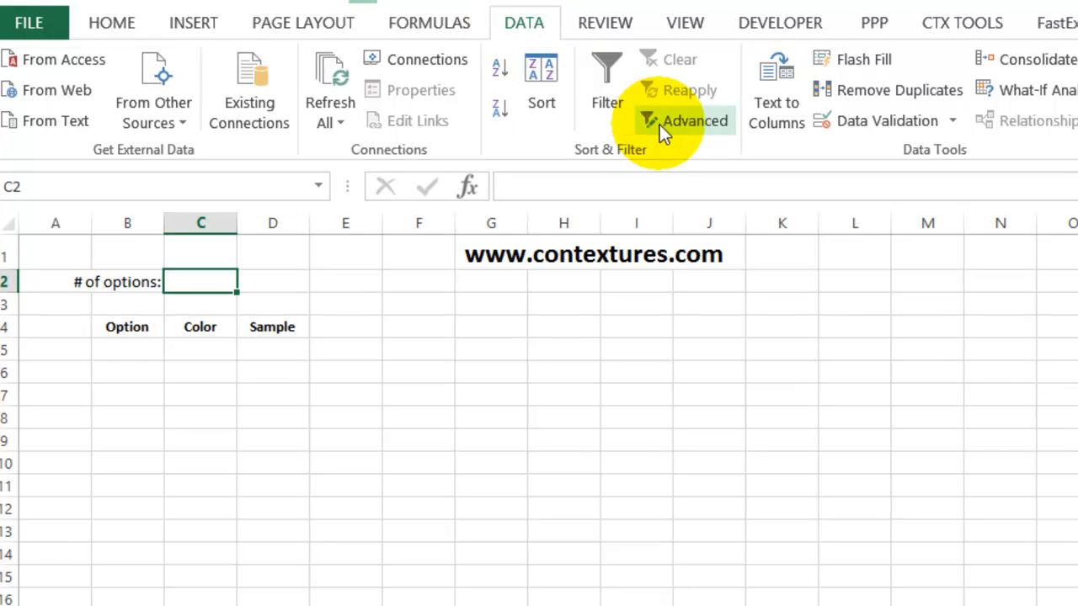
{"action": "left_click", "coordinate": [879, 121]}
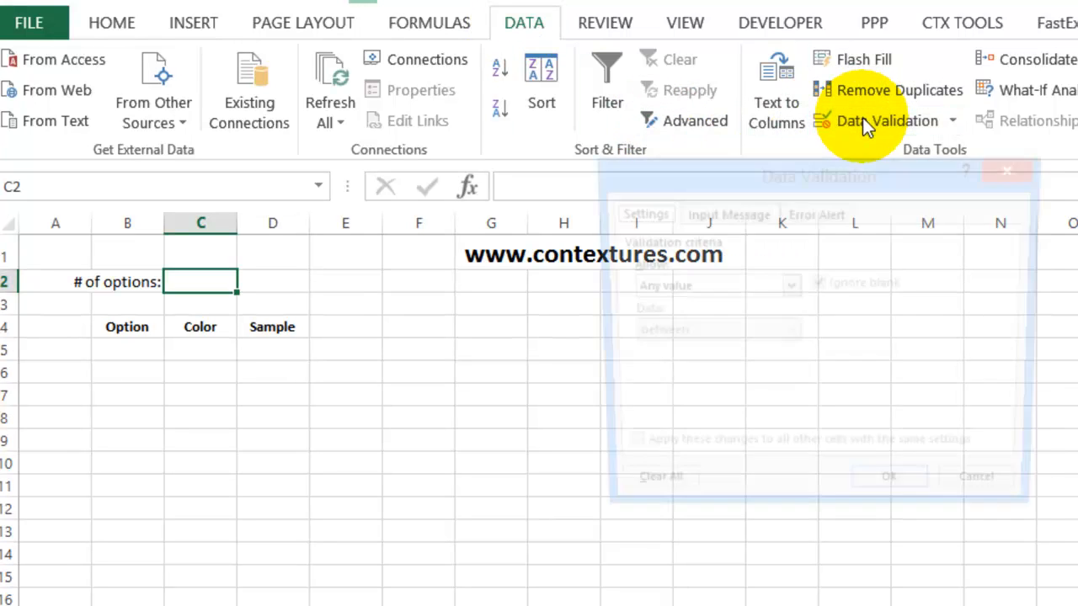
{"action": "left_click", "coordinate": [879, 121]}
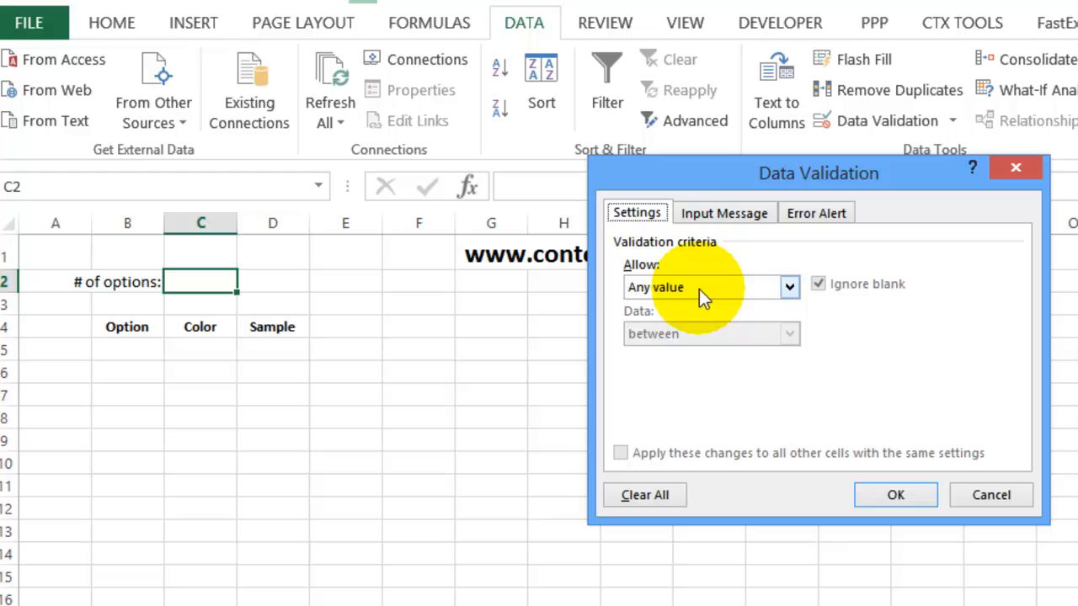
{"action": "left_click", "coordinate": [788, 286]}
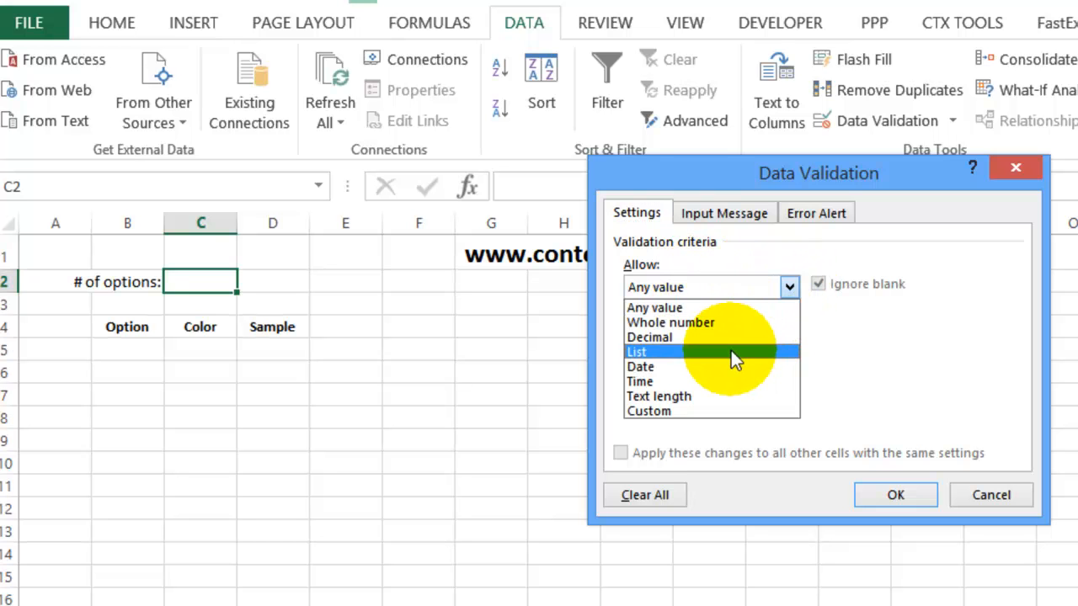
{"action": "left_click", "coordinate": [637, 352]}
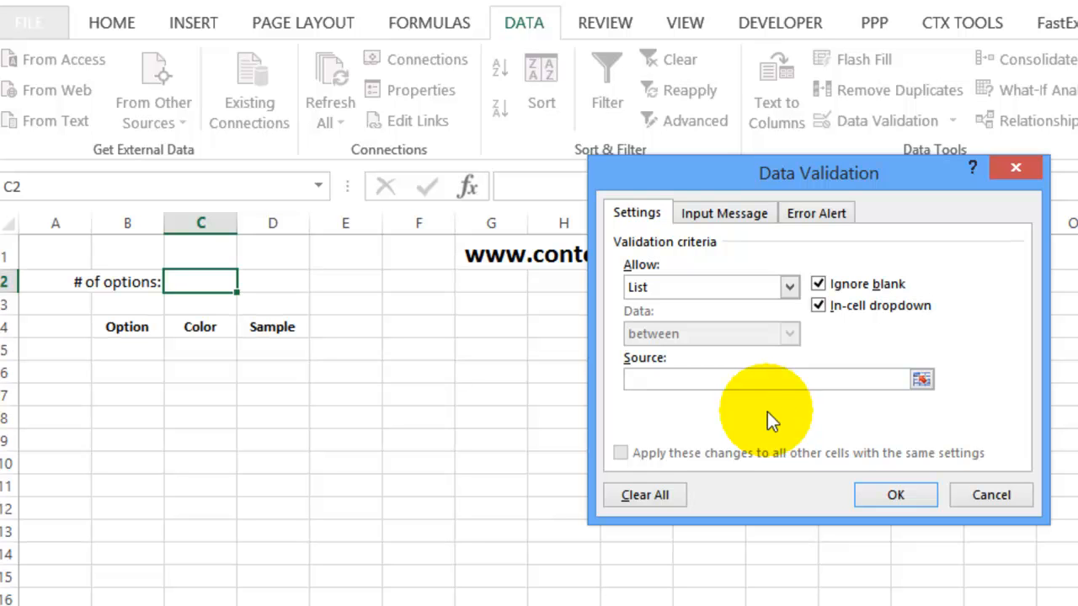
Step: Use the NumList named range as the list source and apply it to C2
{"action": "key", "text": "F3"}
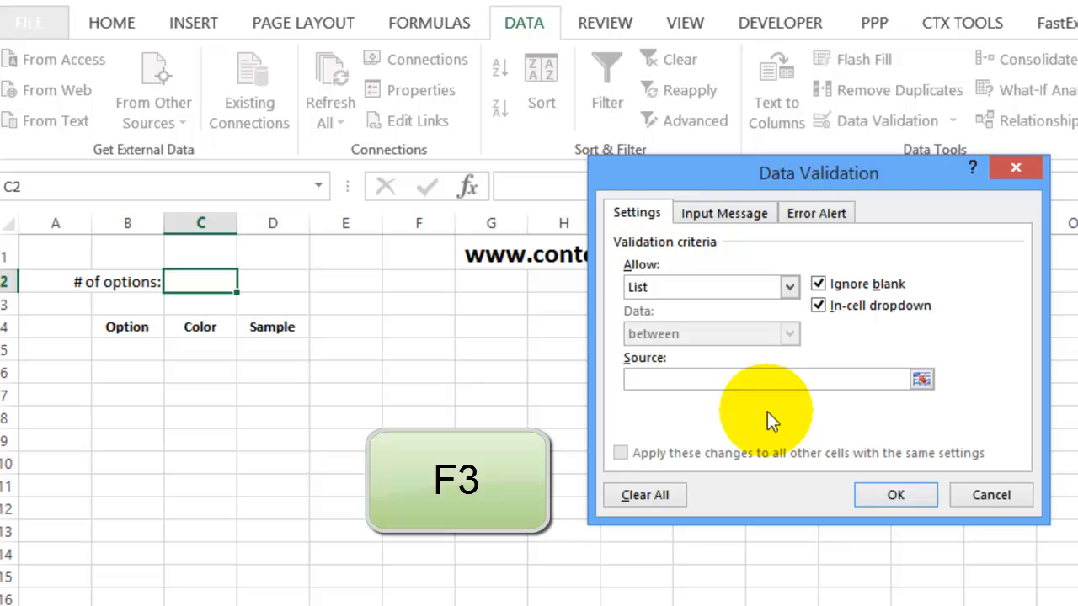
{"action": "key", "text": "f3"}
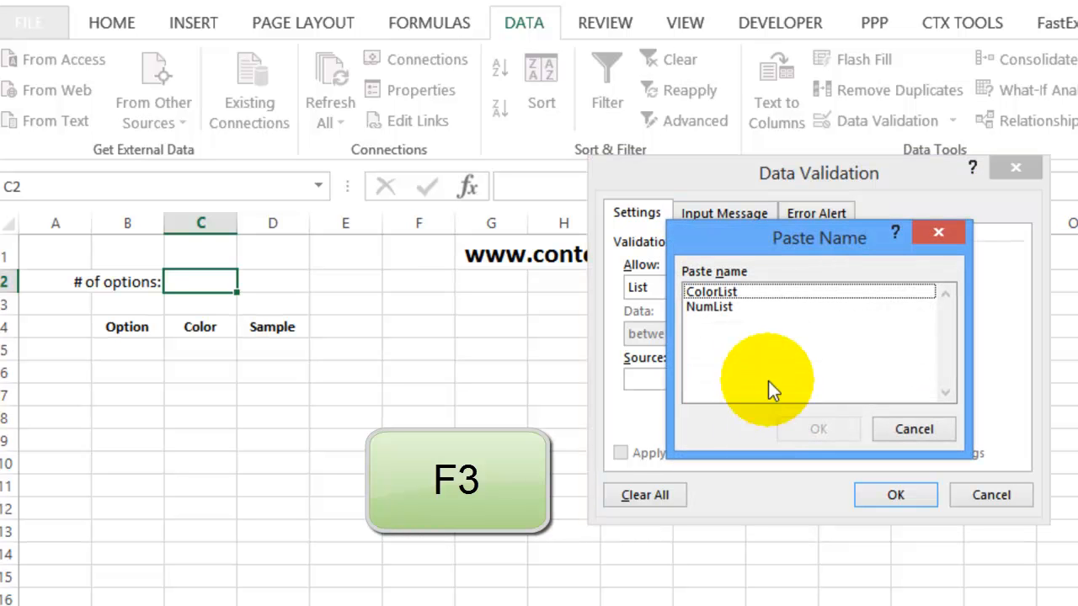
{"action": "mouse_move", "coordinate": [809, 278]}
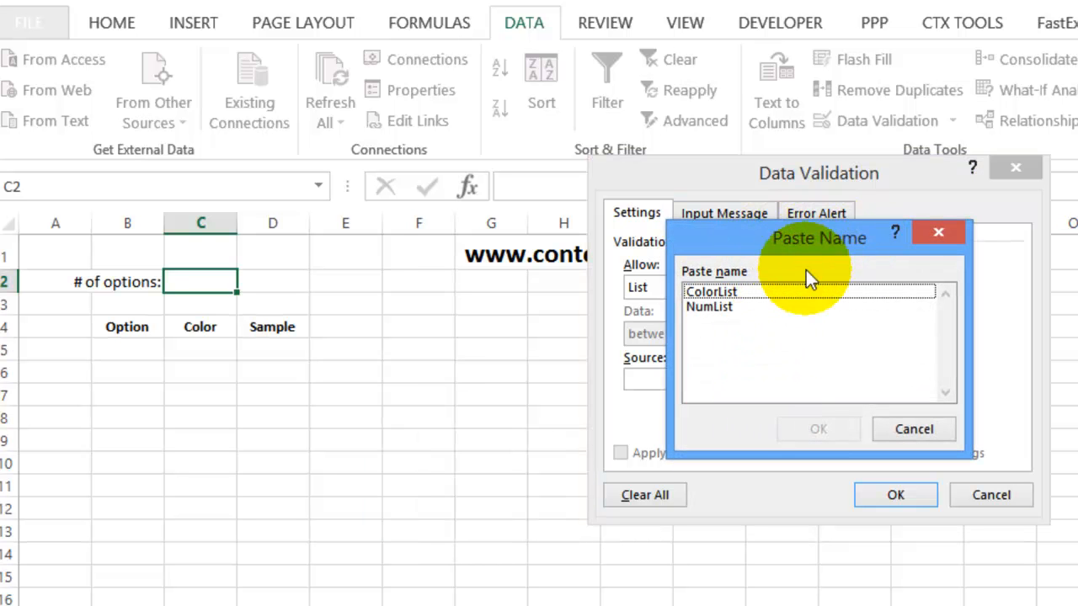
{"action": "mouse_move", "coordinate": [711, 319]}
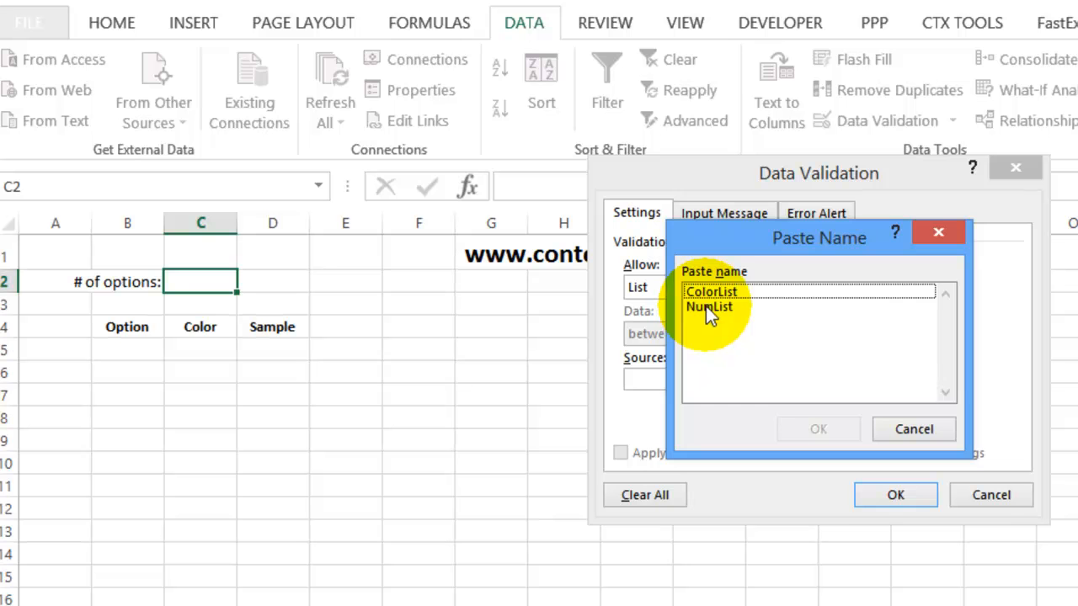
{"action": "left_click", "coordinate": [709, 307]}
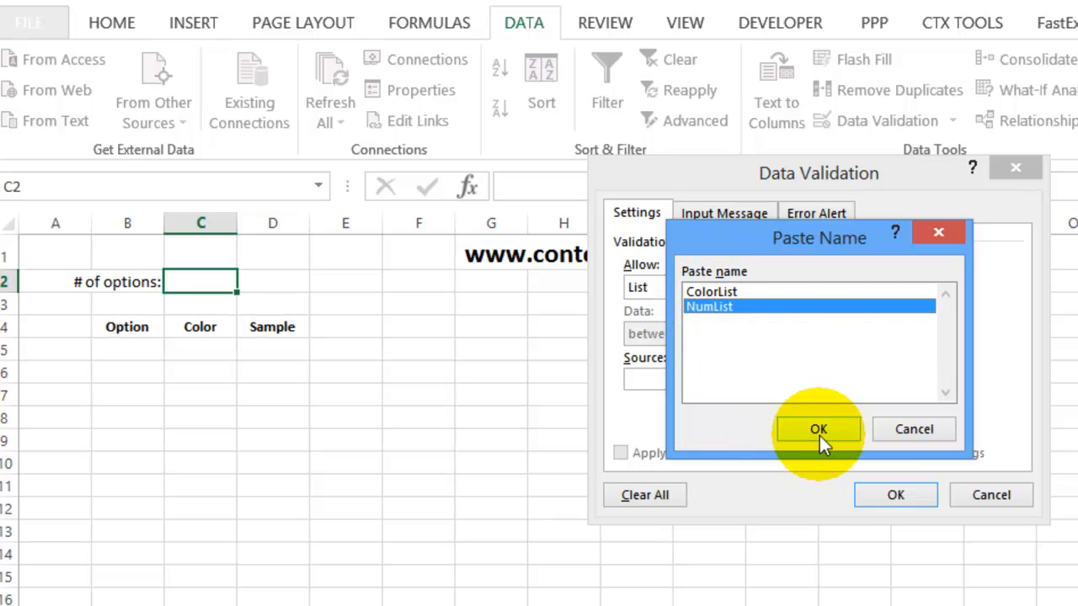
{"action": "left_click", "coordinate": [816, 430]}
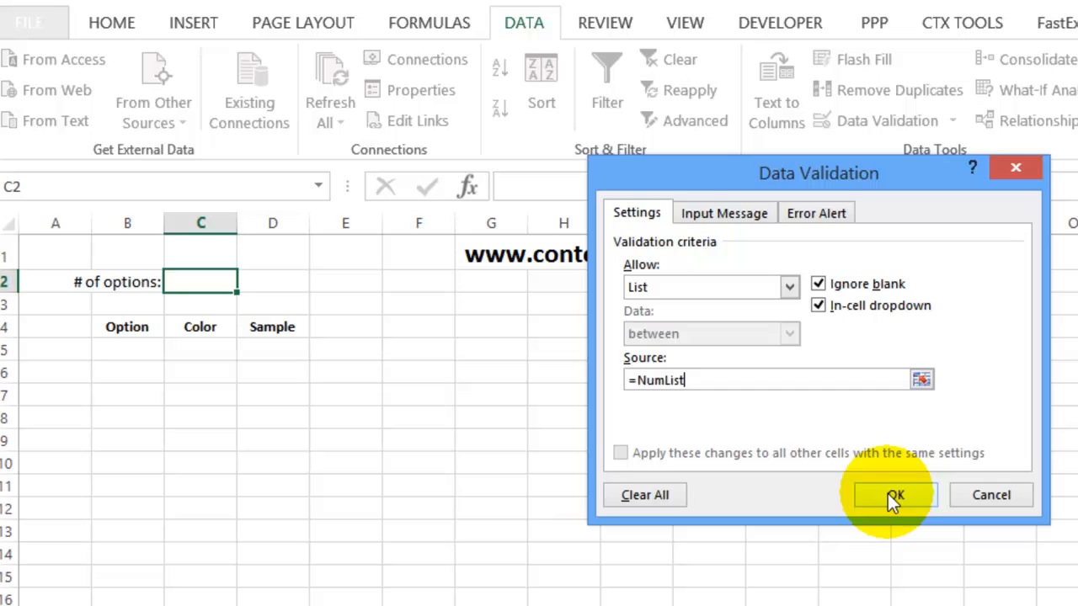
{"action": "left_click", "coordinate": [895, 495]}
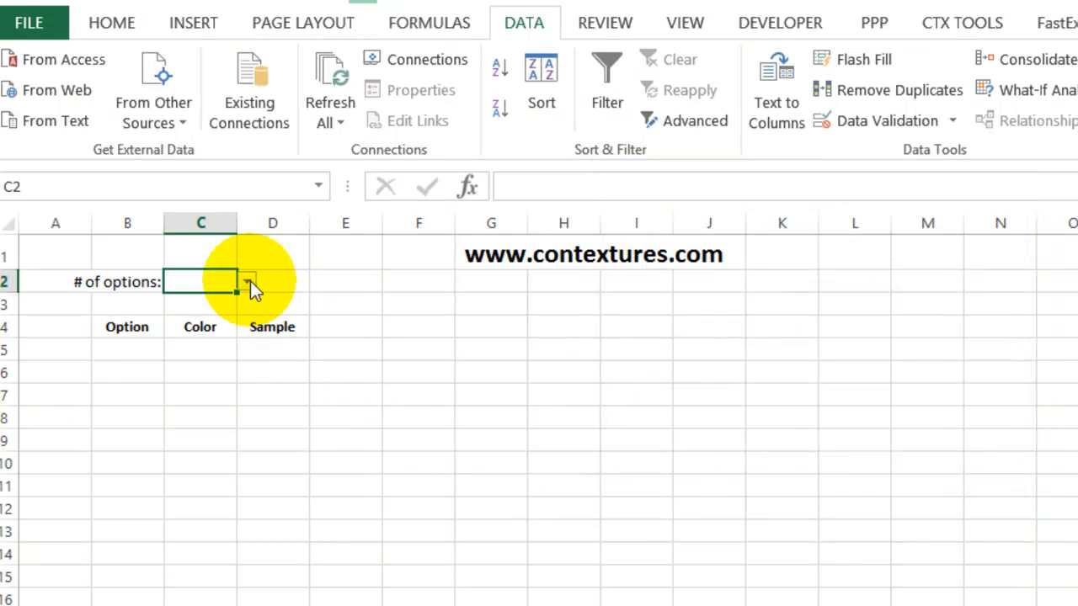
Step: Set the option count to 4 and shade C2 light blue
{"action": "type", "text": "4"}
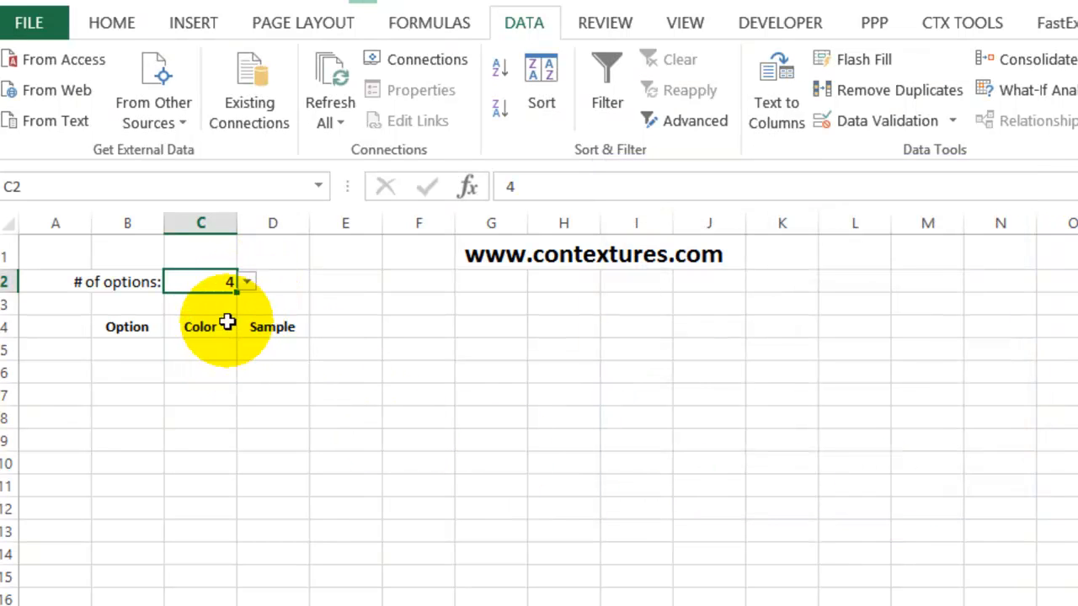
{"action": "mouse_move", "coordinate": [205, 279]}
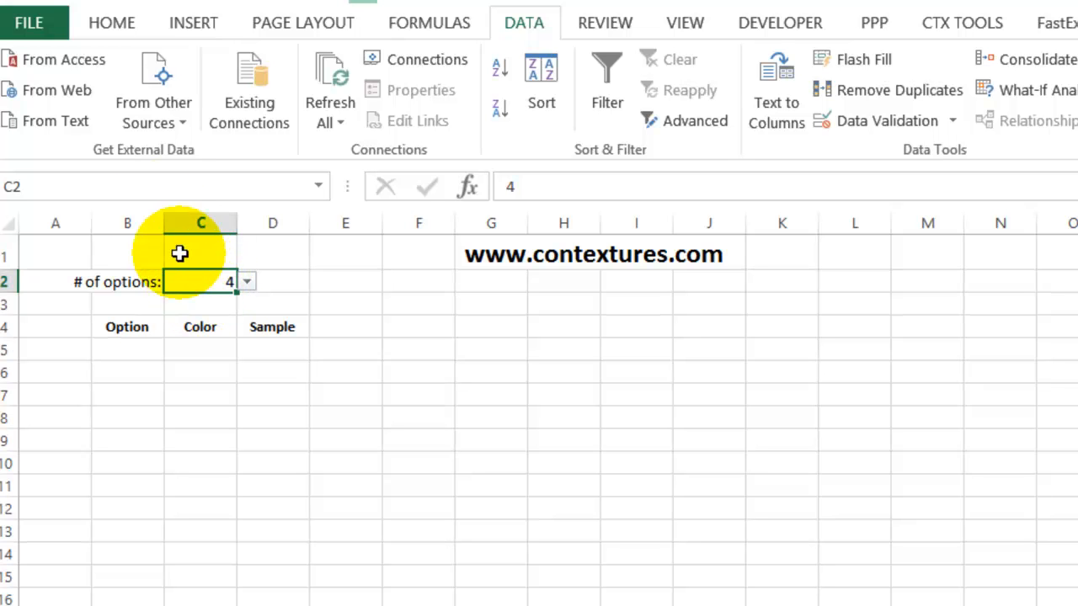
{"action": "left_click", "coordinate": [111, 24]}
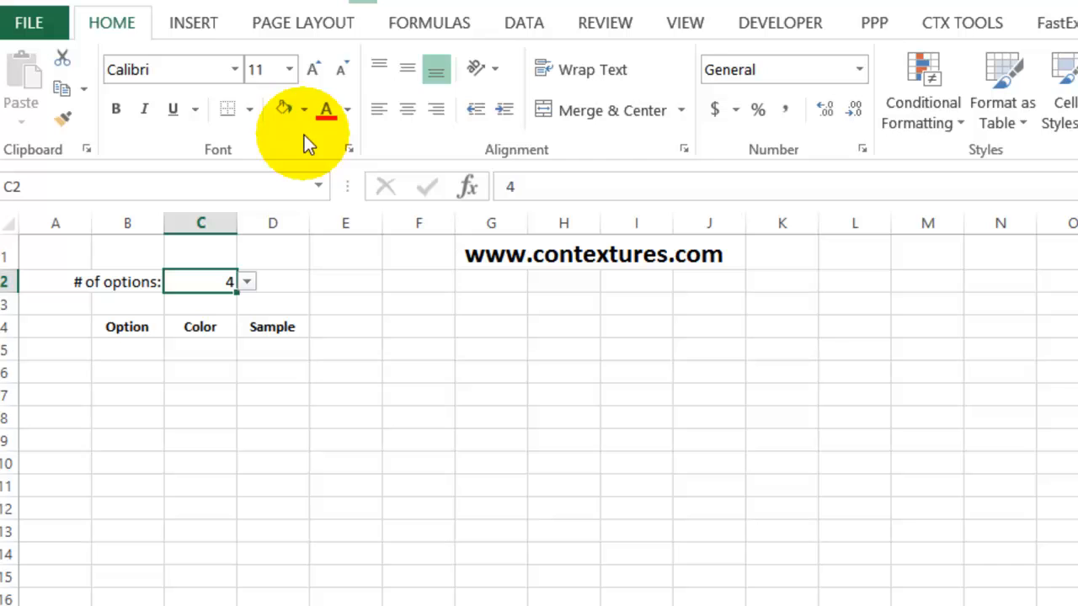
{"action": "left_click", "coordinate": [303, 109]}
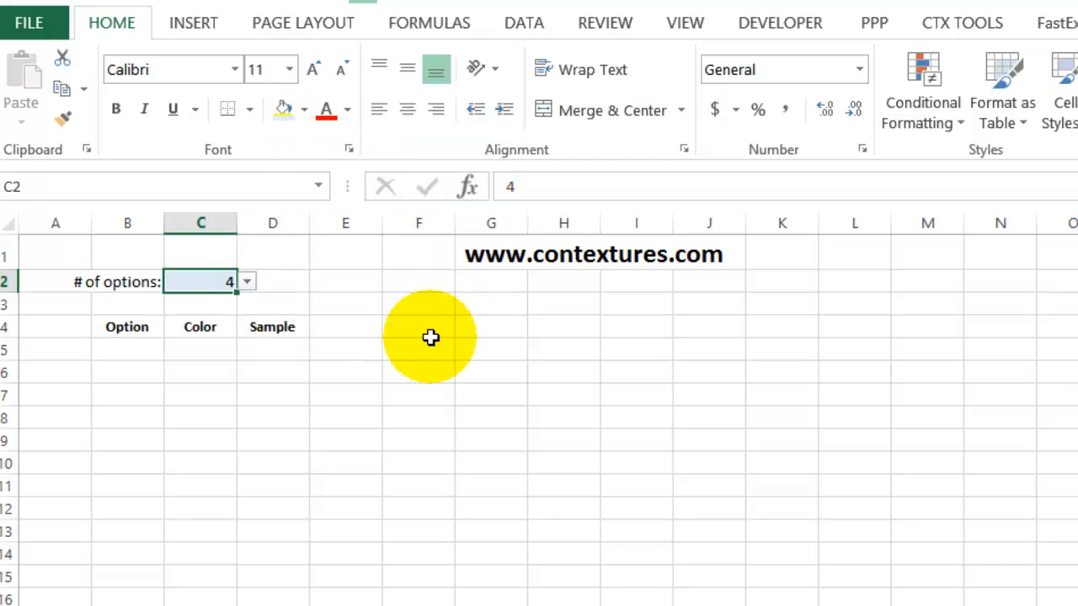
{"action": "mouse_move", "coordinate": [232, 337]}
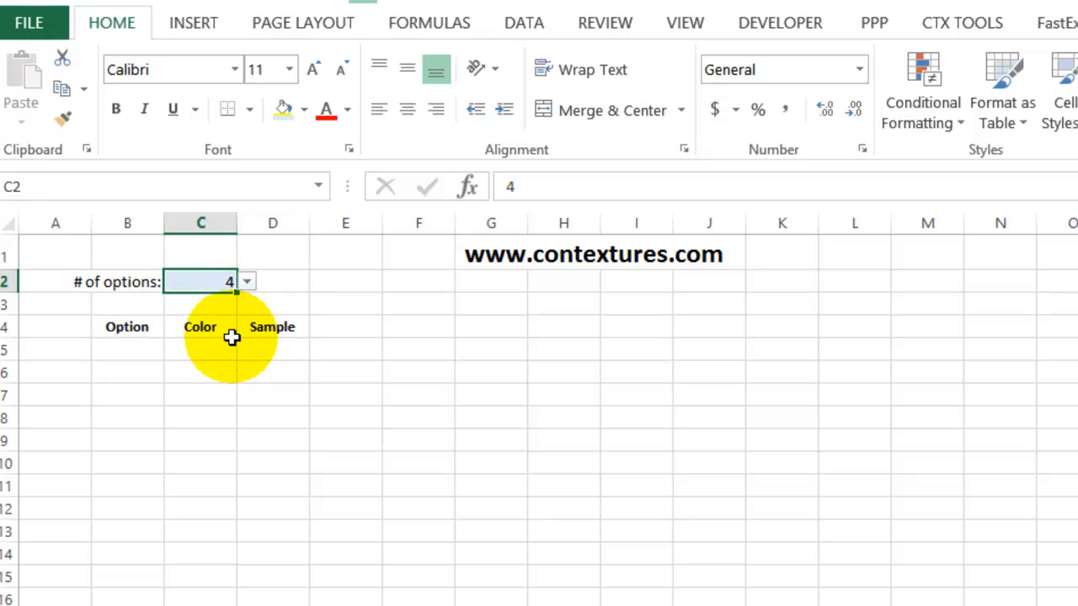
{"action": "mouse_move", "coordinate": [192, 326]}
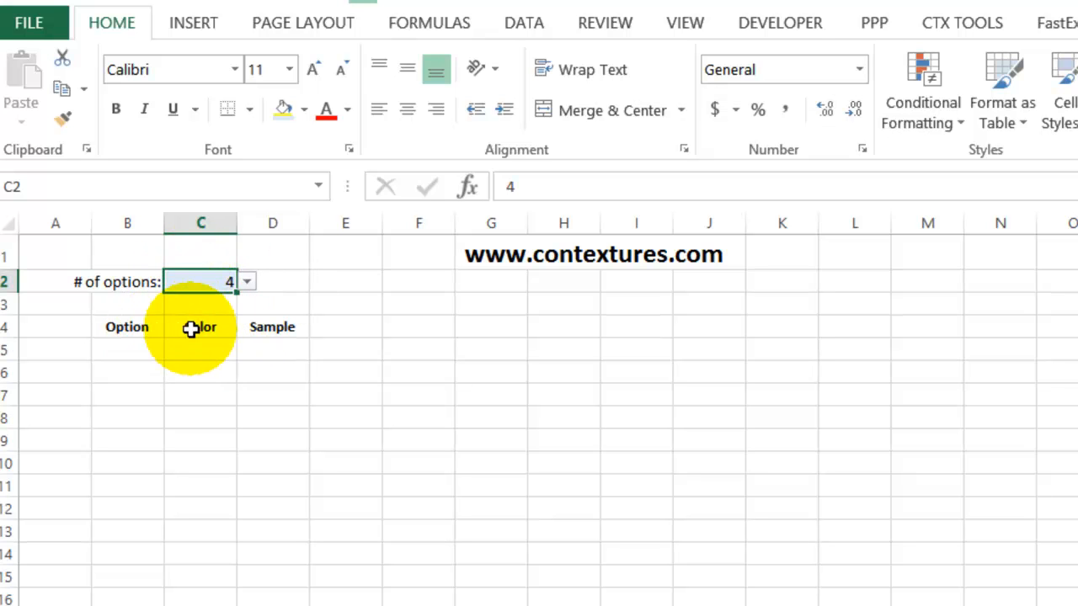
Step: Validate C5:C12 as a list sourced from the ColorList named range
{"action": "left_click", "coordinate": [200, 348]}
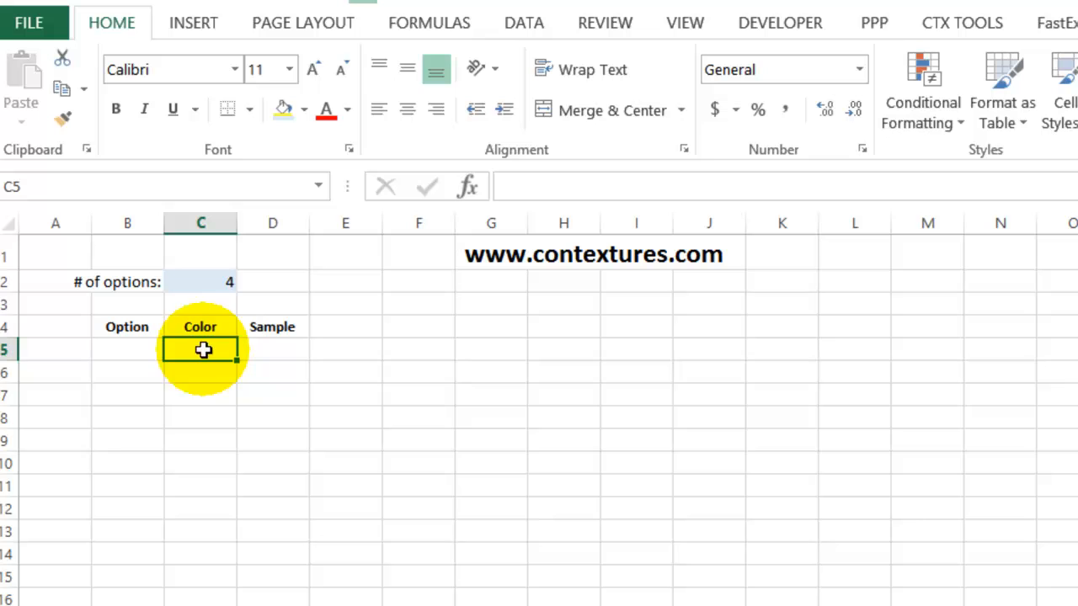
{"action": "left_click_drag", "start_coordinate": [200, 349], "coordinate": [201, 441]}
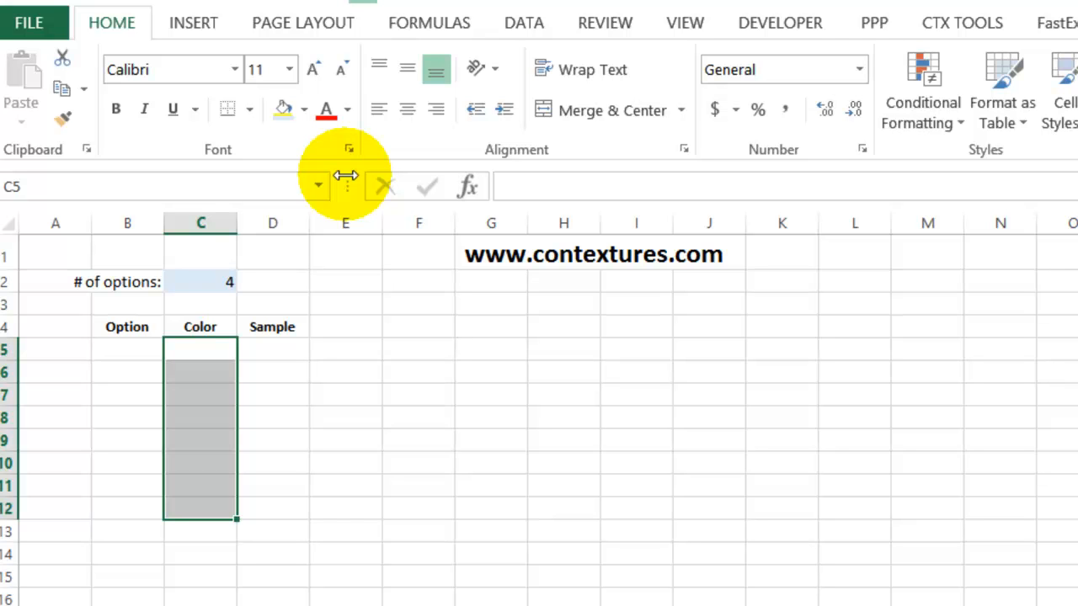
{"action": "mouse_move", "coordinate": [505, 37]}
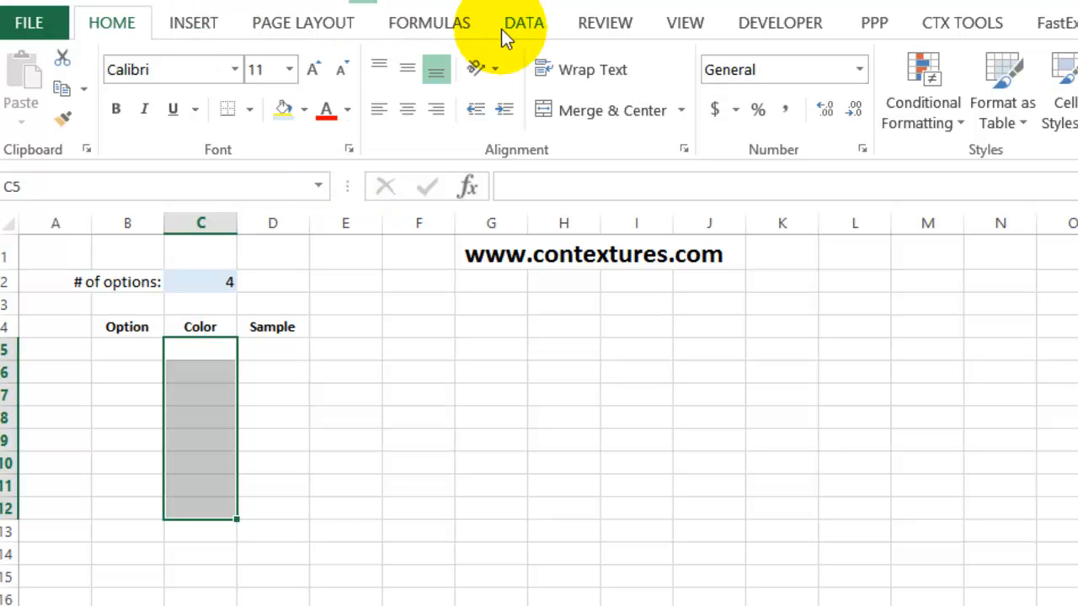
{"action": "left_click", "coordinate": [523, 23]}
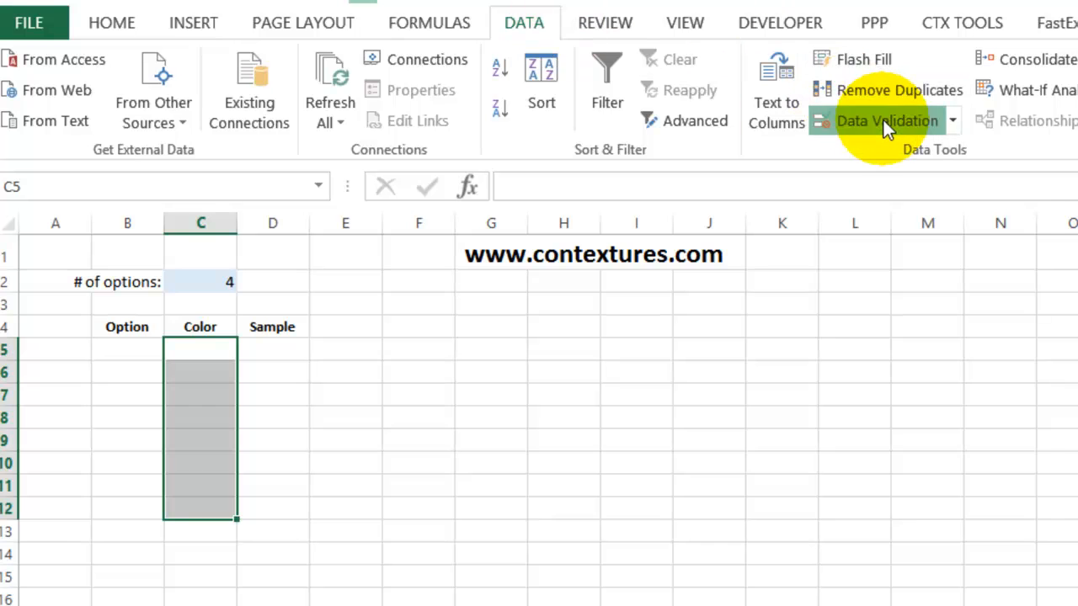
{"action": "left_click", "coordinate": [886, 121]}
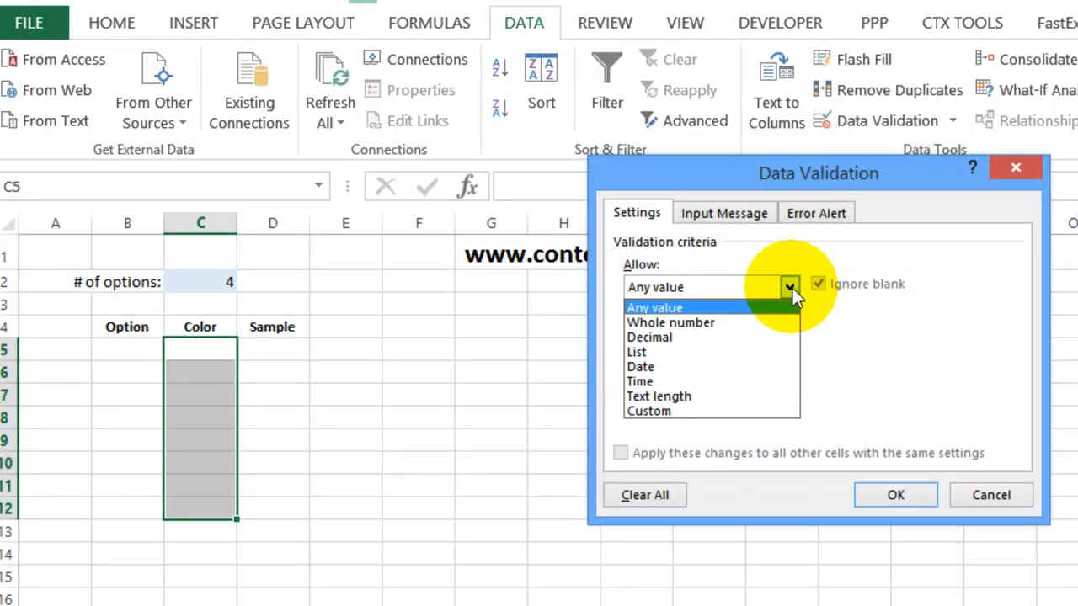
{"action": "left_click", "coordinate": [637, 352]}
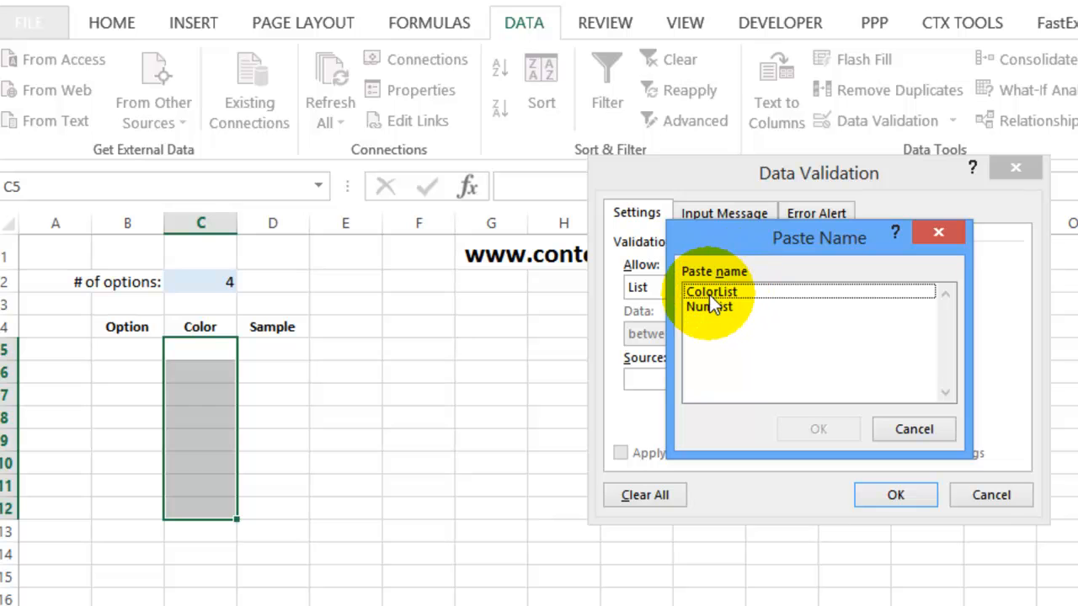
{"action": "left_click", "coordinate": [711, 291]}
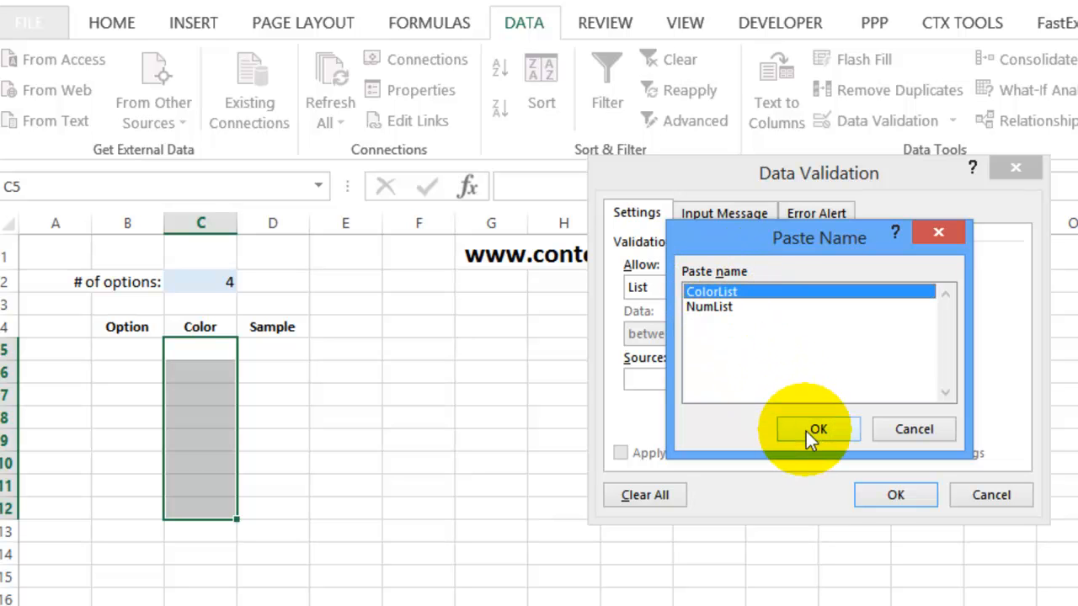
{"action": "left_click", "coordinate": [815, 430]}
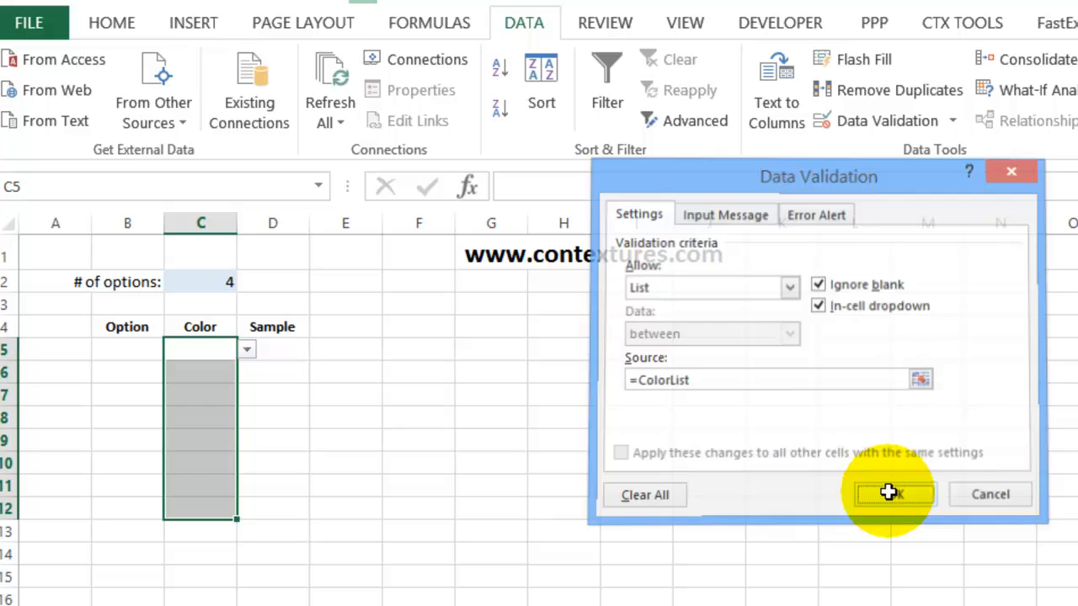
{"action": "left_click", "coordinate": [893, 496]}
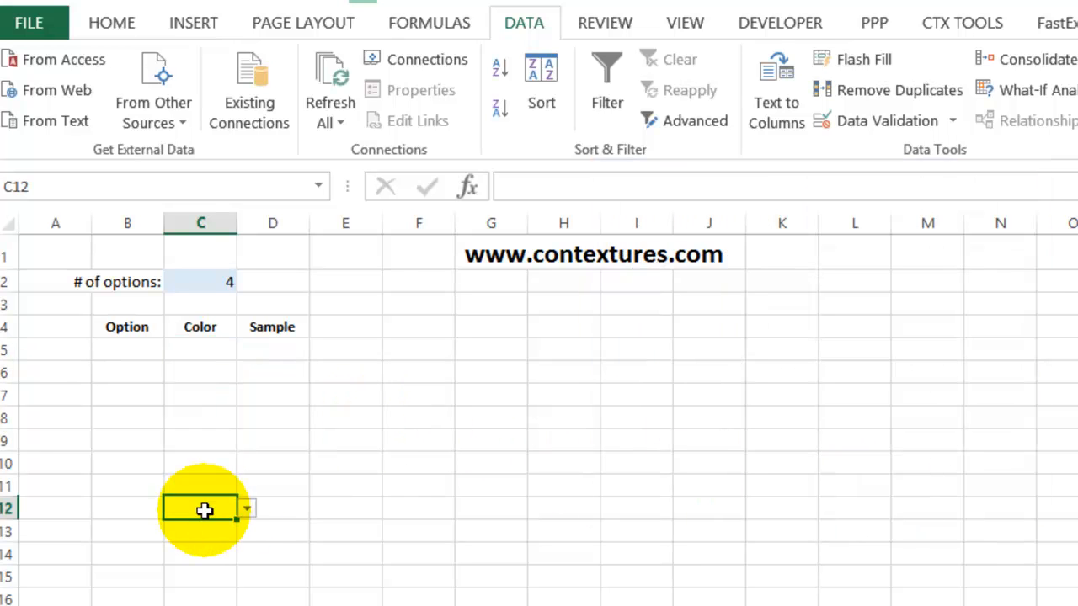
Step: Enter 1 and 2 in B5:B6 and fill the series down to 8 in B12
{"action": "left_click", "coordinate": [246, 509]}
{"action": "type", "text": "1"}
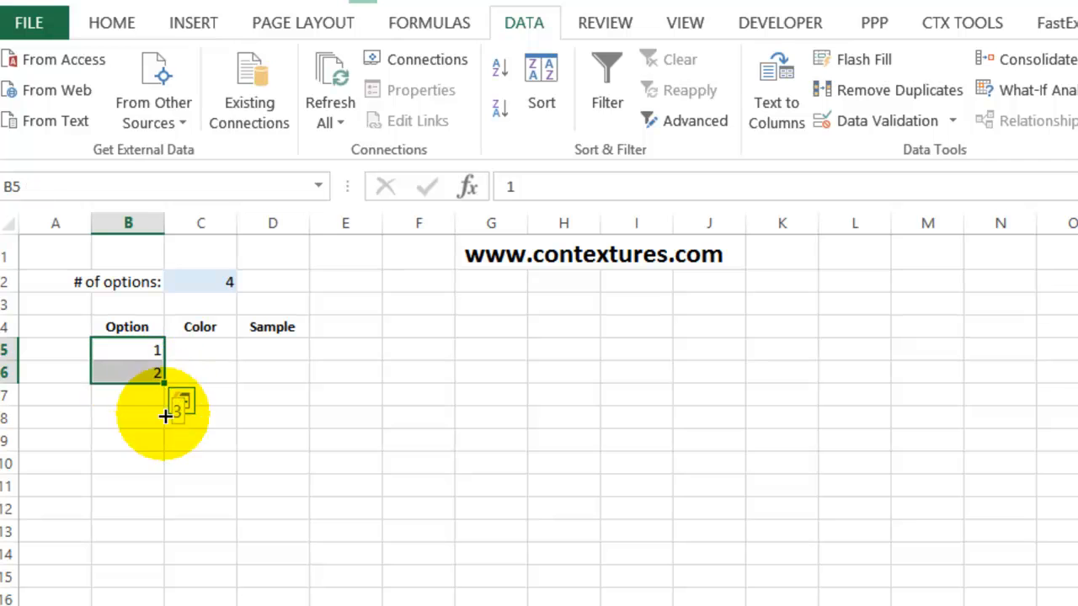
{"action": "left_click_drag", "start_coordinate": [162, 384], "coordinate": [162, 516]}
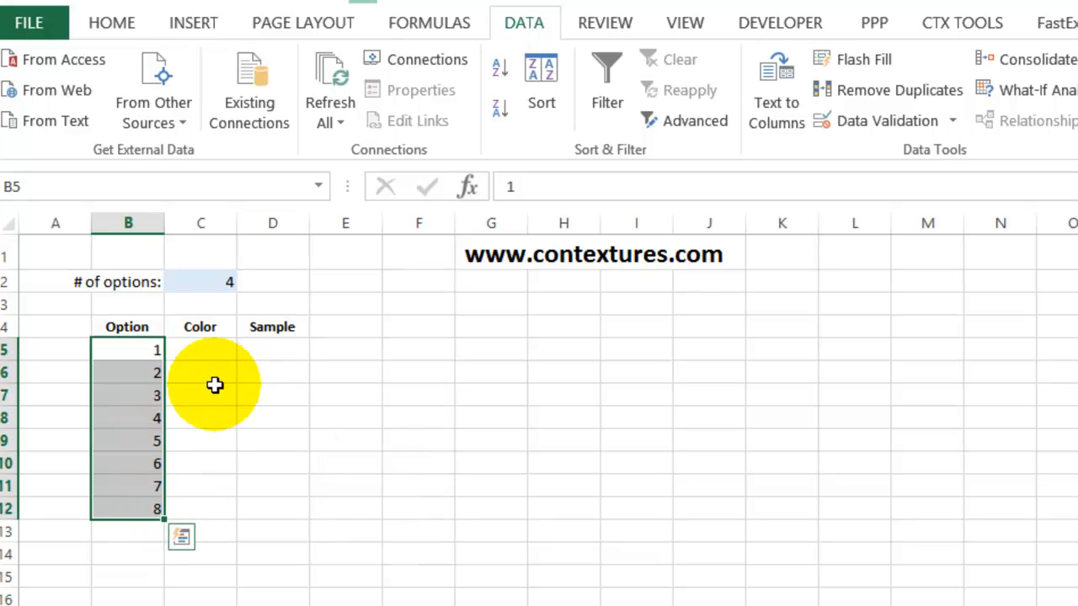
{"action": "mouse_move", "coordinate": [172, 280]}
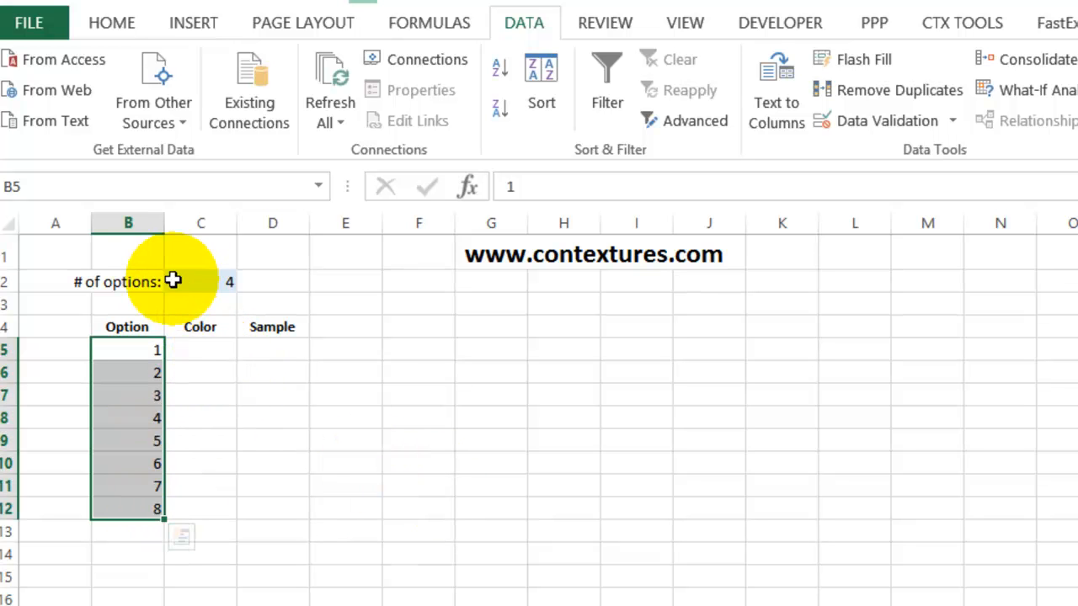
{"action": "mouse_move", "coordinate": [209, 280]}
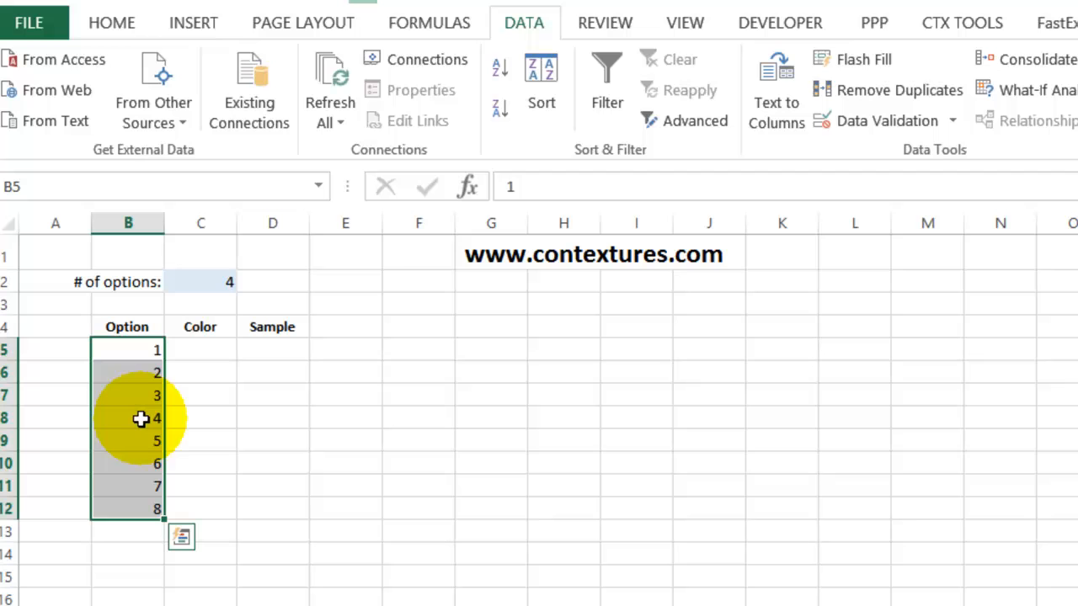
{"action": "mouse_move", "coordinate": [209, 362]}
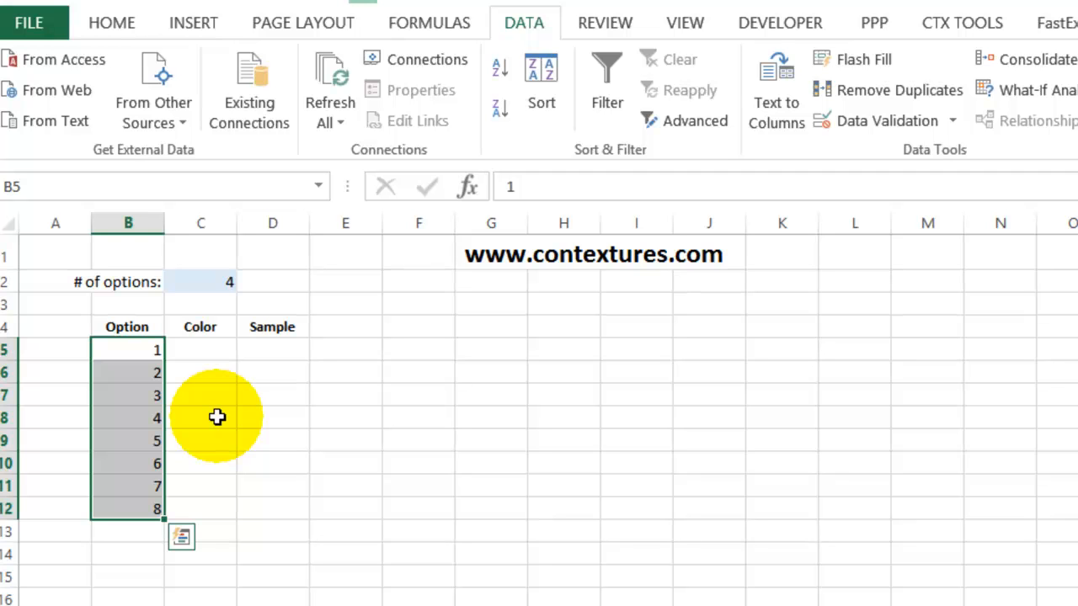
{"action": "mouse_move", "coordinate": [194, 368]}
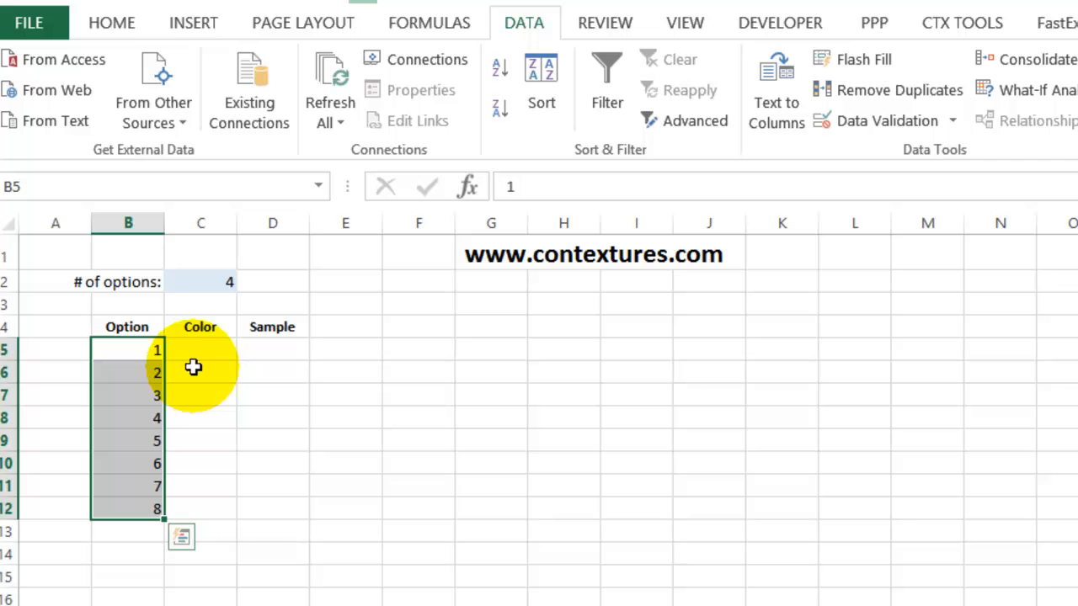
{"action": "mouse_move", "coordinate": [201, 283]}
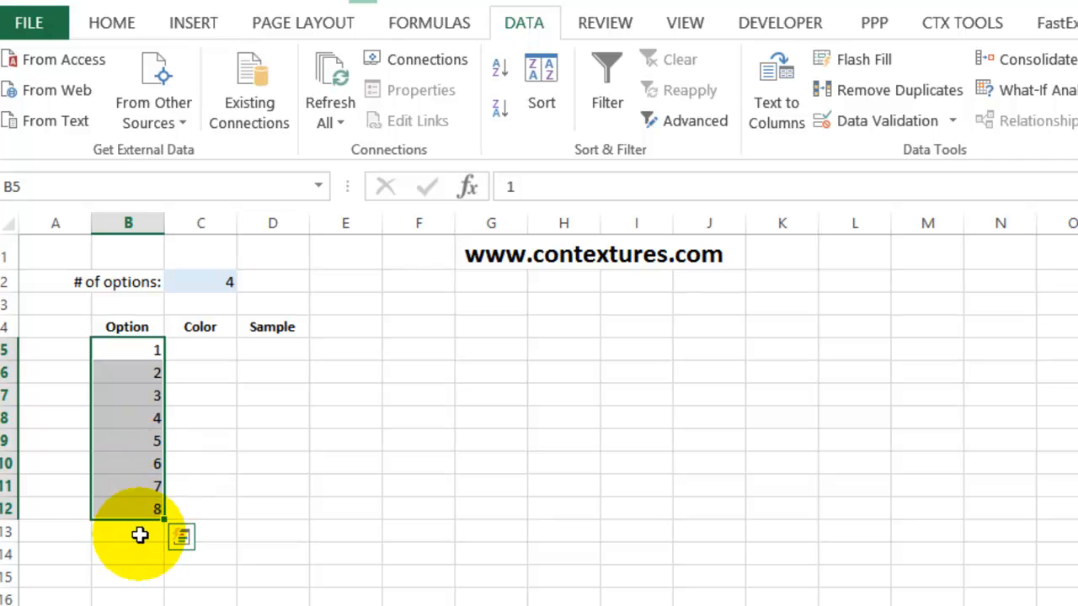
{"action": "mouse_move", "coordinate": [128, 398]}
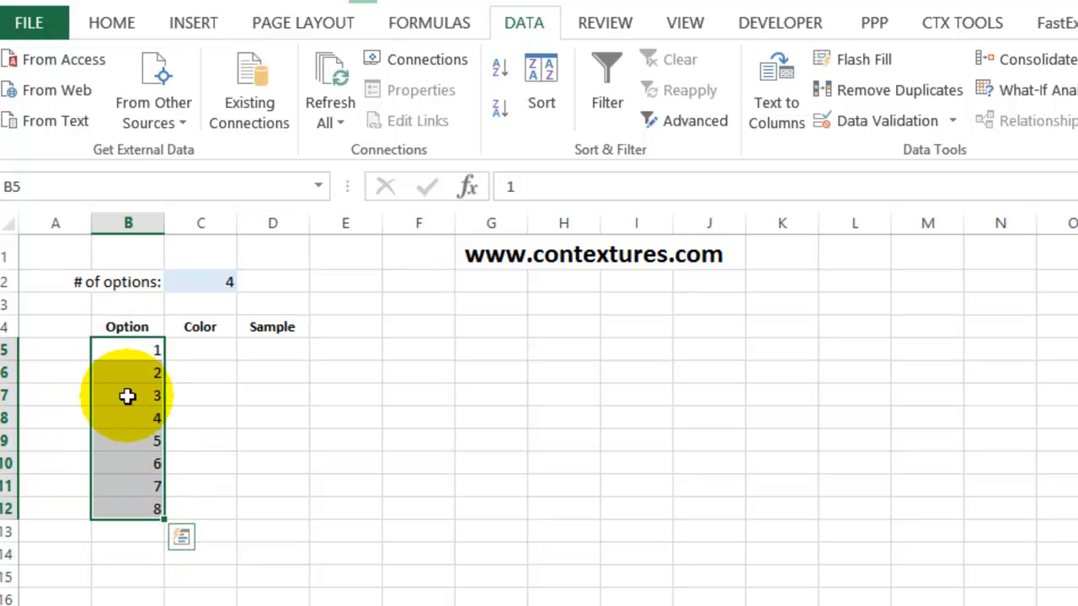
{"action": "mouse_move", "coordinate": [128, 502]}
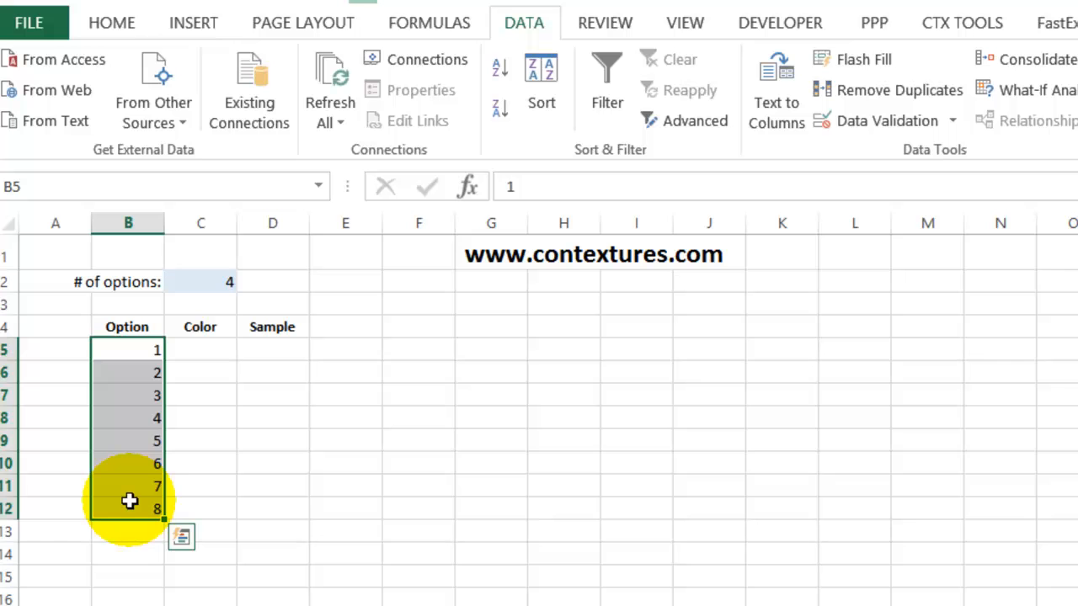
{"action": "mouse_move", "coordinate": [111, 24]}
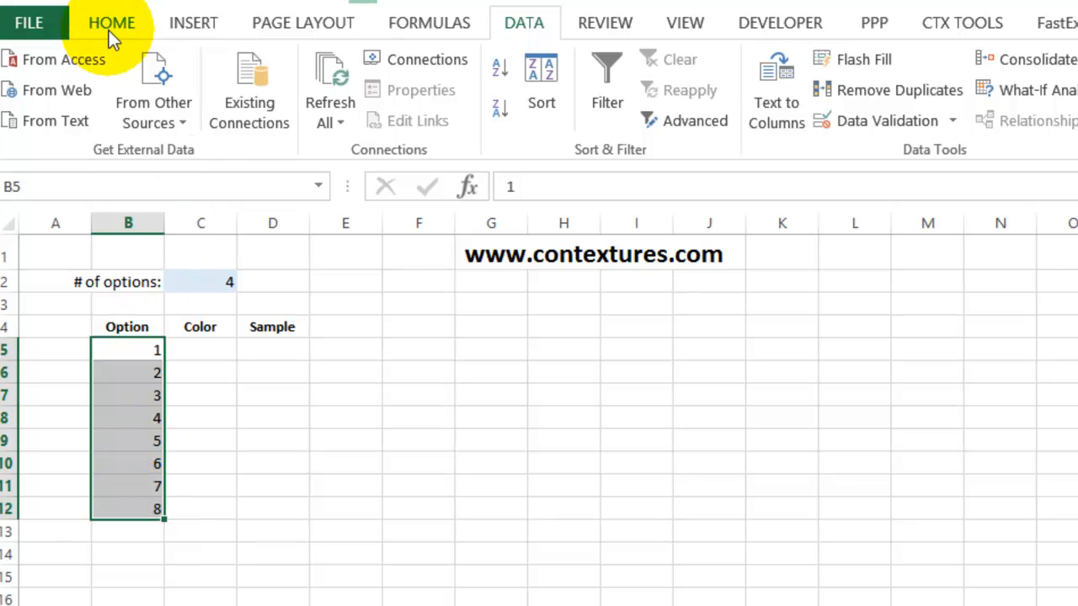
Step: Format B5:B12 so the option numbers become invisible
{"action": "left_click", "coordinate": [111, 24]}
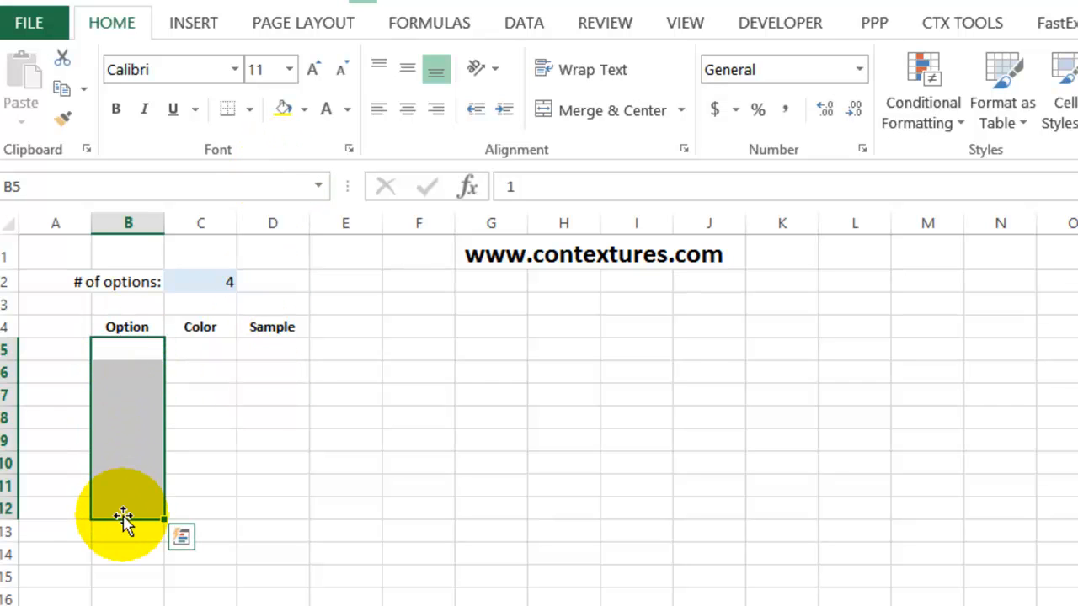
{"action": "mouse_move", "coordinate": [125, 364]}
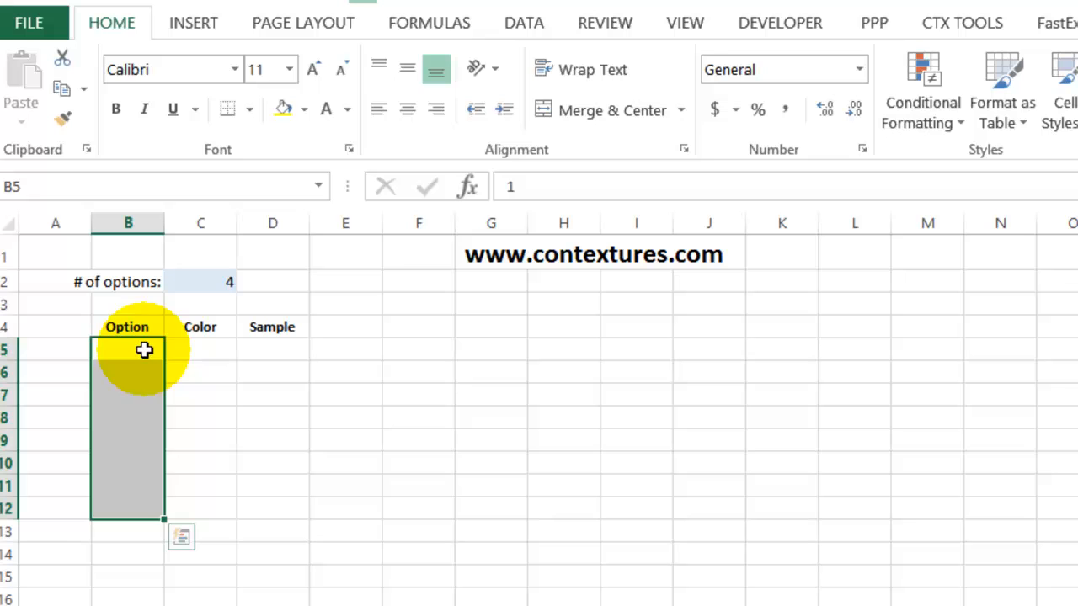
{"action": "mouse_move", "coordinate": [226, 291]}
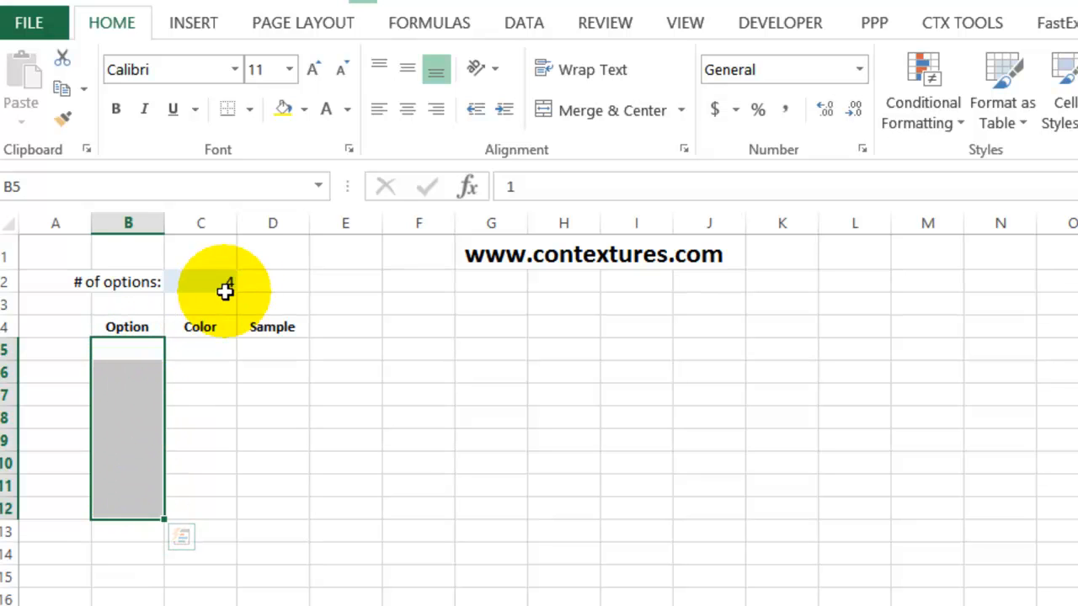
{"action": "mouse_move", "coordinate": [229, 286]}
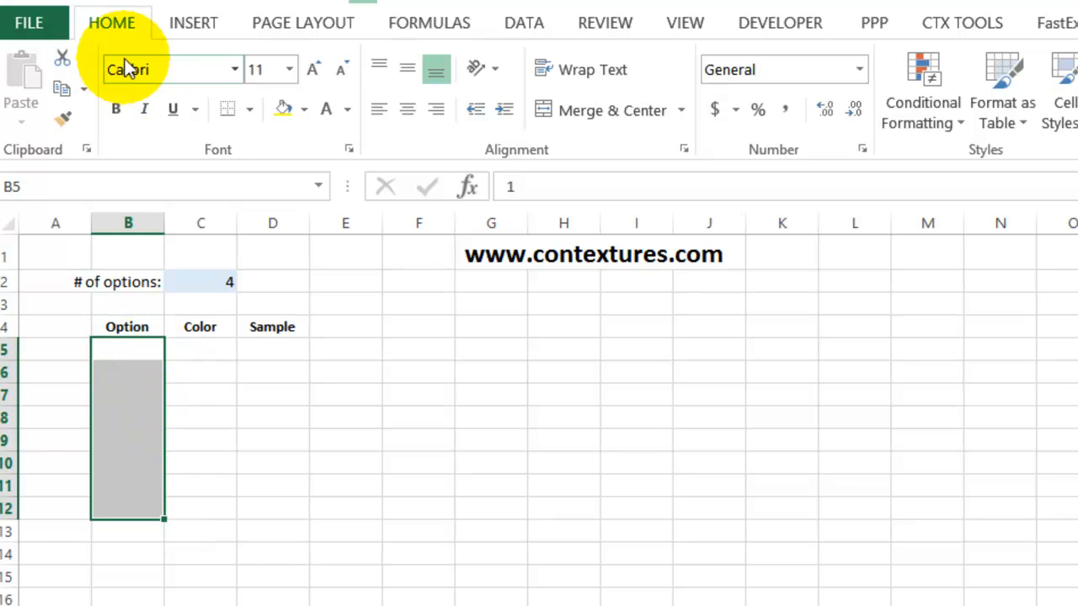
{"action": "mouse_move", "coordinate": [750, 118]}
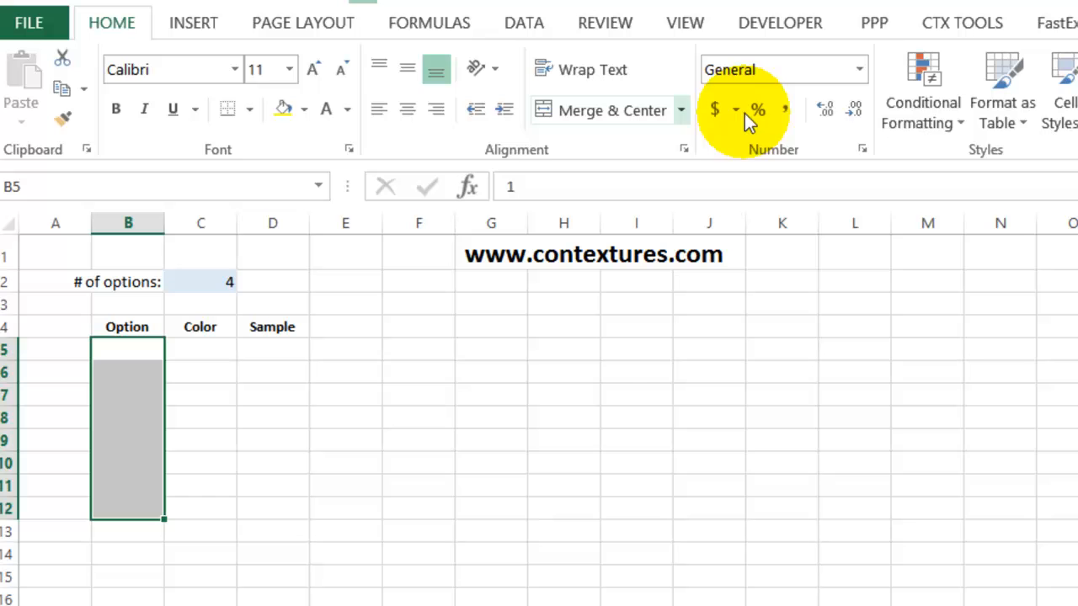
Step: Create a formula-based conditional formatting rule and begin its condition as =B5<
{"action": "left_click", "coordinate": [921, 93]}
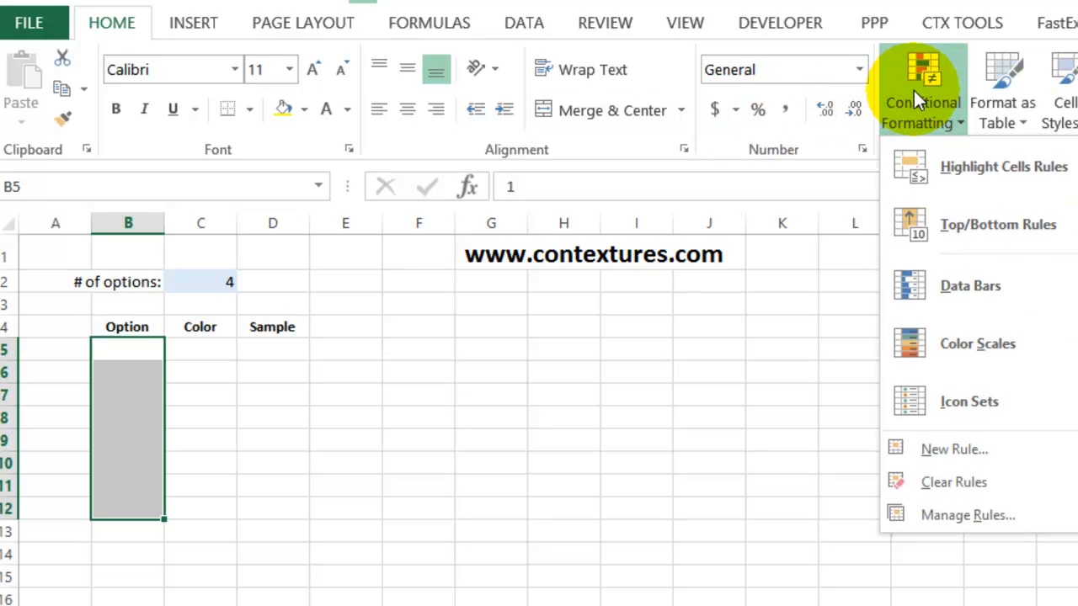
{"action": "mouse_move", "coordinate": [944, 448]}
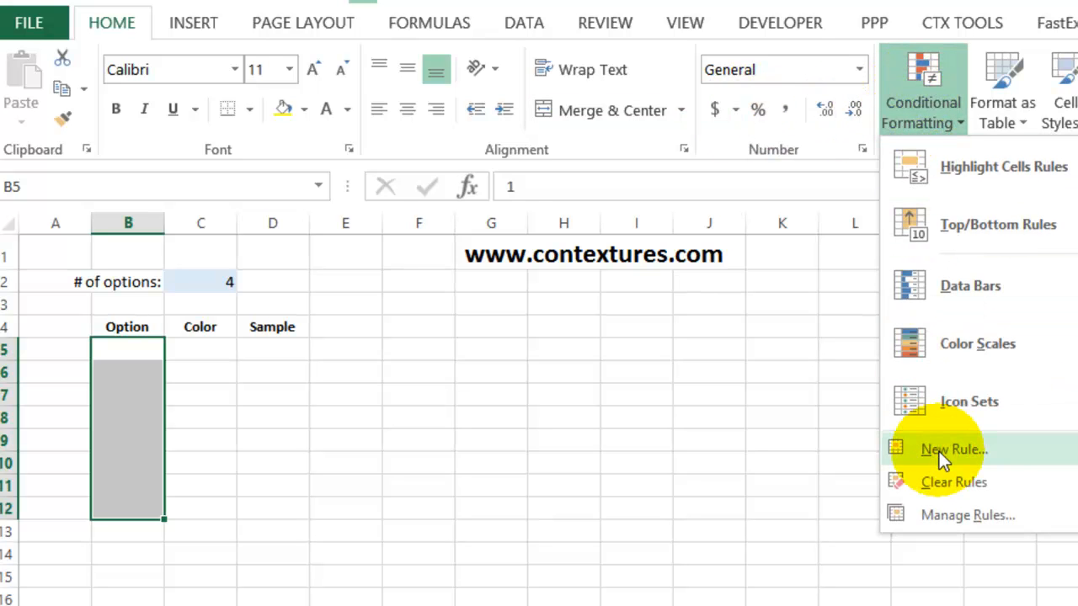
{"action": "left_click", "coordinate": [953, 448]}
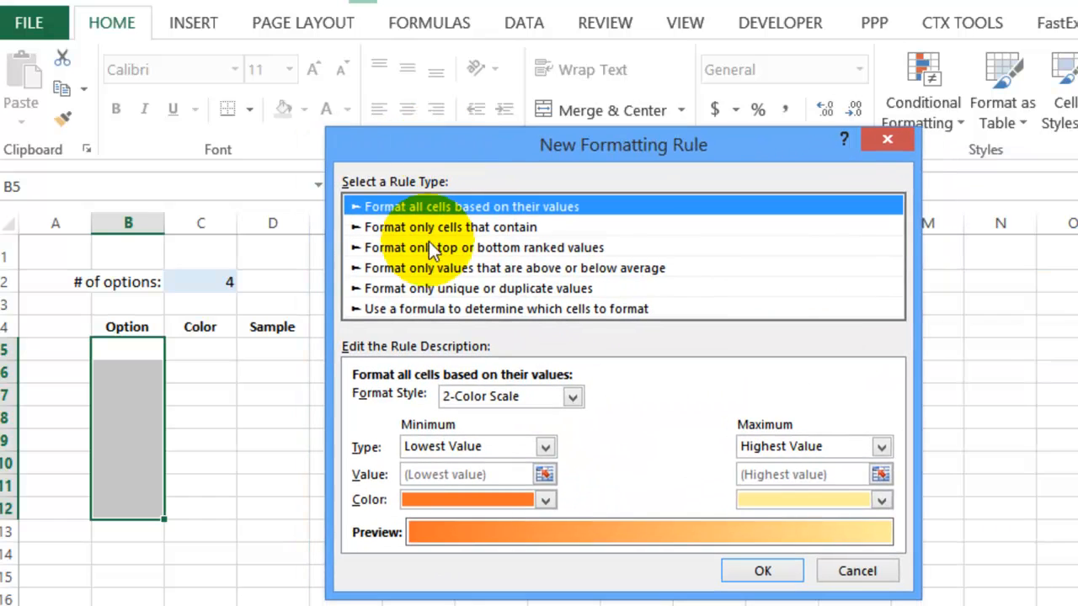
{"action": "left_click", "coordinate": [506, 308]}
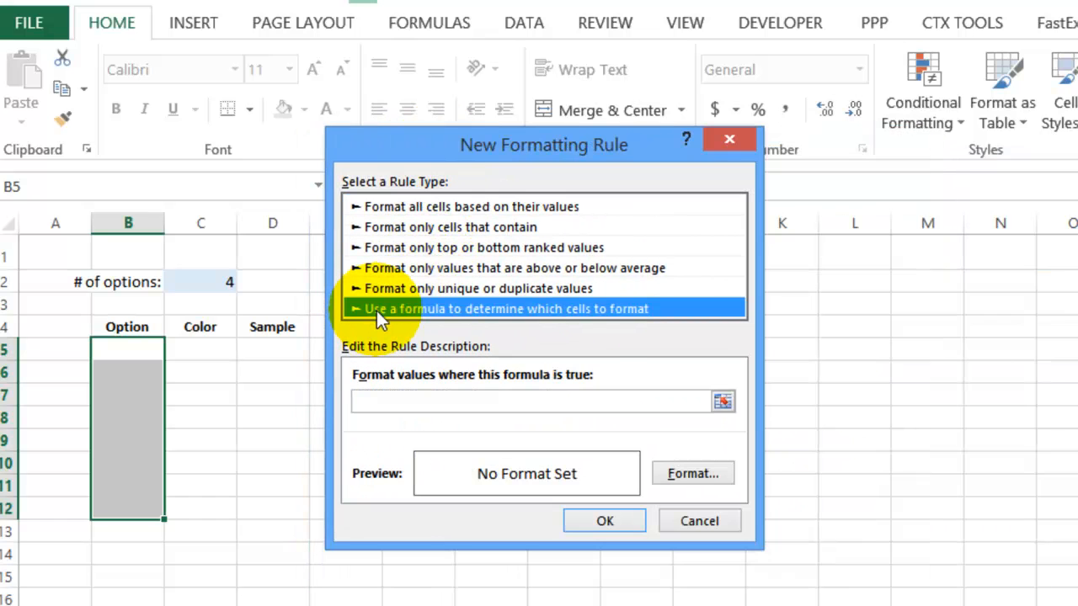
{"action": "left_click", "coordinate": [539, 401]}
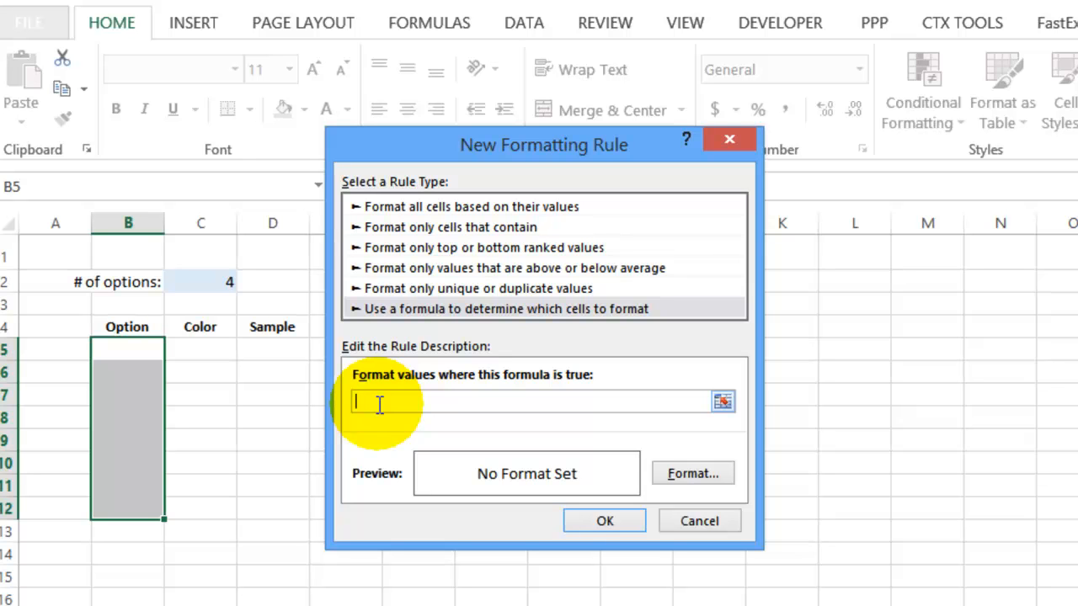
{"action": "type", "text": "="}
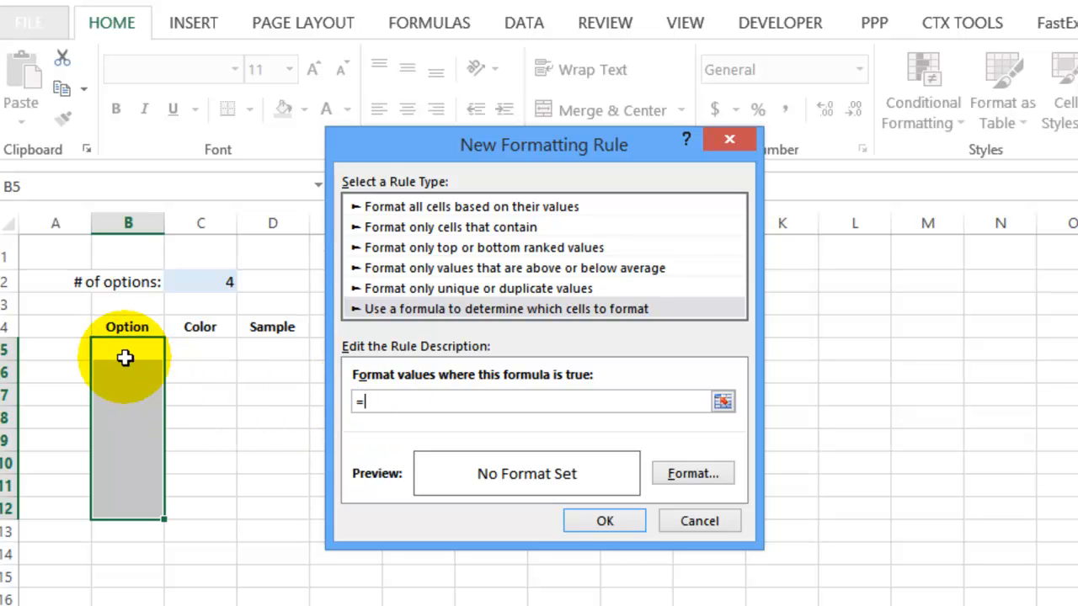
{"action": "mouse_move", "coordinate": [44, 199]}
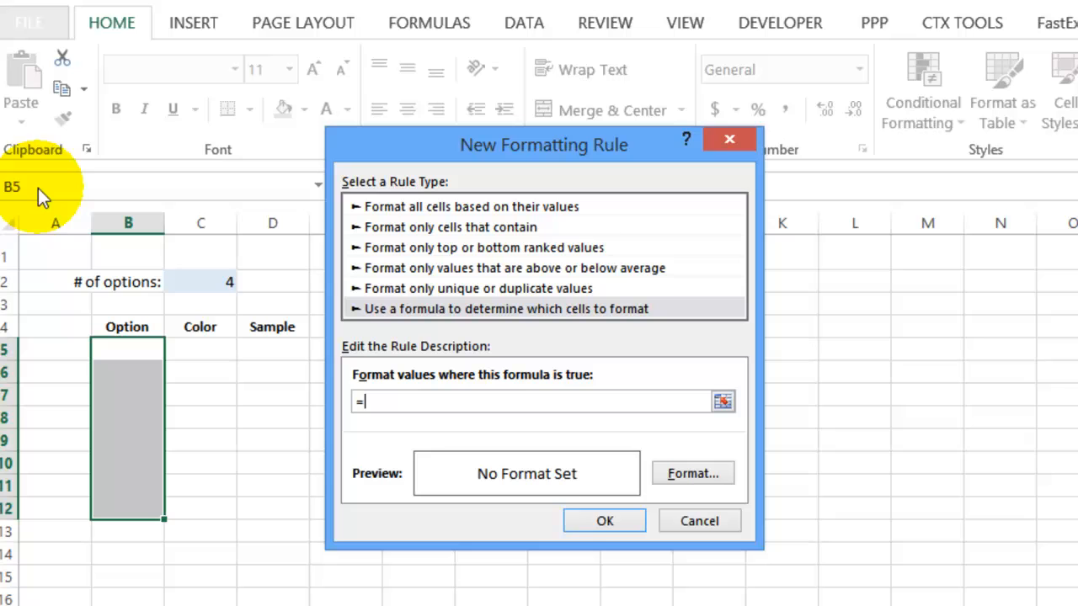
{"action": "mouse_move", "coordinate": [128, 354]}
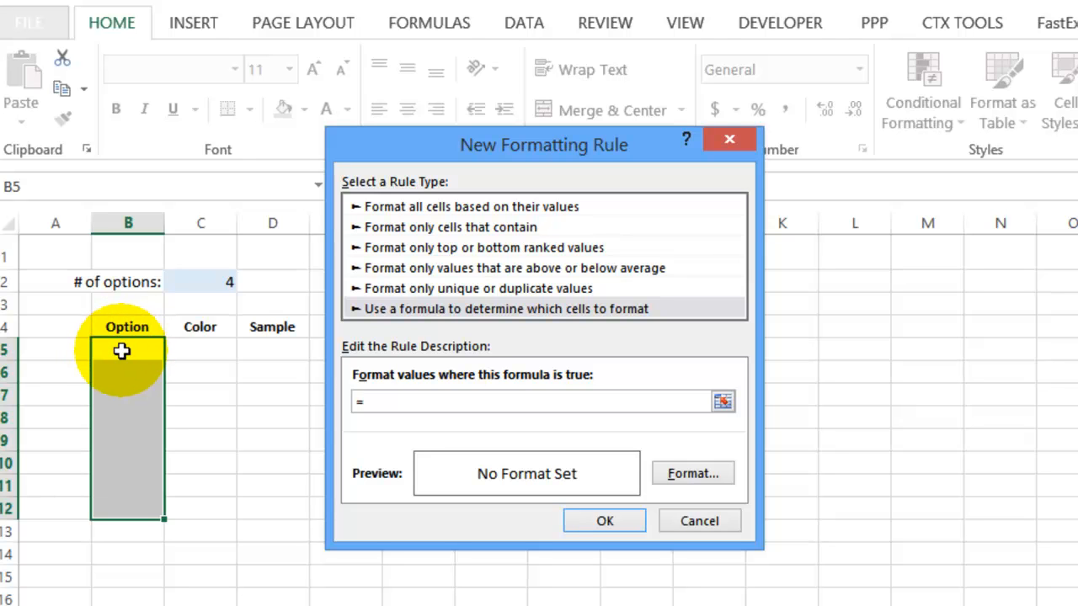
{"action": "mouse_move", "coordinate": [185, 315]}
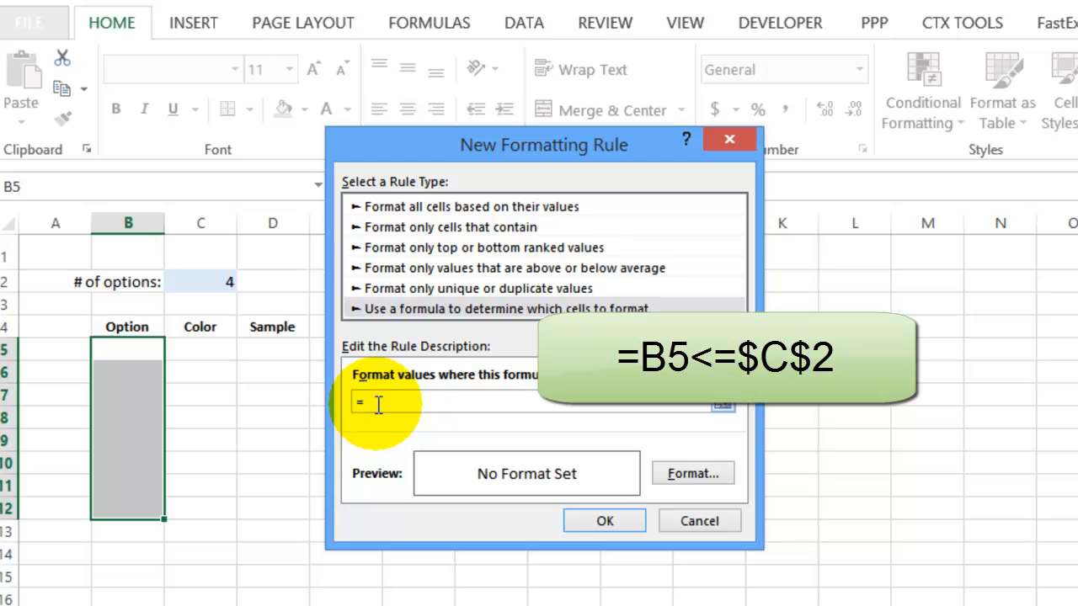
{"action": "type", "text": "B5"}
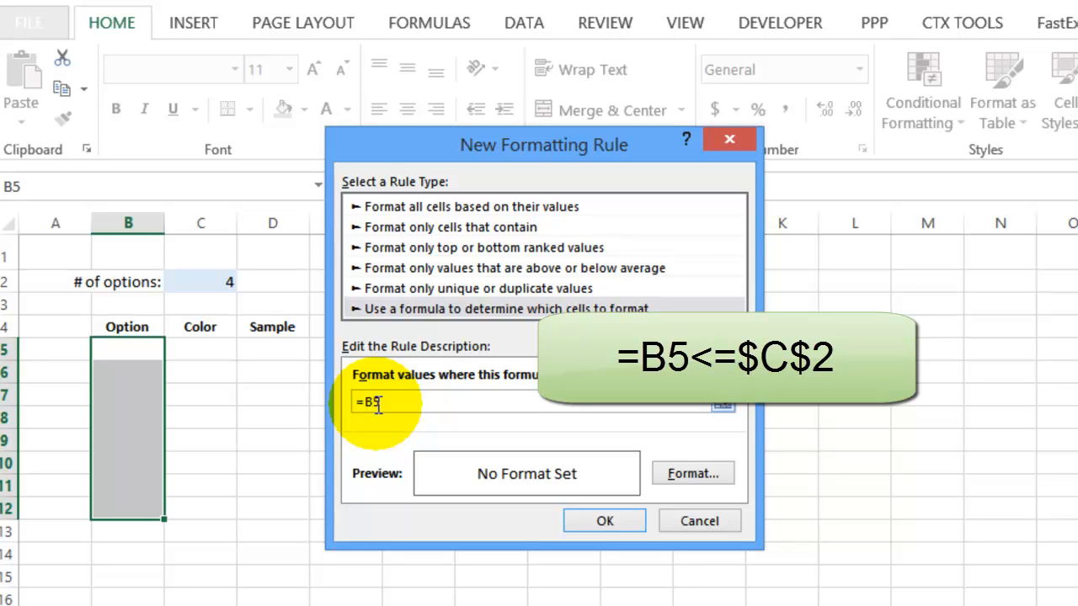
{"action": "type", "text": "<"}
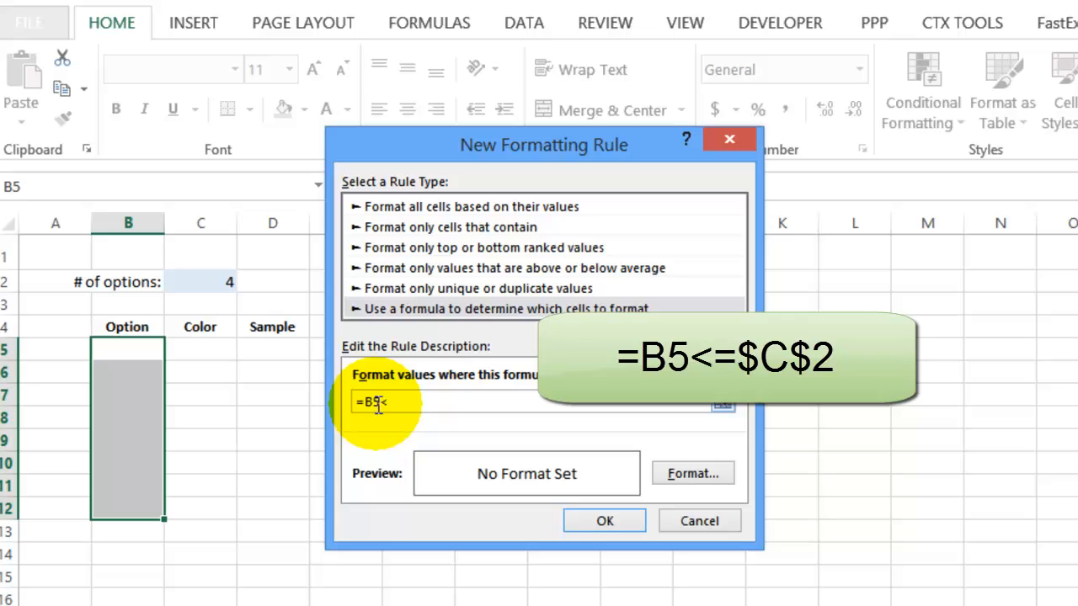
Step: Finish the condition as =B5<=$C$2
{"action": "type", "text": "=$C$2"}
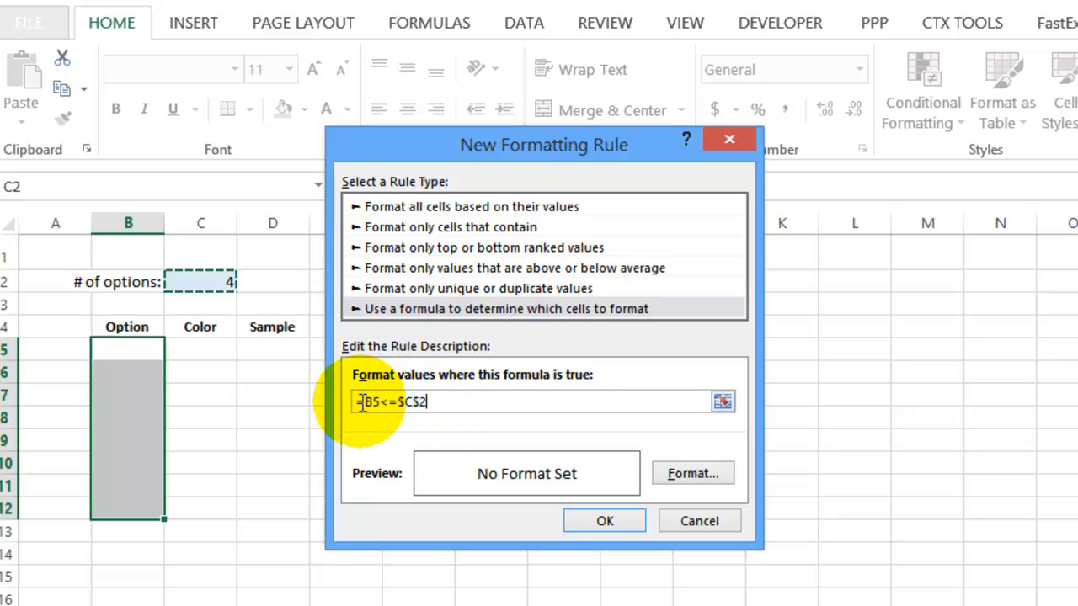
{"action": "mouse_move", "coordinate": [155, 371]}
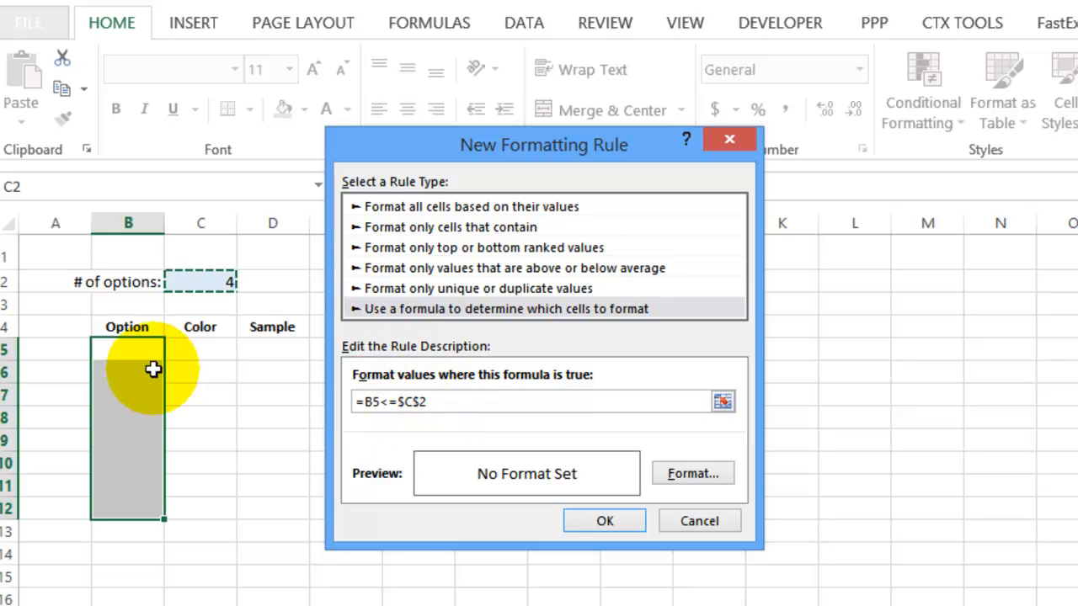
{"action": "mouse_move", "coordinate": [132, 489]}
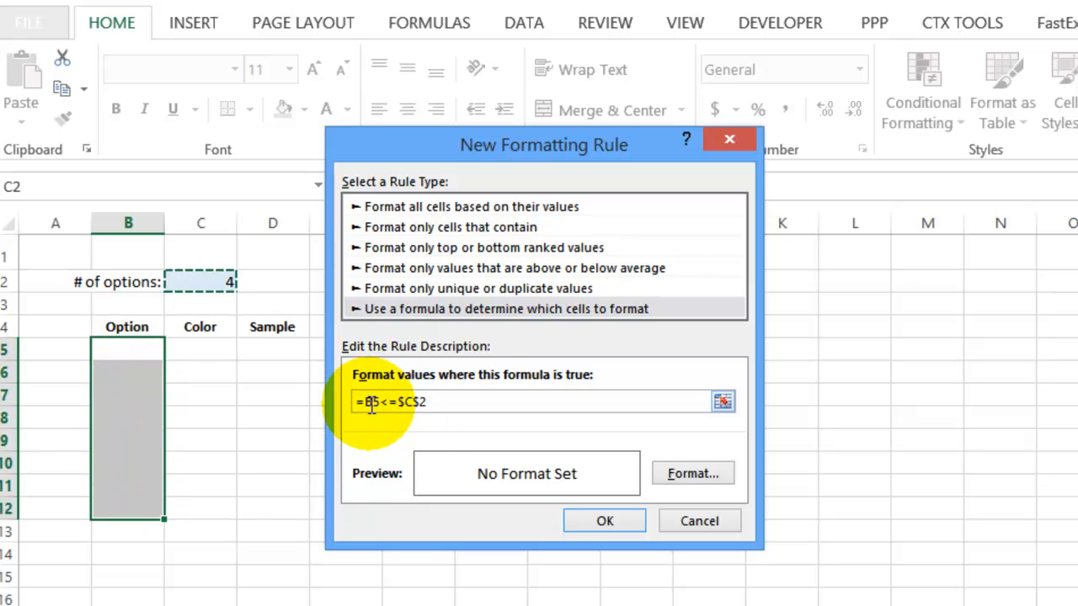
{"action": "mouse_move", "coordinate": [321, 393]}
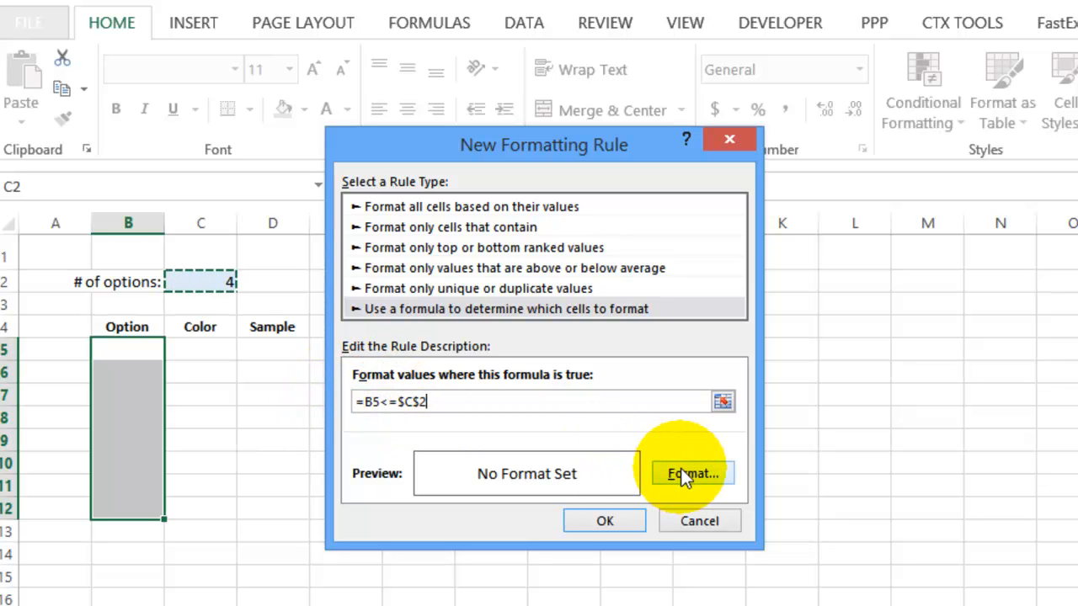
Step: Give the rule an outline border and black font colour and confirm the format
{"action": "left_click", "coordinate": [690, 474]}
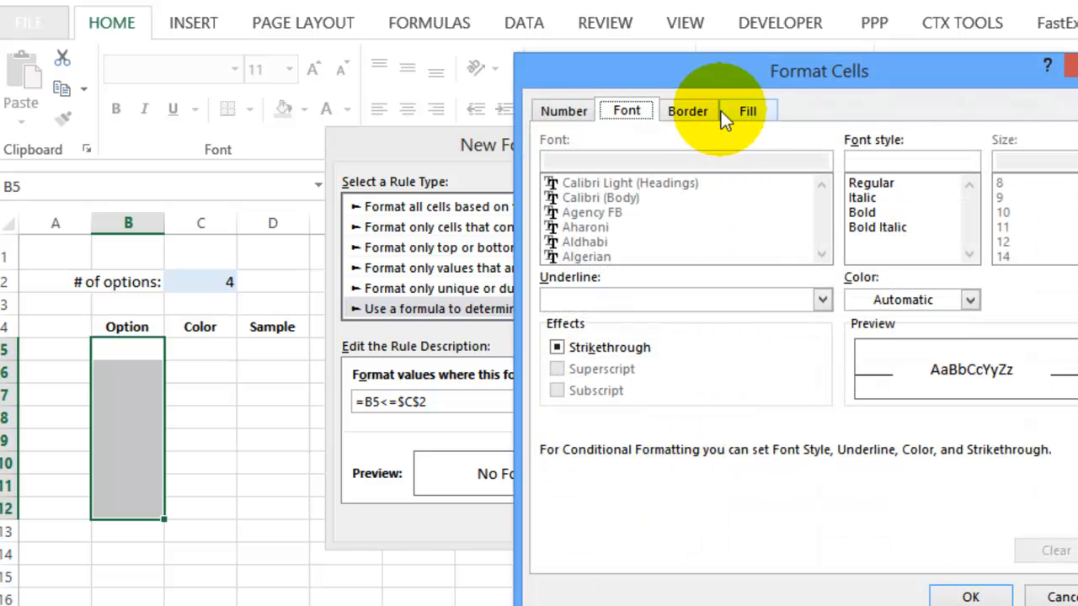
{"action": "left_click", "coordinate": [688, 111]}
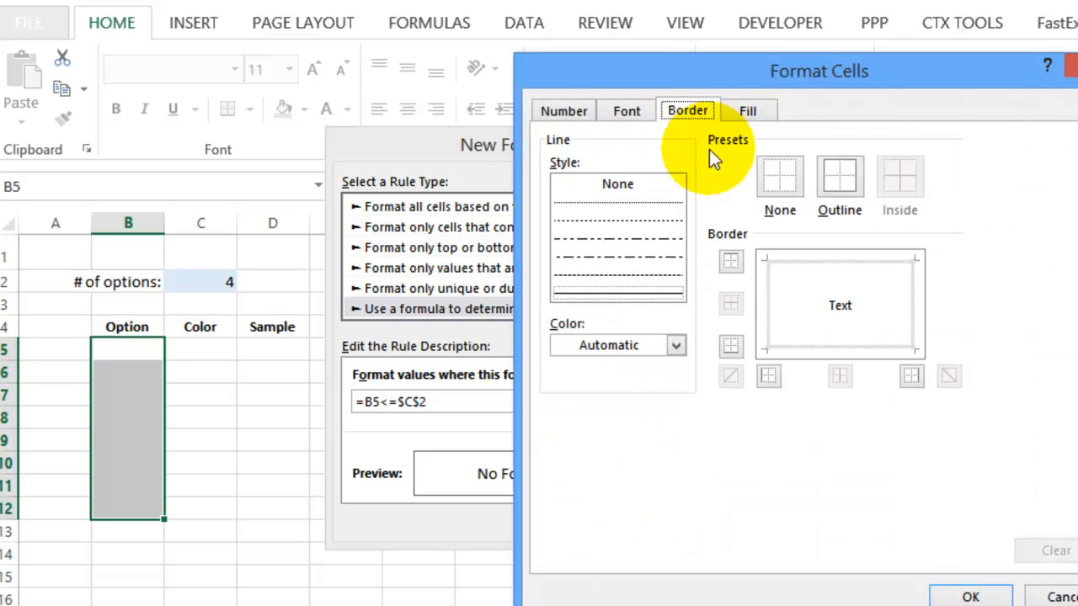
{"action": "left_click", "coordinate": [839, 182]}
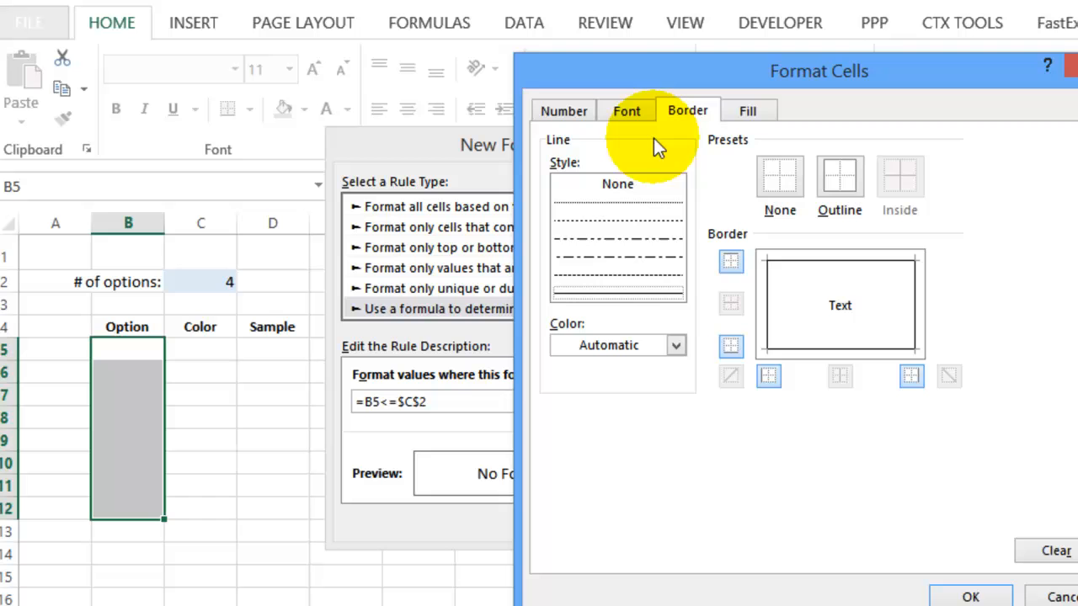
{"action": "left_click", "coordinate": [626, 111]}
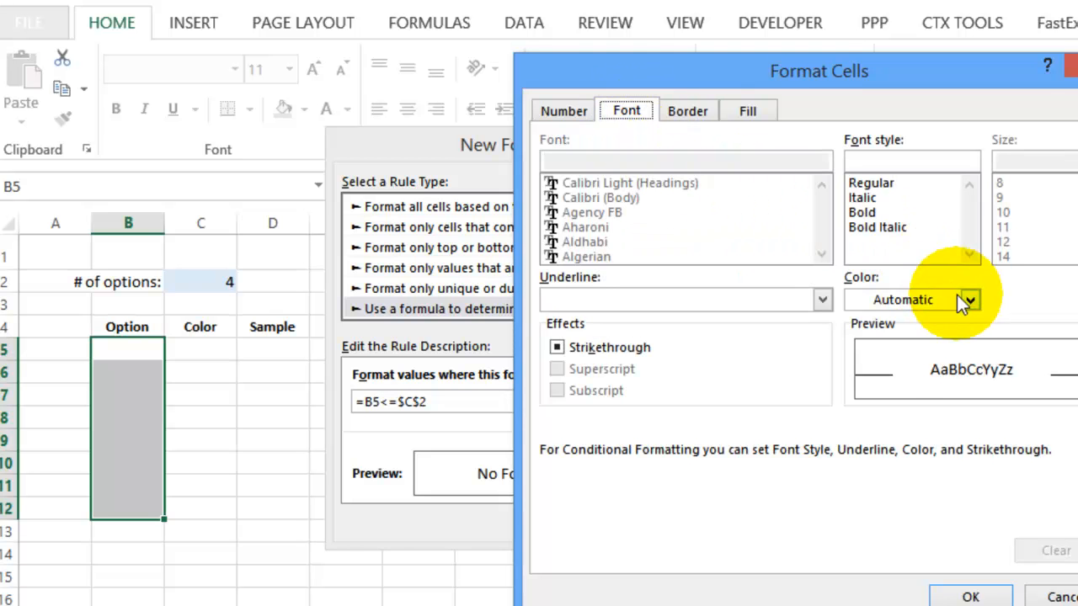
{"action": "left_click", "coordinate": [969, 300]}
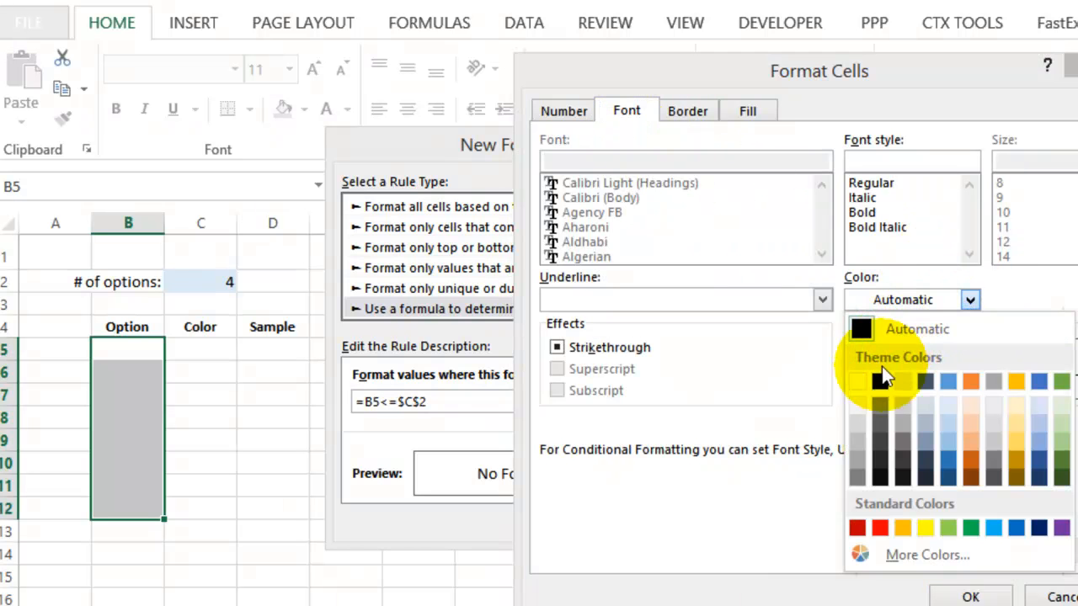
{"action": "left_click", "coordinate": [884, 380]}
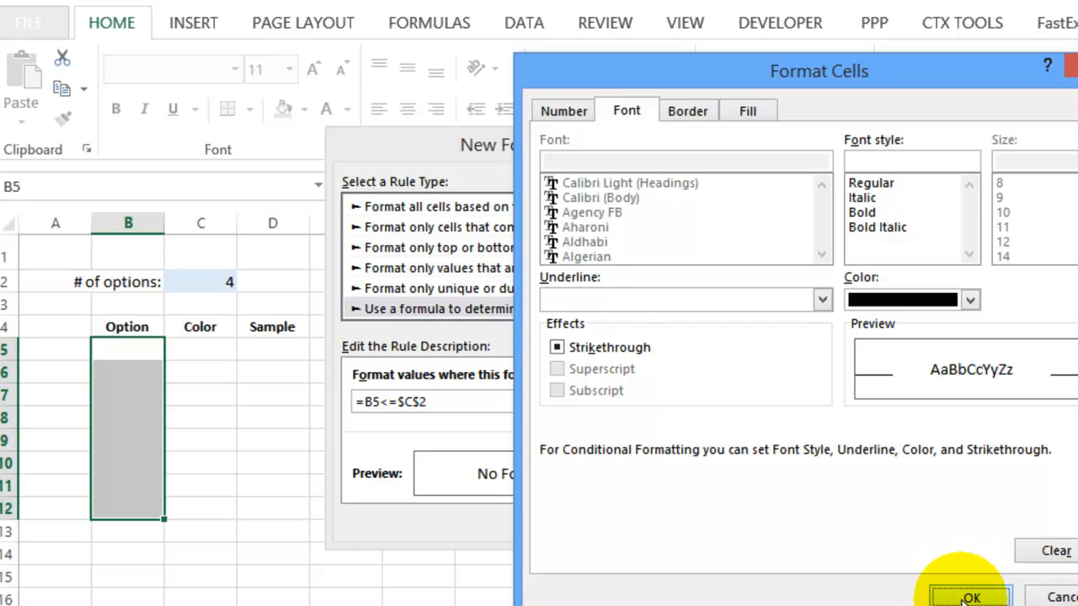
{"action": "left_click", "coordinate": [970, 596]}
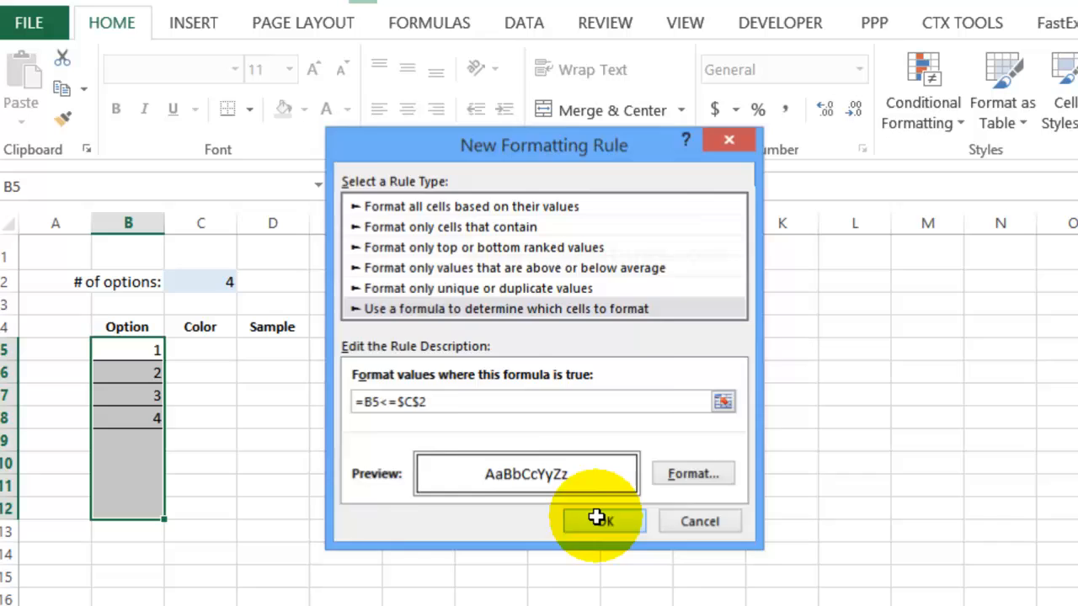
Step: Confirm the new rule and set the option count in C2 to 3
{"action": "left_click", "coordinate": [600, 520]}
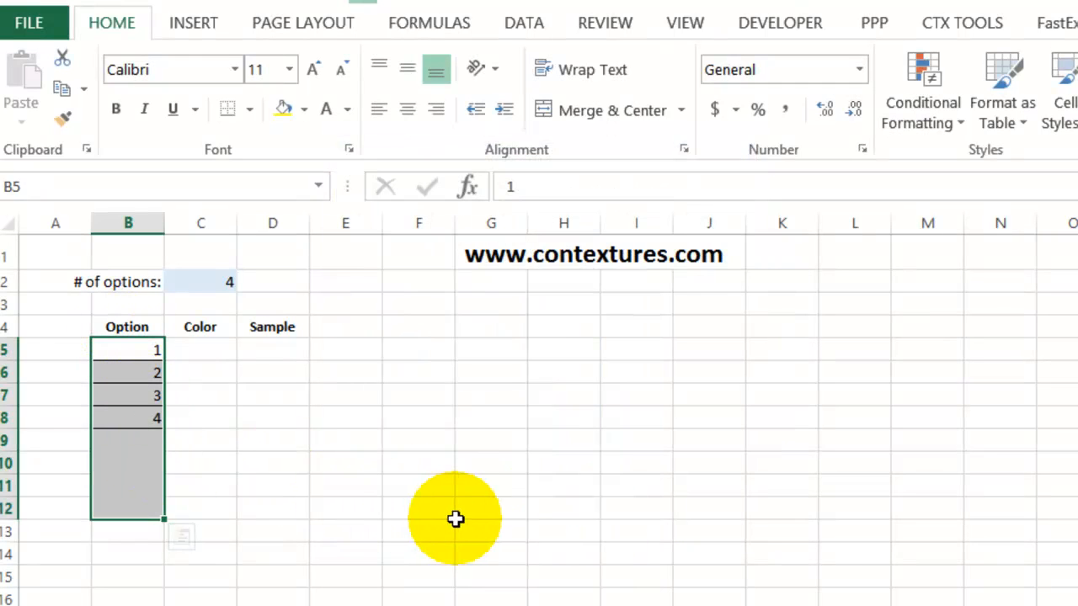
{"action": "left_click", "coordinate": [201, 281]}
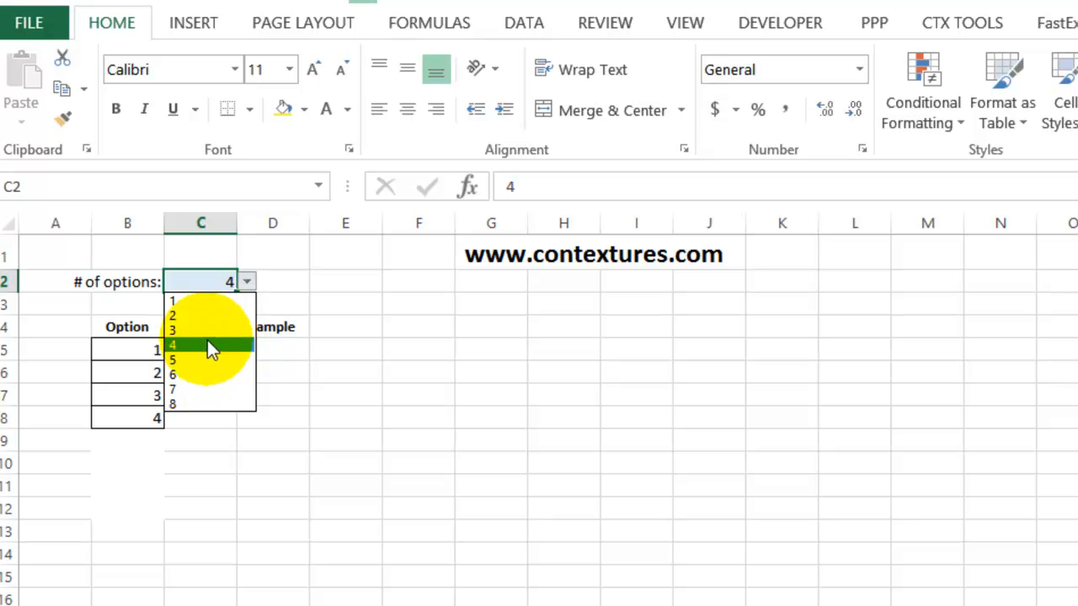
{"action": "left_click", "coordinate": [172, 331]}
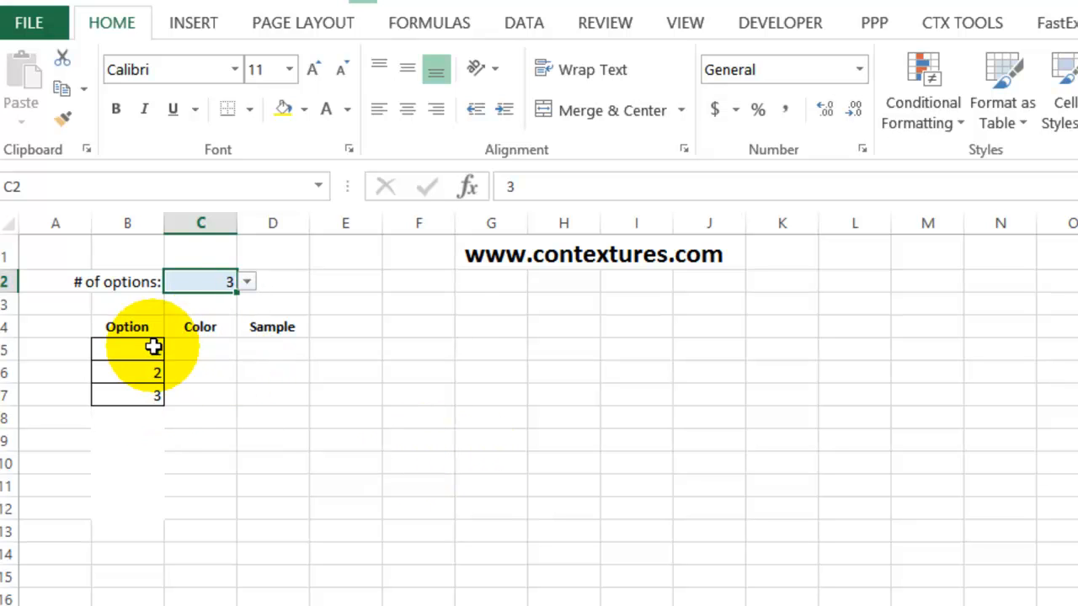
{"action": "mouse_move", "coordinate": [200, 492]}
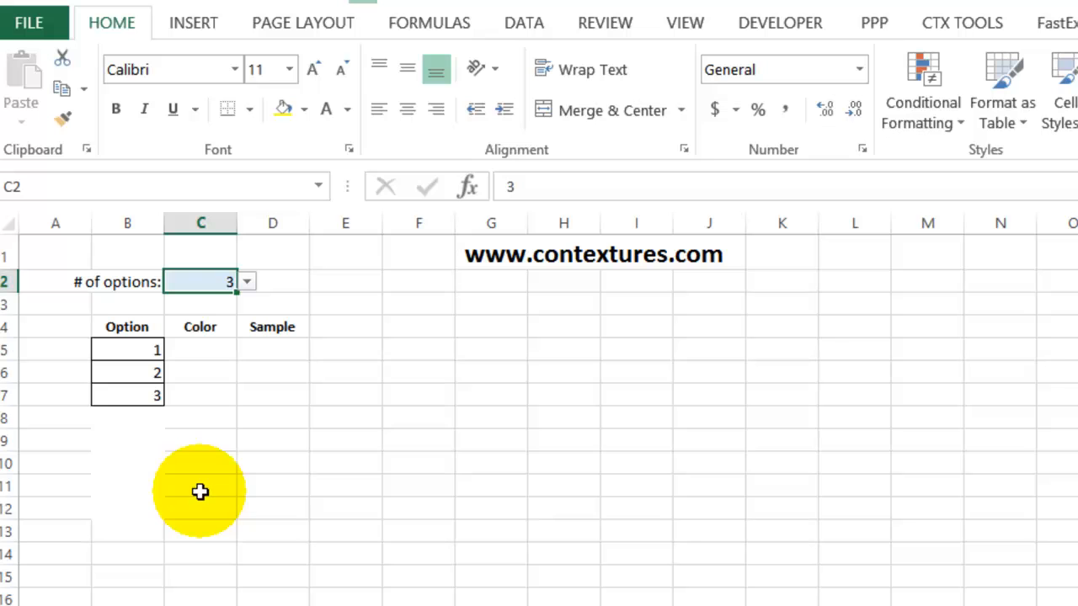
{"action": "mouse_move", "coordinate": [194, 352]}
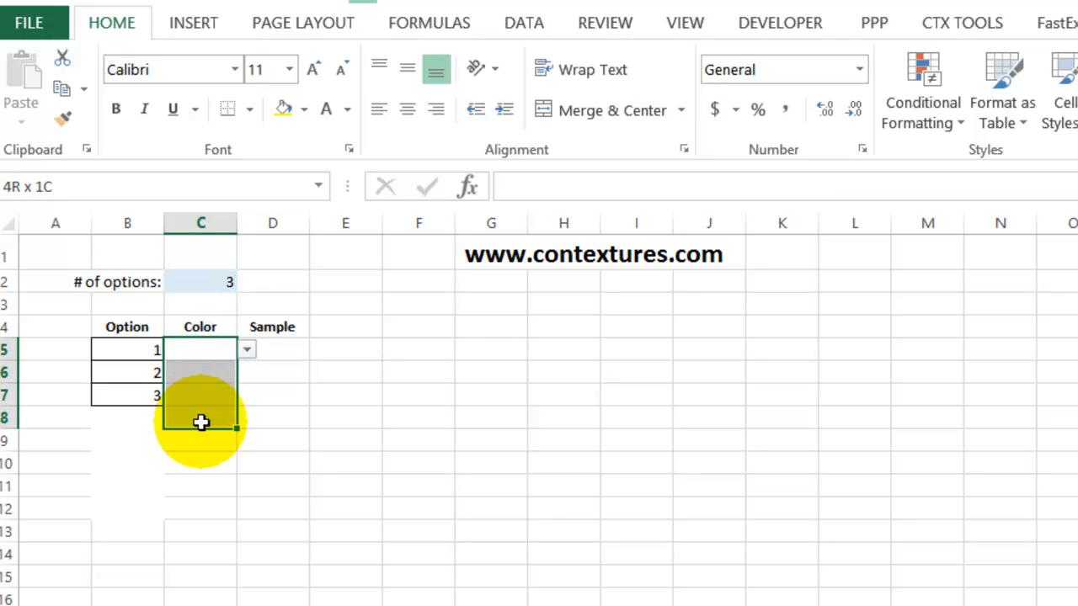
Step: Begin a formula-based conditional formatting rule for the Color cells C5:C12
{"action": "left_click_drag", "start_coordinate": [201, 421], "coordinate": [200, 519]}
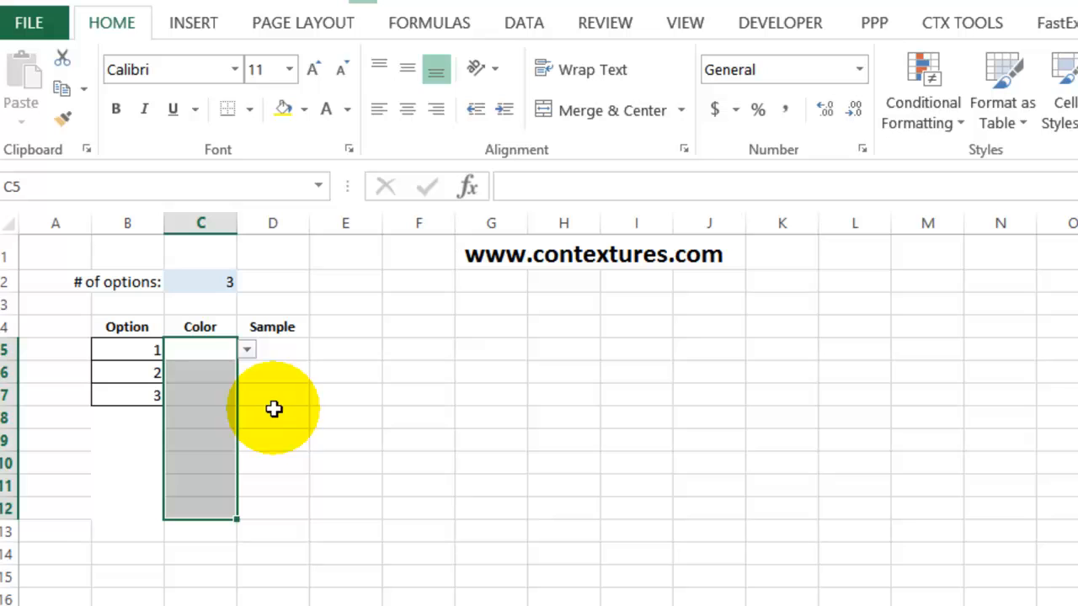
{"action": "mouse_move", "coordinate": [307, 233]}
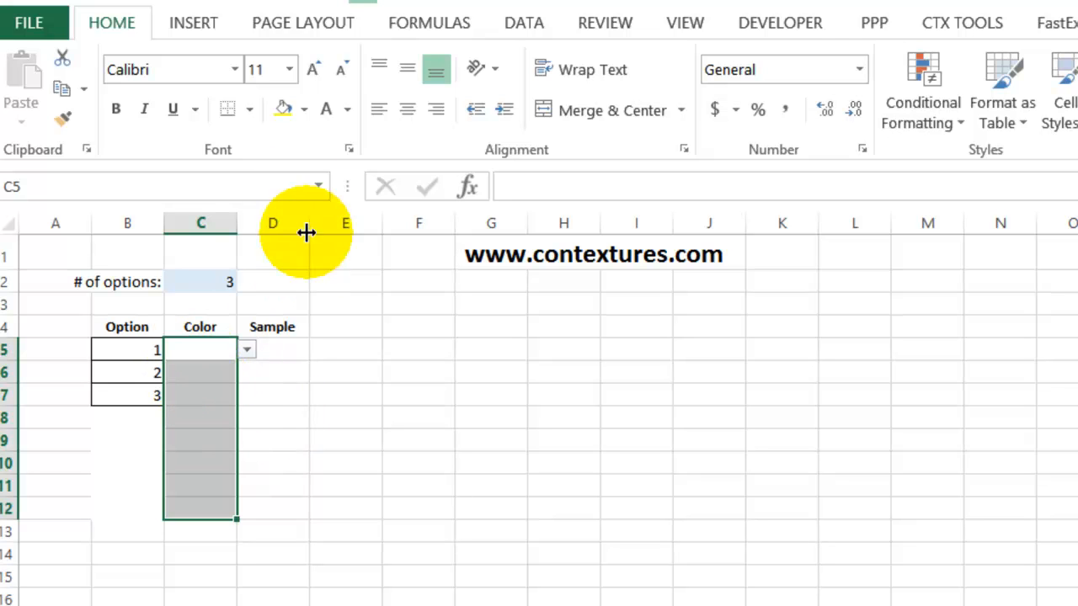
{"action": "mouse_move", "coordinate": [922, 88]}
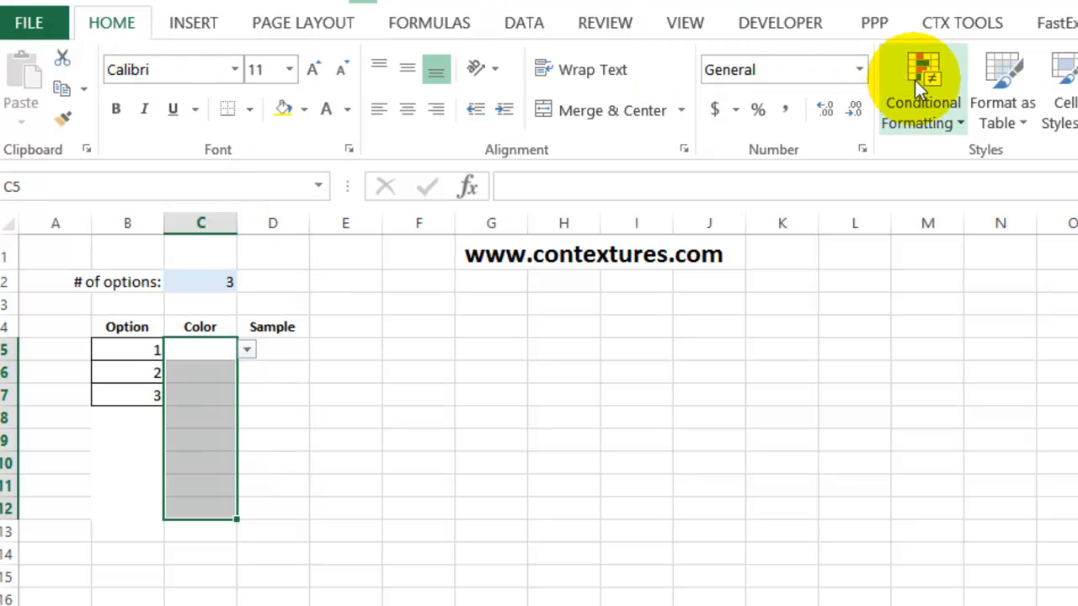
{"action": "left_click", "coordinate": [921, 88]}
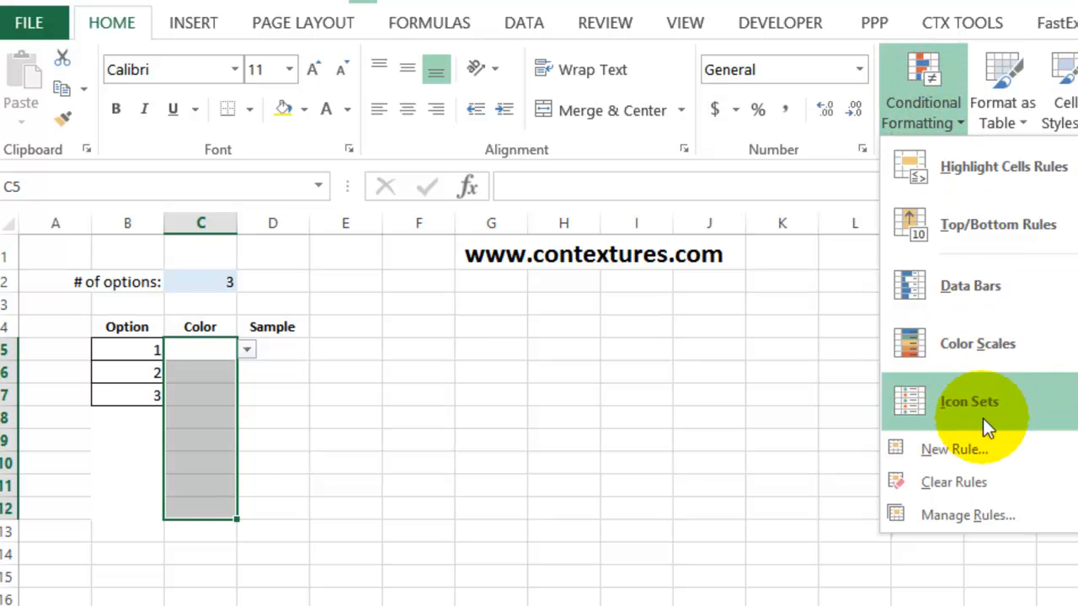
{"action": "left_click", "coordinate": [953, 448]}
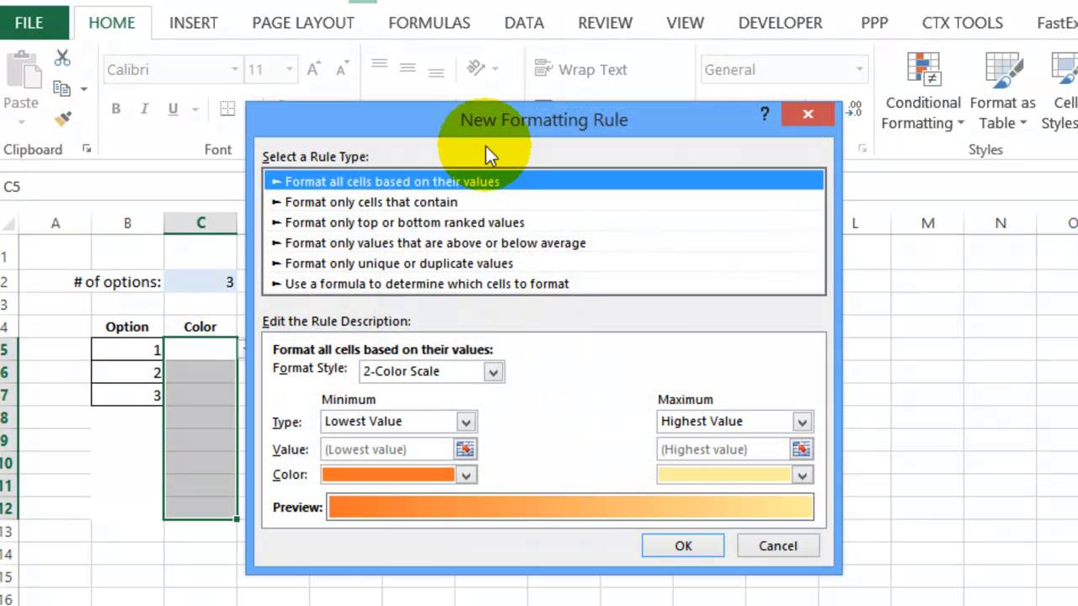
{"action": "left_click", "coordinate": [536, 283]}
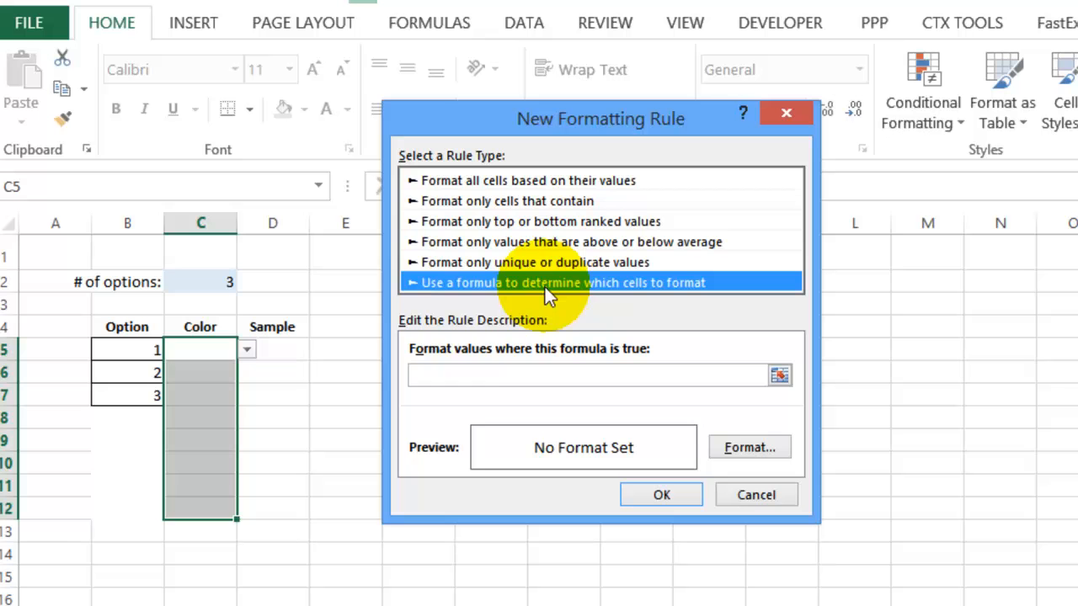
{"action": "mouse_move", "coordinate": [240, 345]}
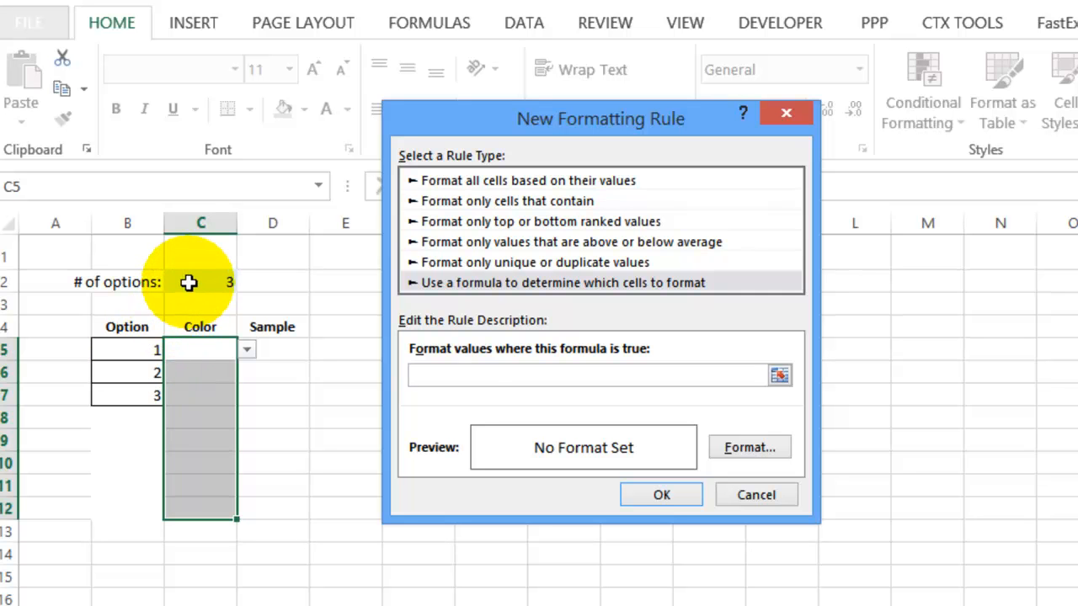
Step: Enter the rule condition =B5<=$C$2, referencing the option count in C2
{"action": "left_click", "coordinate": [600, 374]}
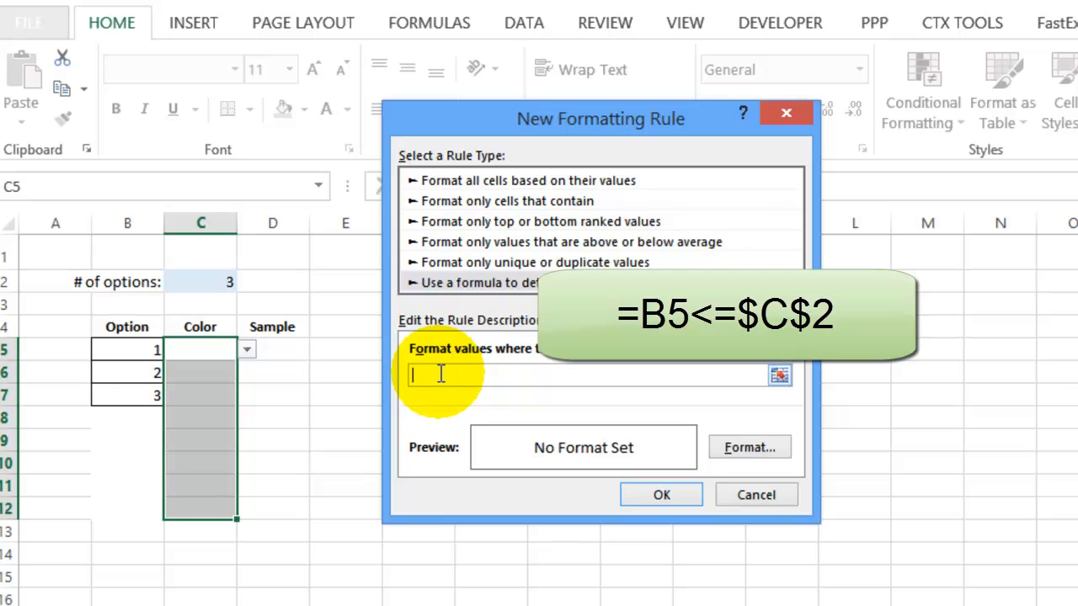
{"action": "type", "text": "="}
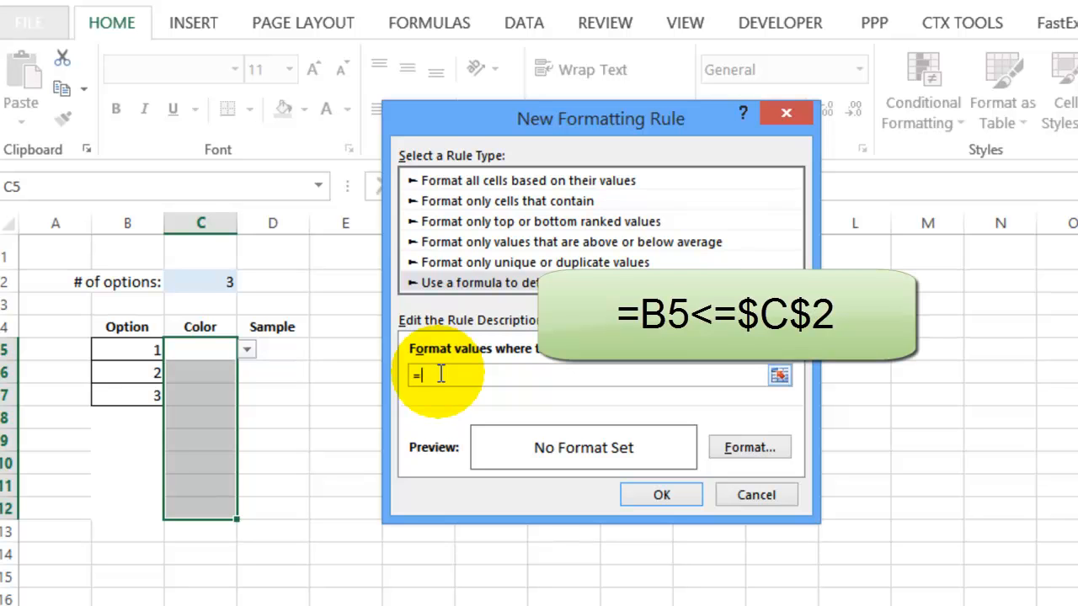
{"action": "type", "text": "B5"}
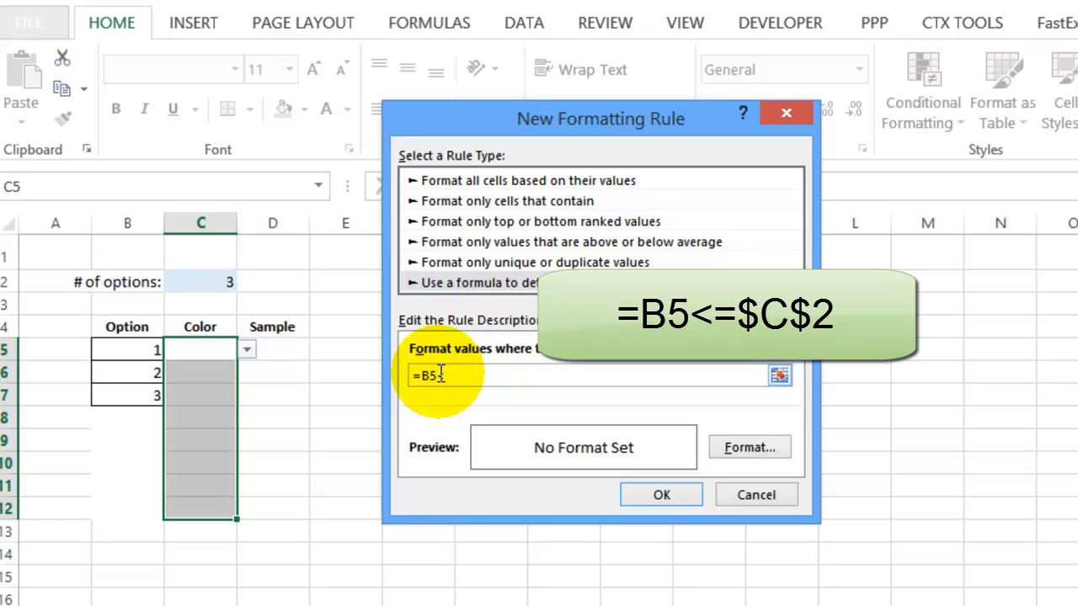
{"action": "left_click", "coordinate": [200, 281]}
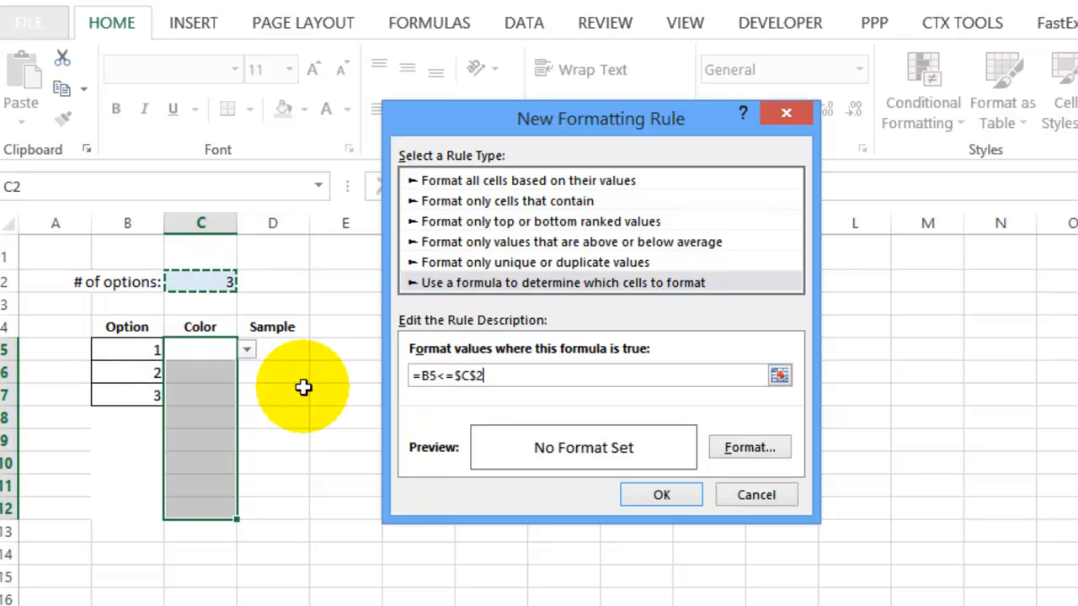
{"action": "mouse_move", "coordinate": [748, 448]}
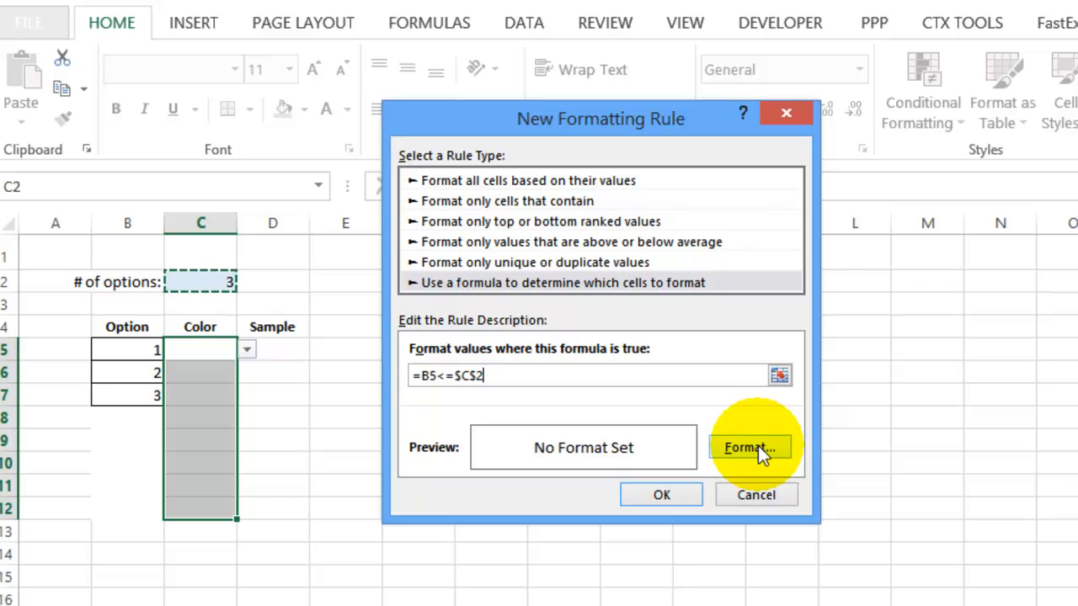
Step: Give the Color-cell rule an outline border and light blue fill and save it
{"action": "left_click", "coordinate": [748, 448]}
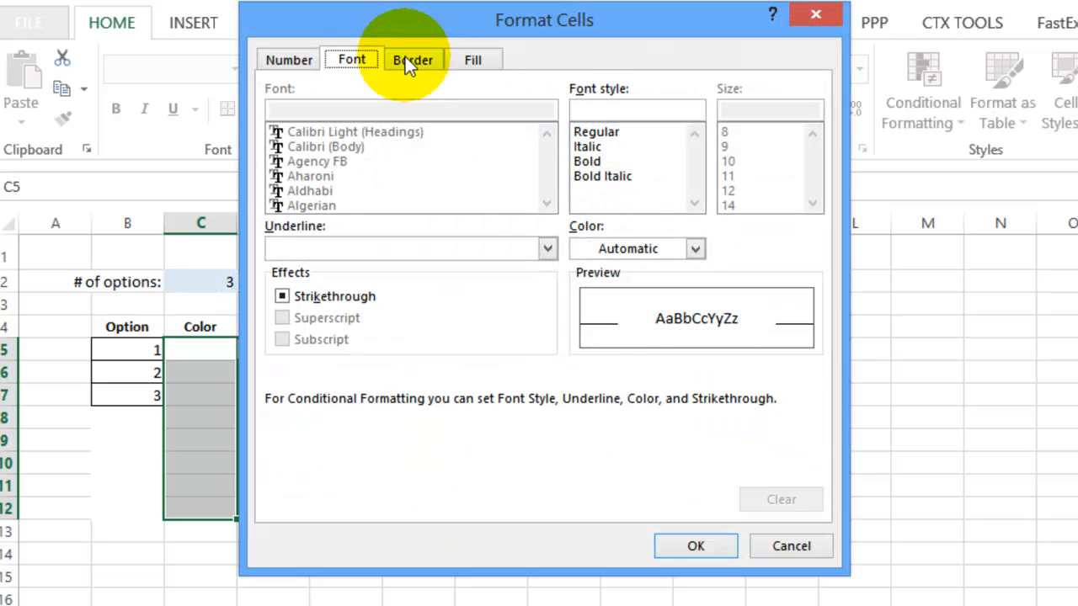
{"action": "left_click", "coordinate": [413, 61]}
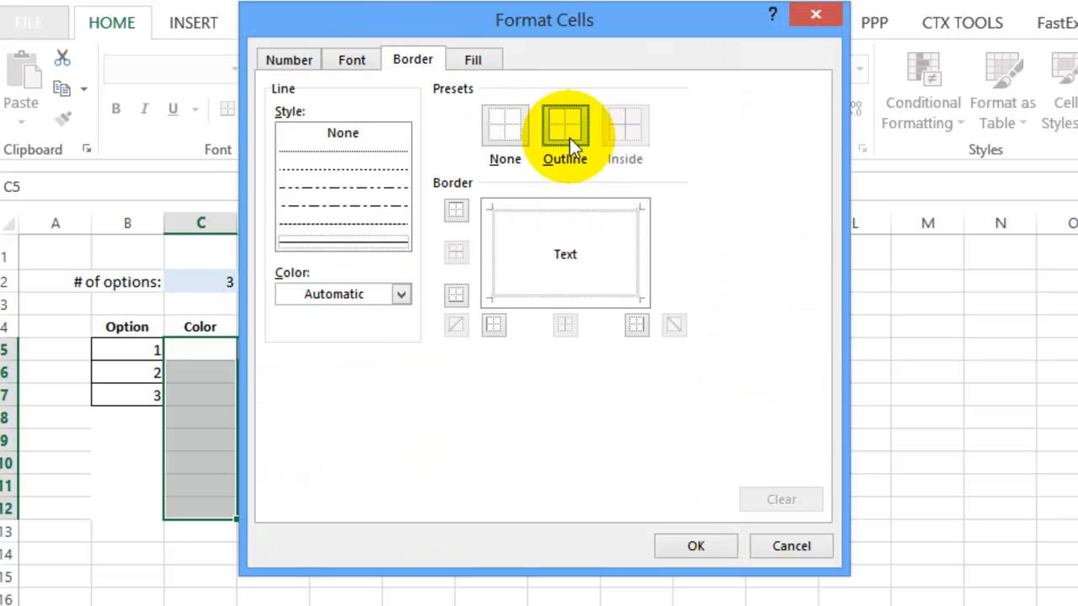
{"action": "left_click", "coordinate": [564, 126]}
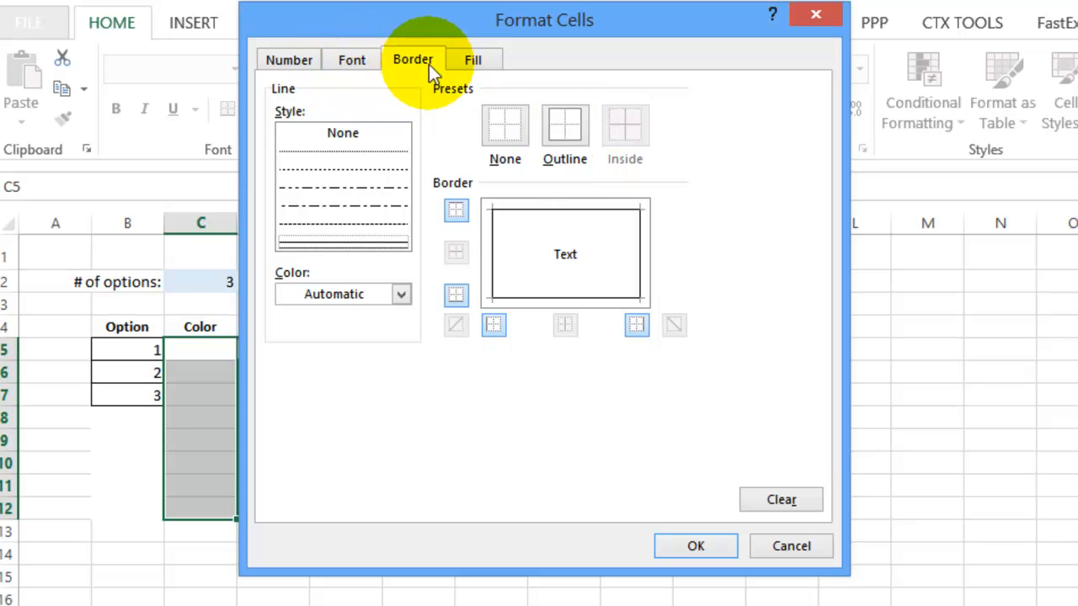
{"action": "left_click", "coordinate": [471, 59]}
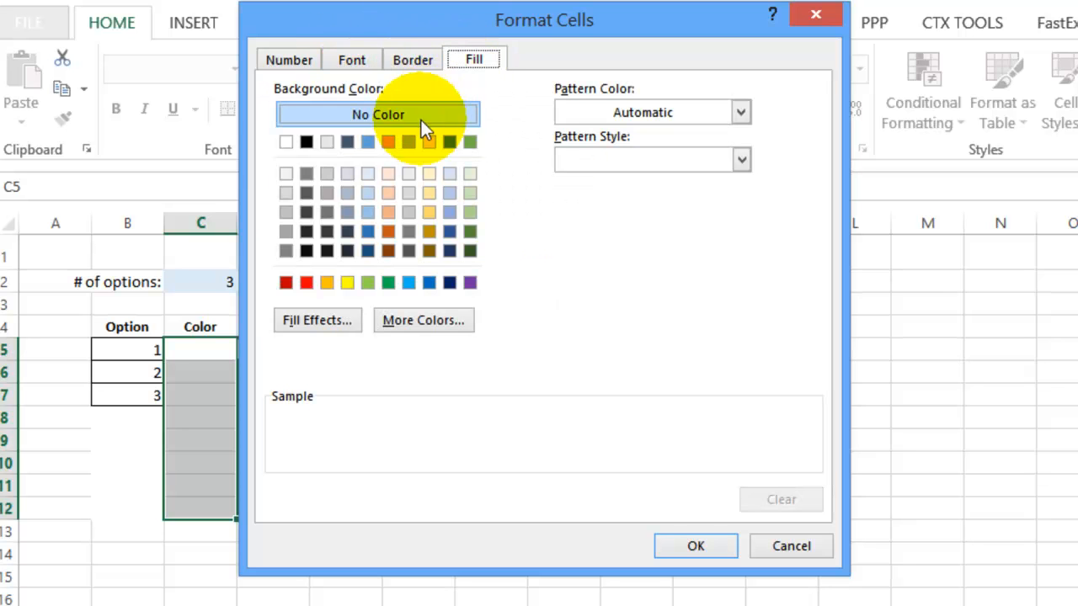
{"action": "mouse_move", "coordinate": [367, 174]}
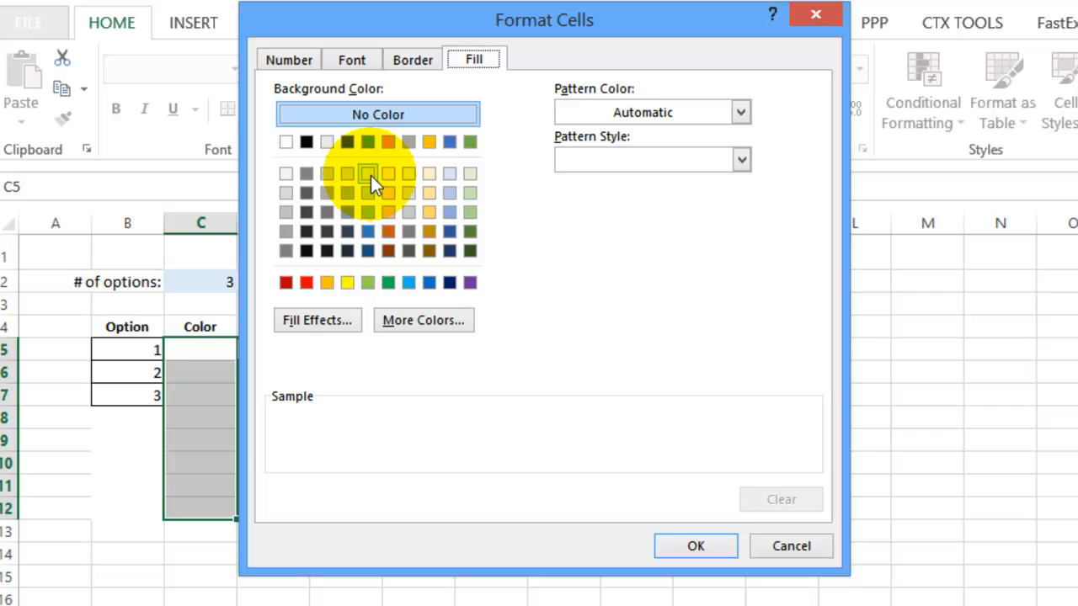
{"action": "left_click", "coordinate": [367, 173]}
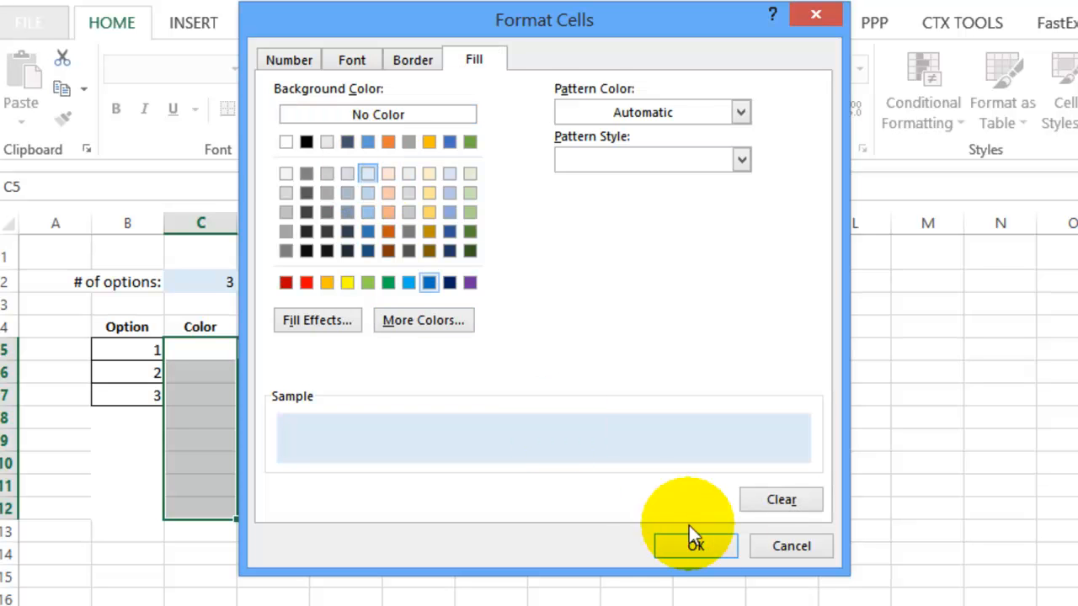
{"action": "left_click", "coordinate": [694, 546]}
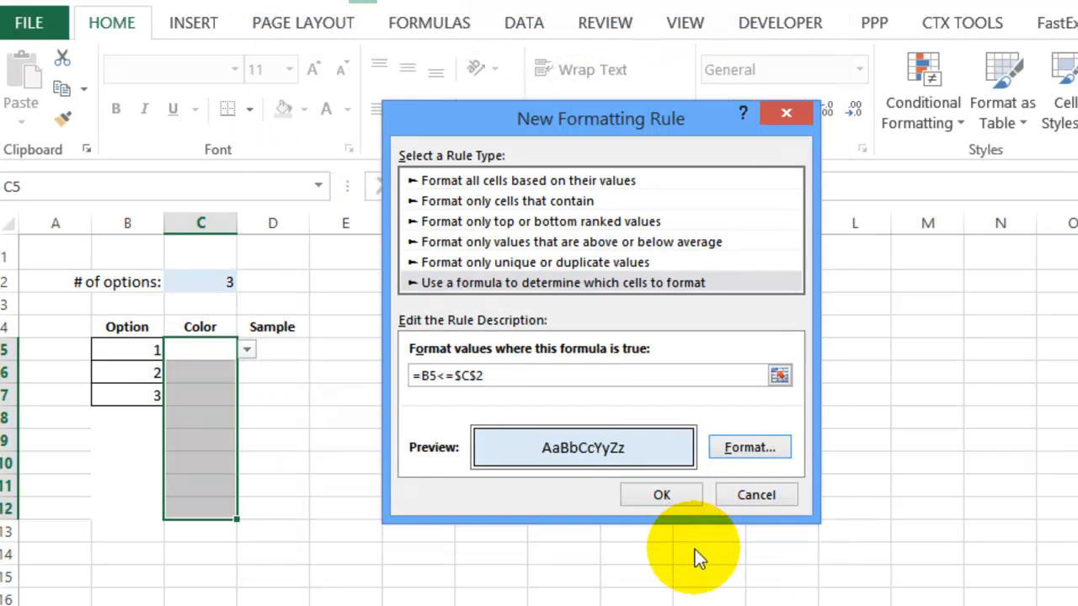
{"action": "left_click", "coordinate": [660, 495]}
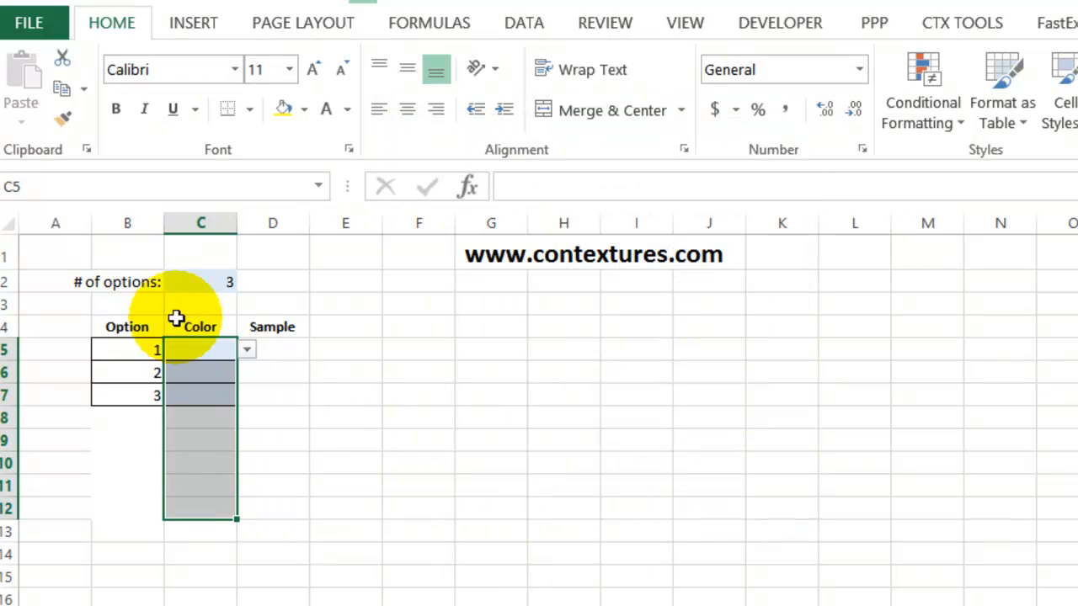
Step: Choose red for option 1 and yellow for option 2 from the Color dropdowns in C5:C6
{"action": "left_click", "coordinate": [201, 281]}
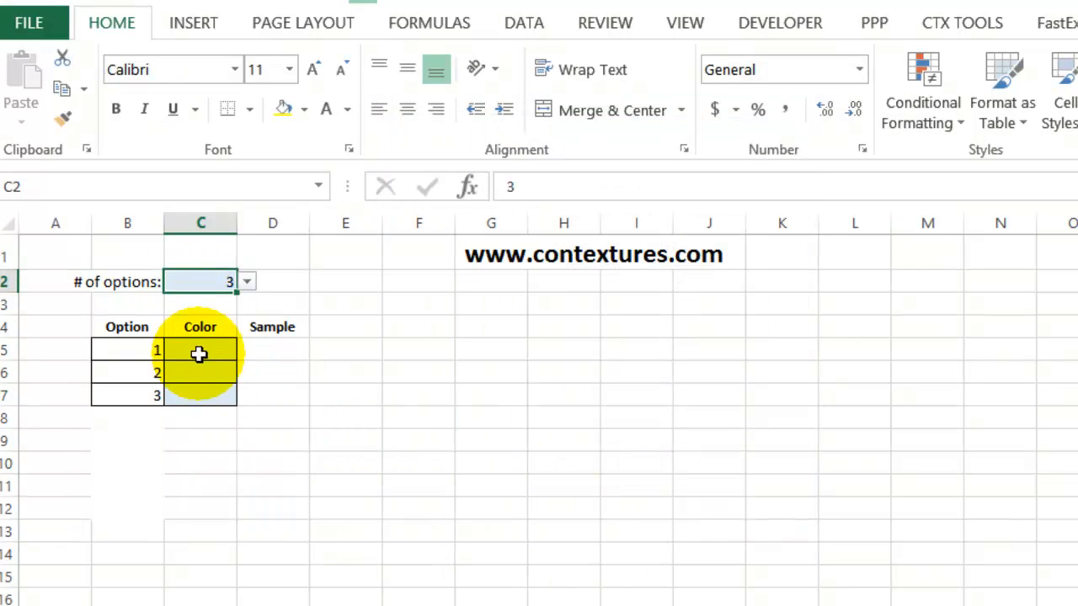
{"action": "mouse_move", "coordinate": [209, 396]}
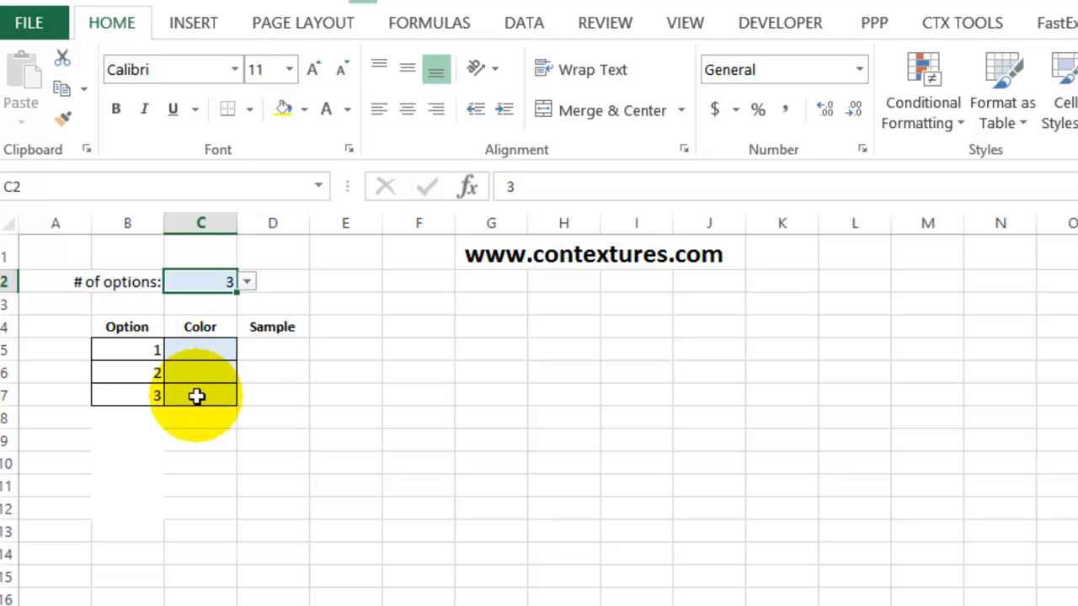
{"action": "left_click", "coordinate": [199, 372]}
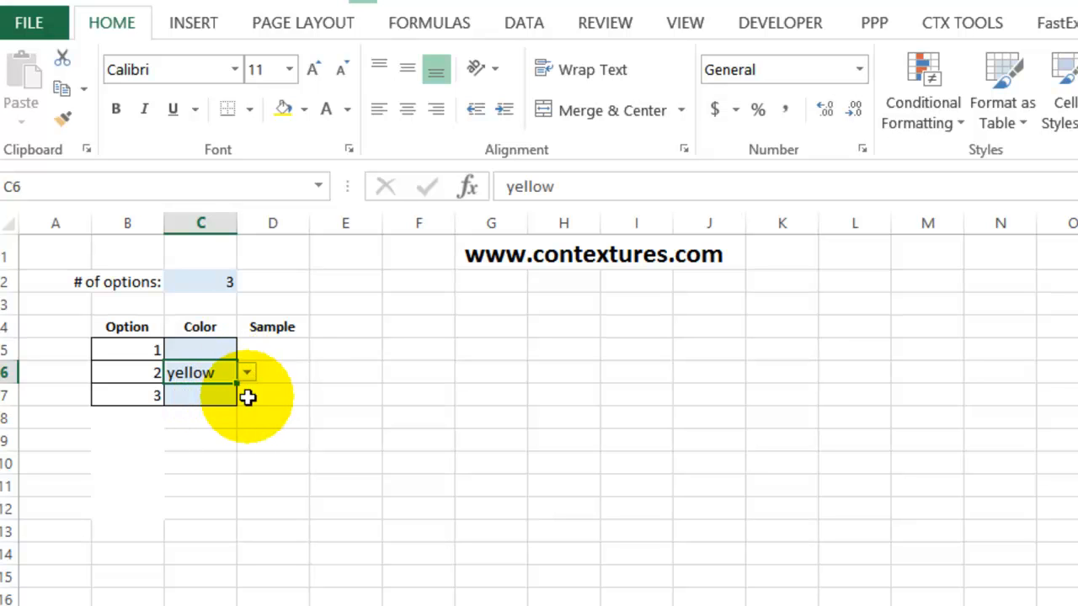
{"action": "left_click", "coordinate": [246, 349]}
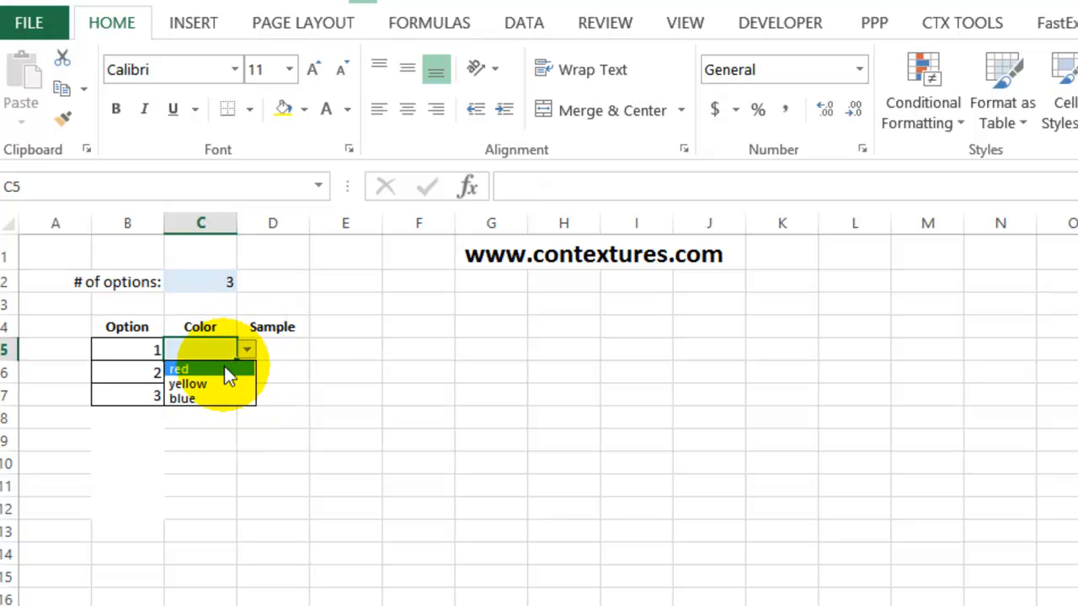
{"action": "left_click", "coordinate": [187, 384]}
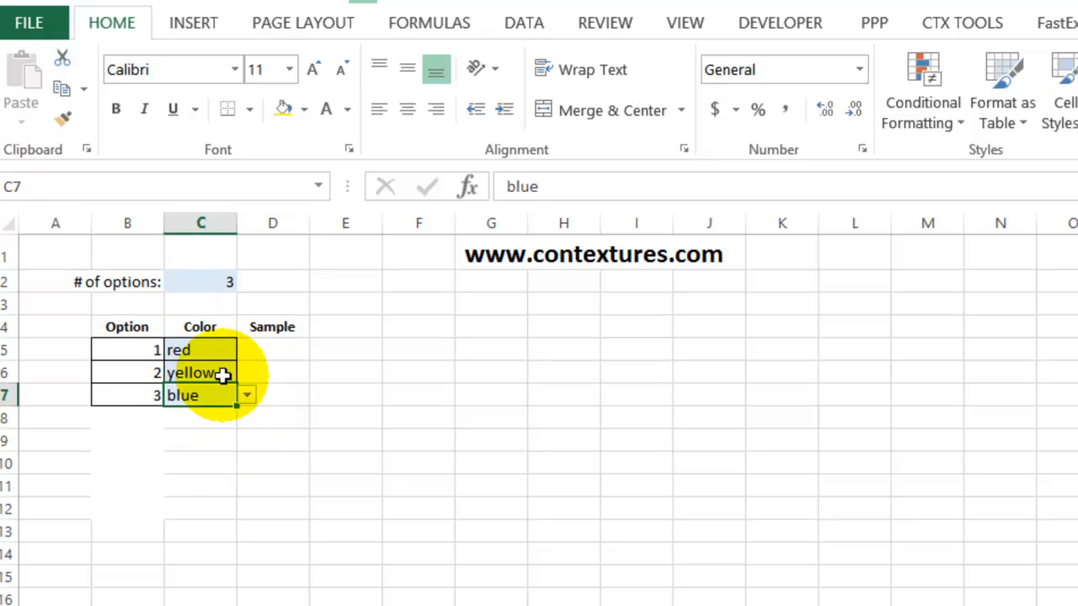
{"action": "mouse_move", "coordinate": [278, 327]}
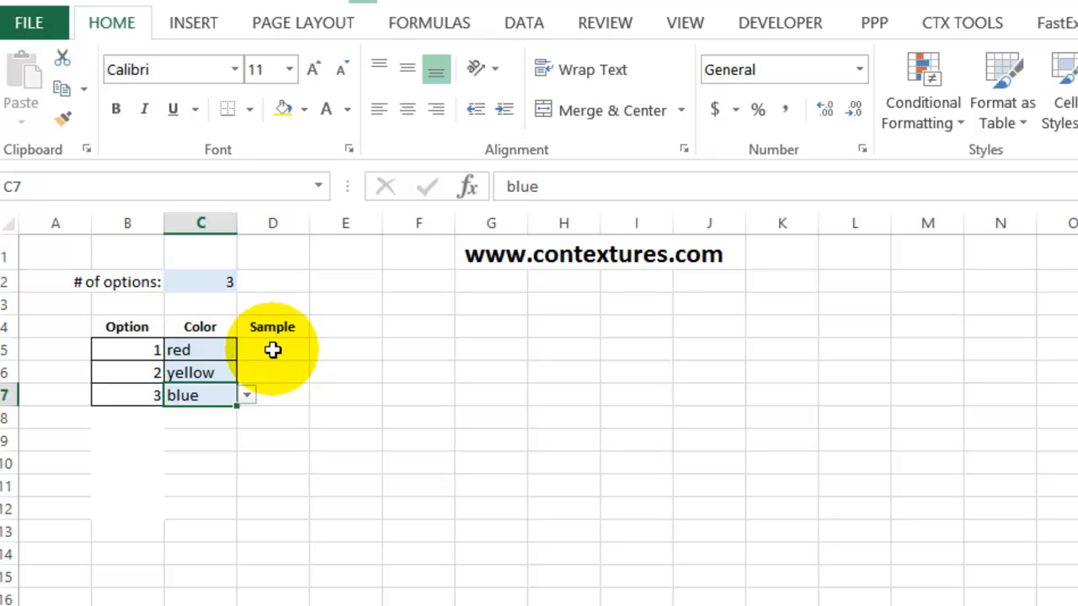
Step: Start a formula rule on Sample cells D5:D12 with the condition =c5="red"
{"action": "left_click_drag", "start_coordinate": [272, 349], "coordinate": [272, 441]}
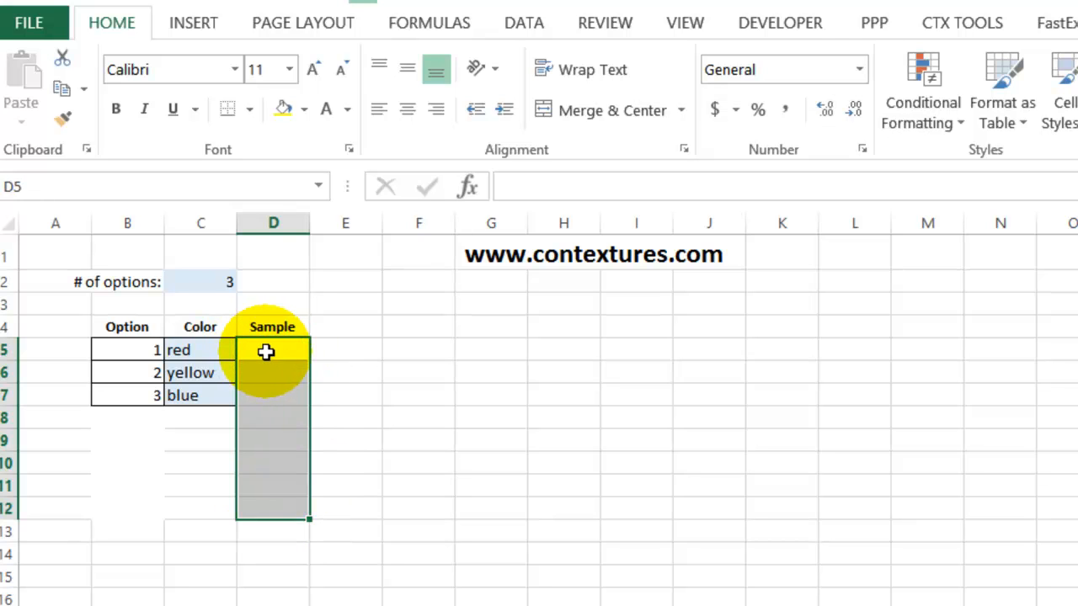
{"action": "mouse_move", "coordinate": [199, 350]}
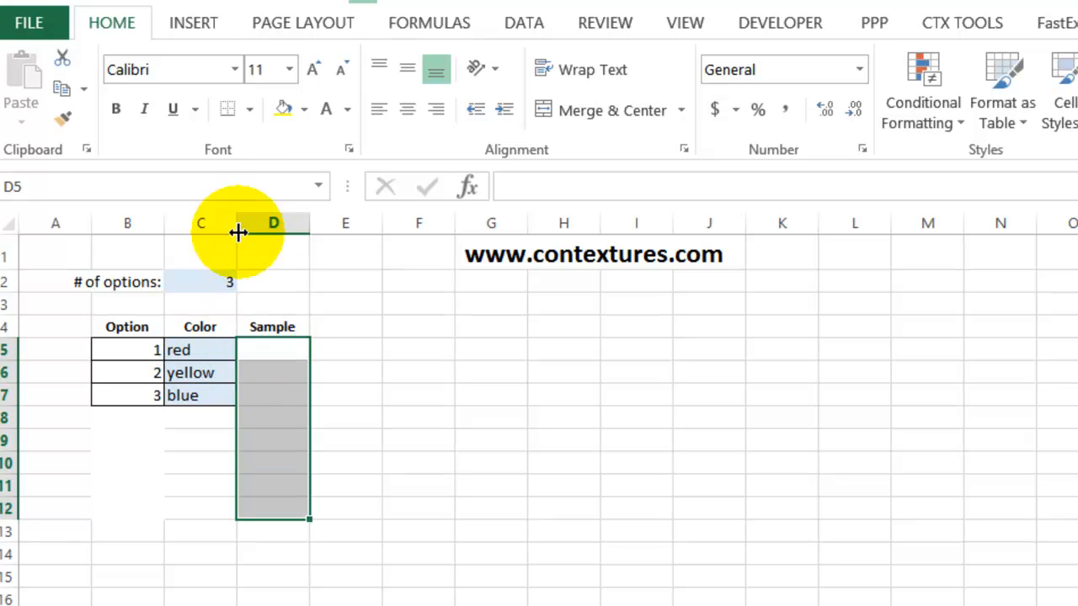
{"action": "mouse_move", "coordinate": [923, 81]}
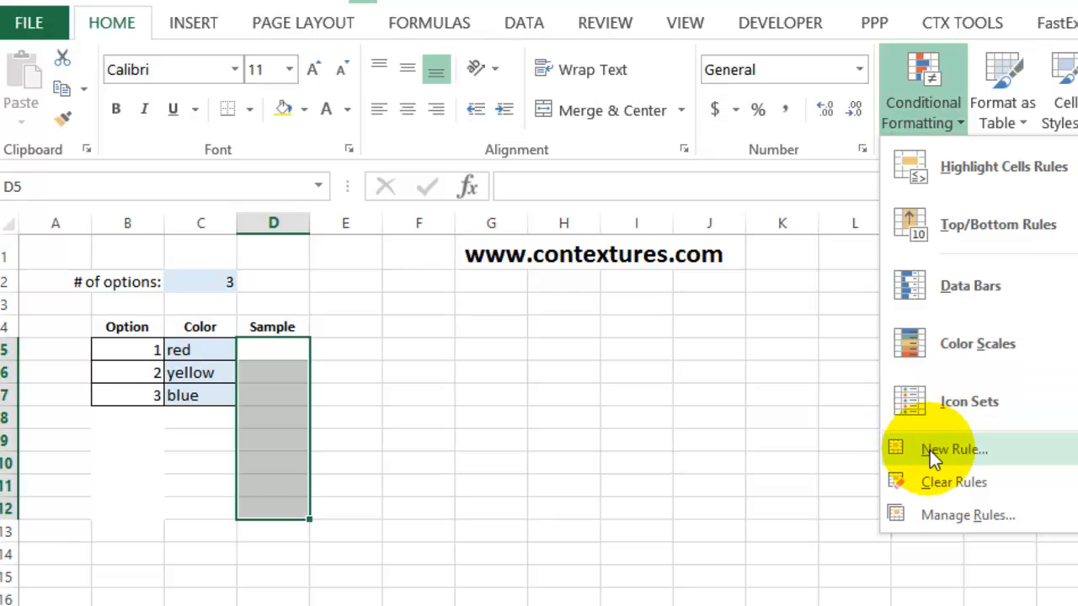
{"action": "left_click", "coordinate": [953, 448]}
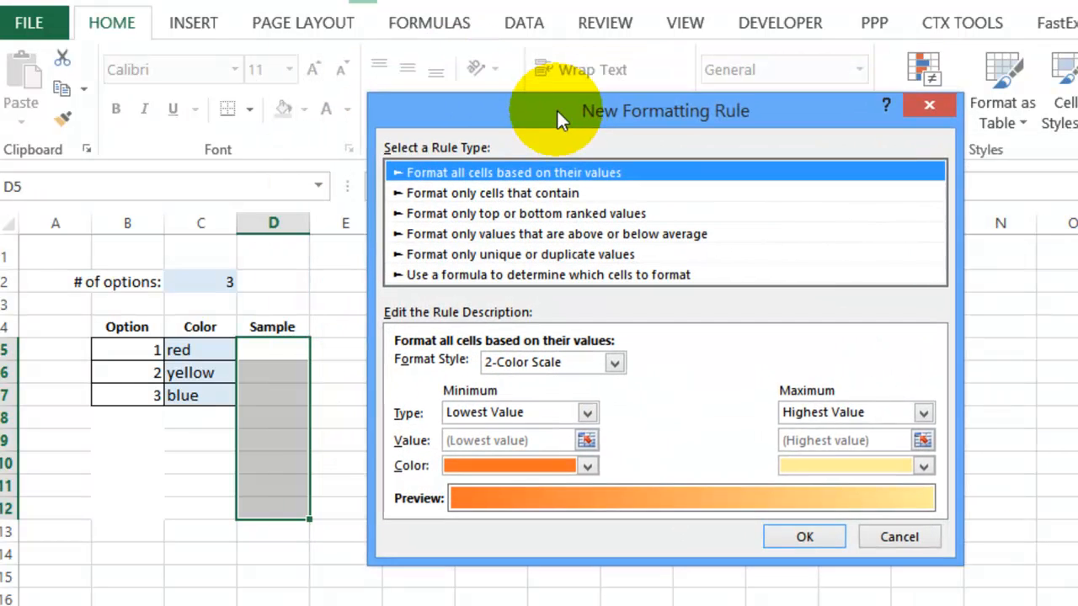
{"action": "left_click", "coordinate": [549, 274]}
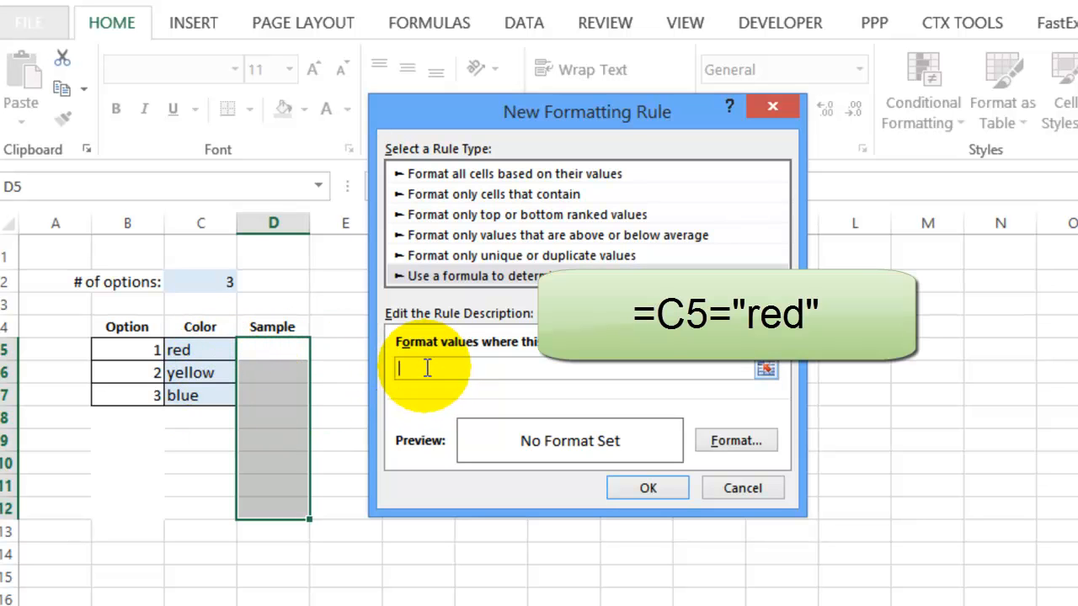
{"action": "type", "text": "="}
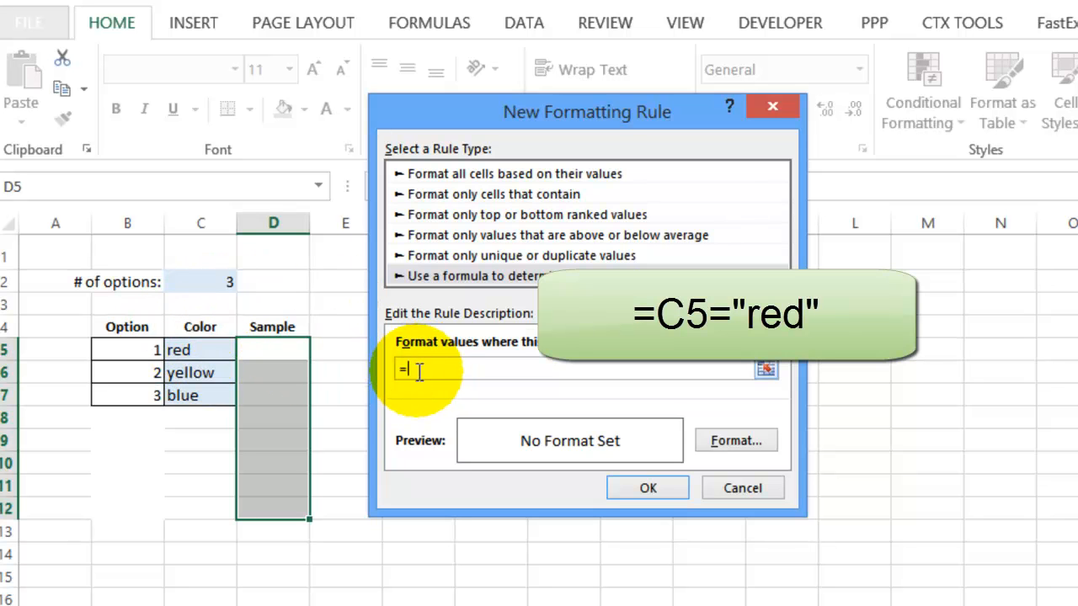
{"action": "type", "text": "c5"}
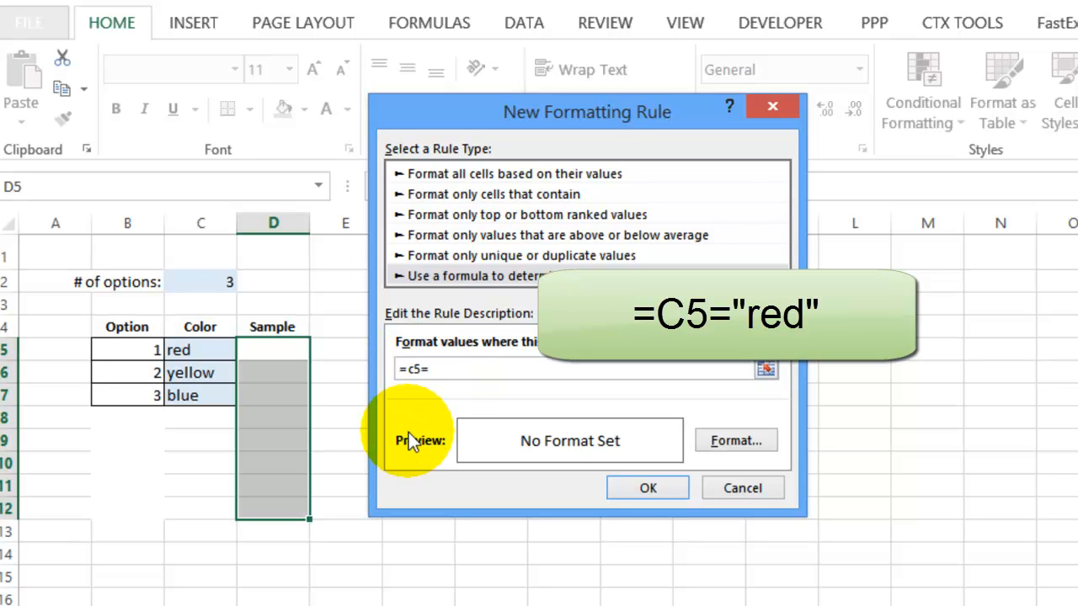
{"action": "type", "text": "=\"red\""}
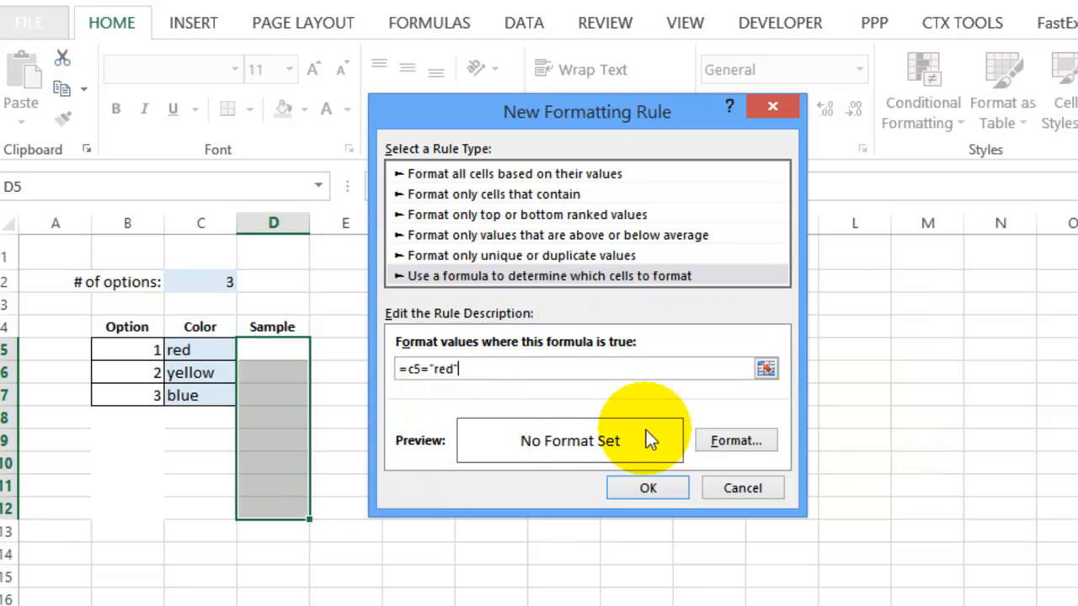
Step: Give the rule a red fill and save it so matching Sample cells turn red
{"action": "left_click", "coordinate": [734, 441]}
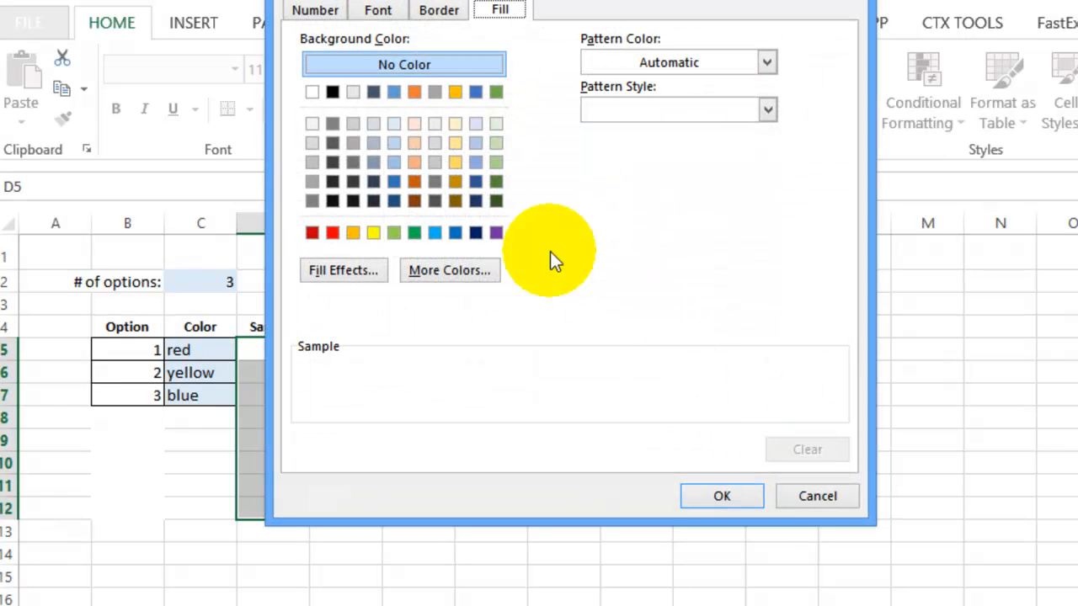
{"action": "left_click", "coordinate": [438, 10]}
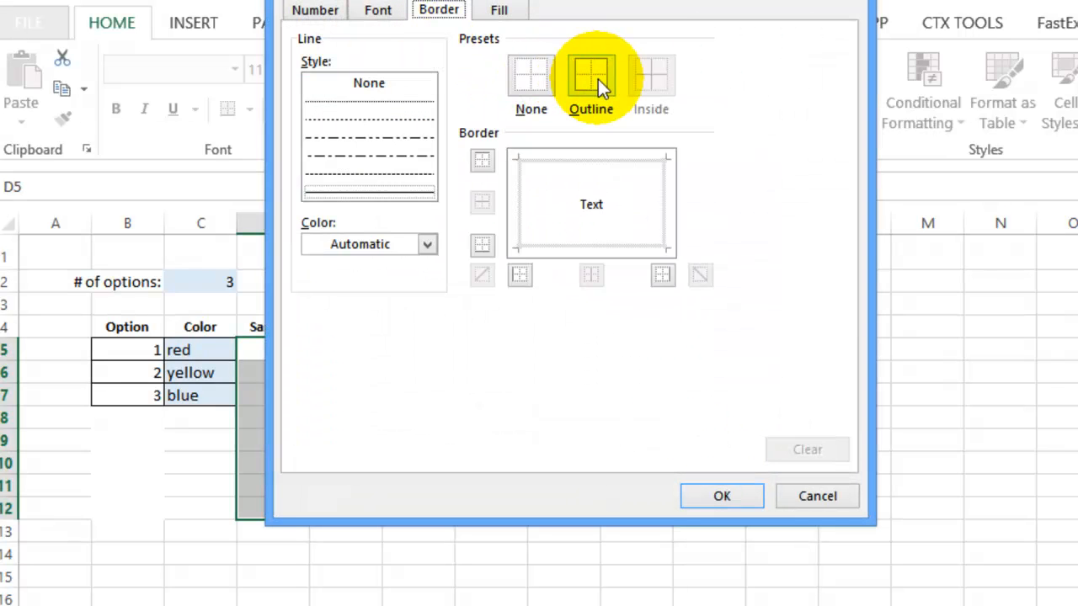
{"action": "left_click", "coordinate": [498, 10]}
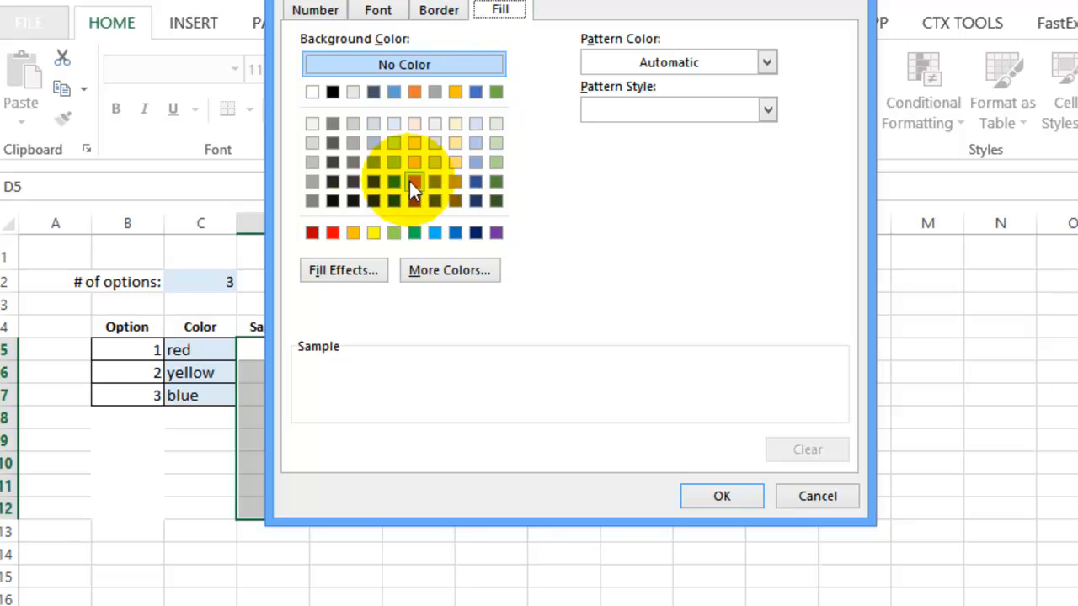
{"action": "left_click", "coordinate": [332, 232]}
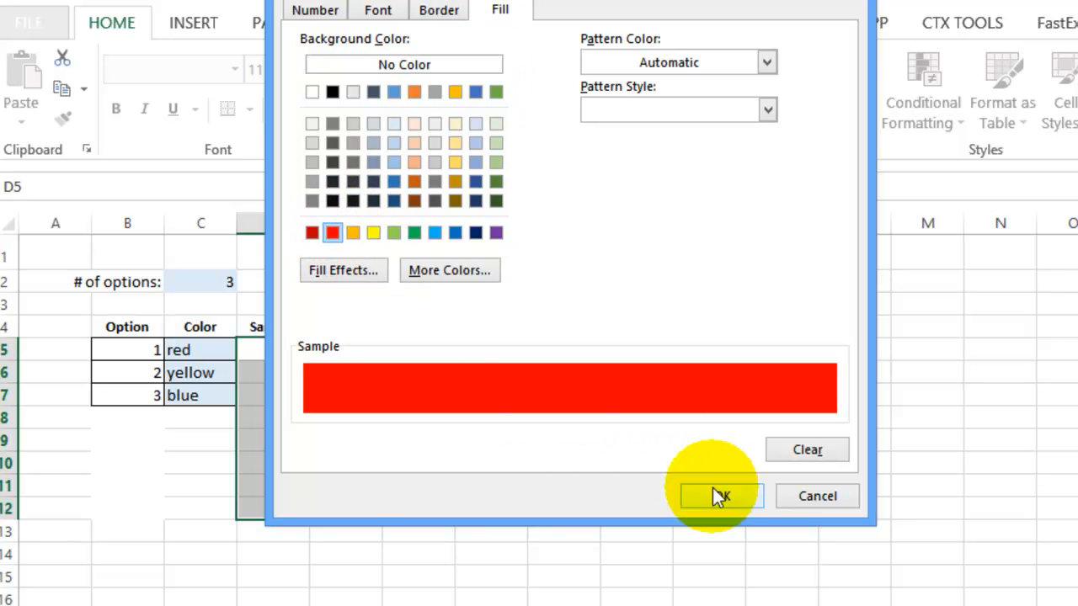
{"action": "left_click", "coordinate": [717, 496]}
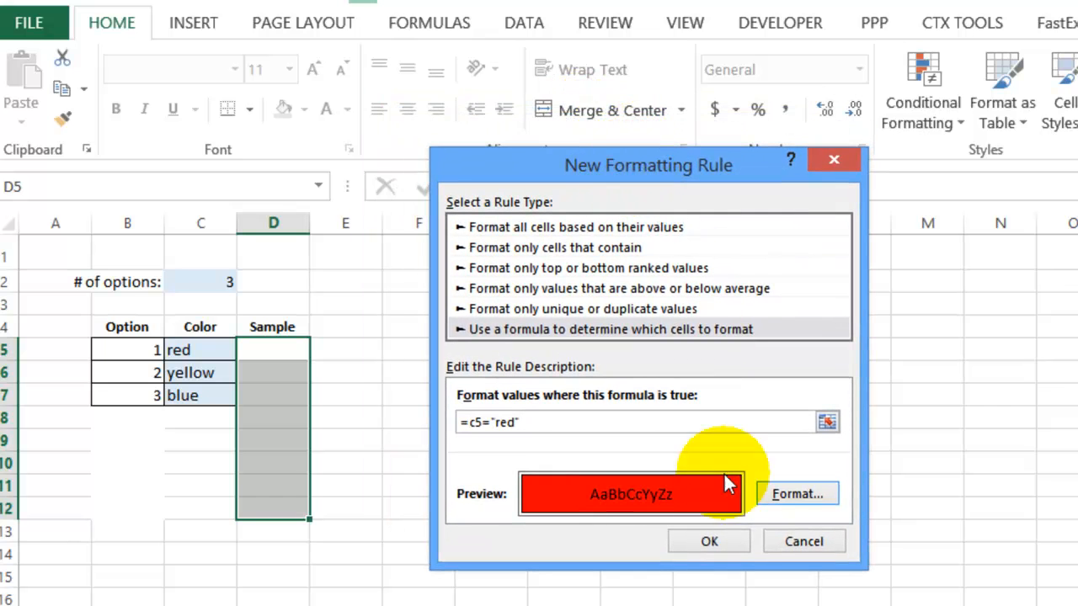
{"action": "left_click", "coordinate": [708, 541]}
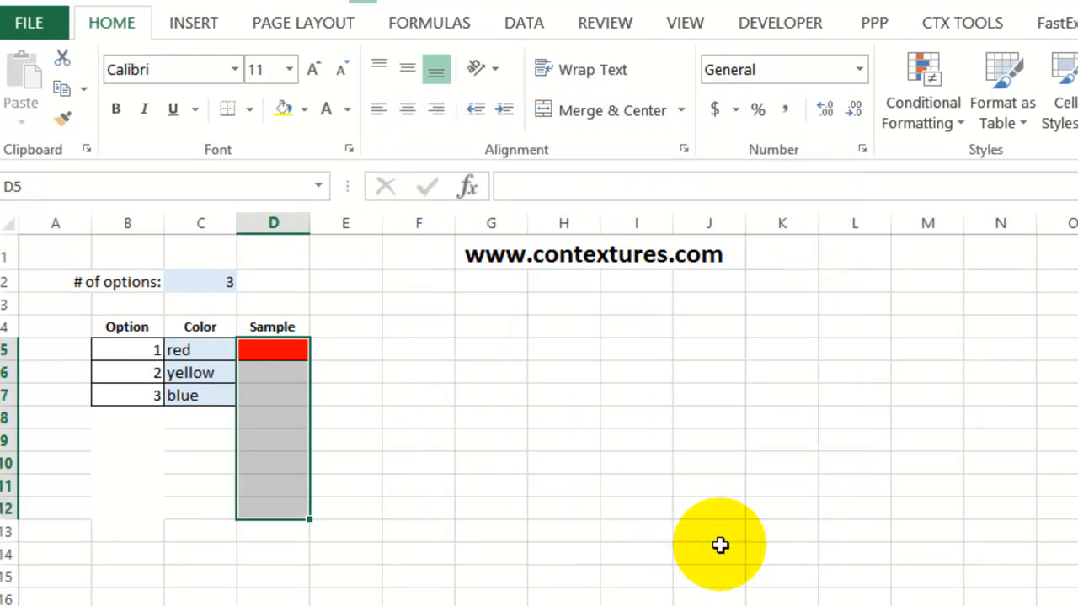
{"action": "mouse_move", "coordinate": [278, 504]}
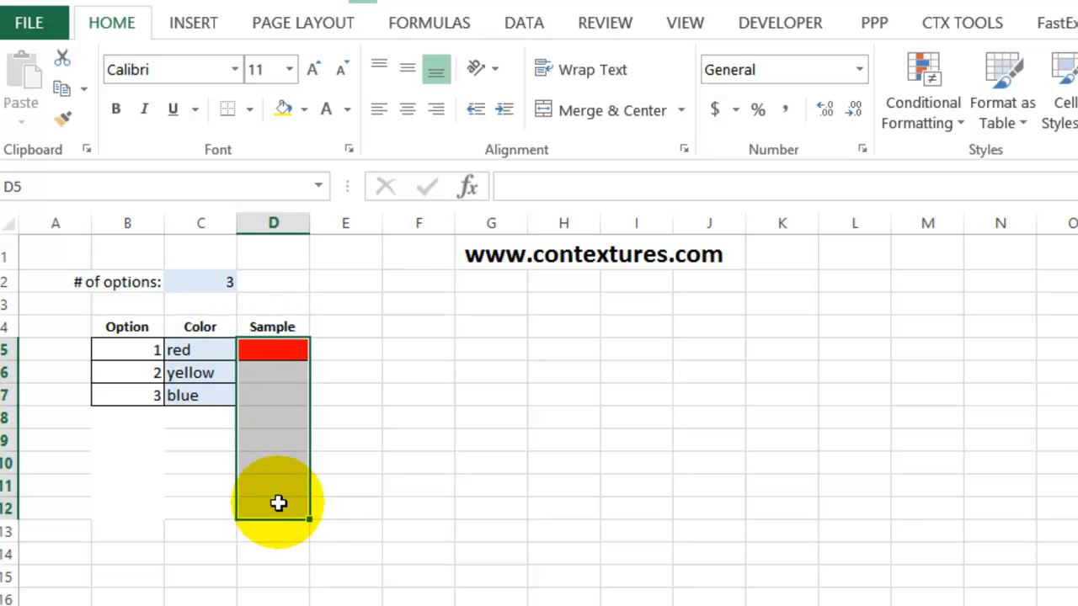
{"action": "mouse_move", "coordinate": [815, 111]}
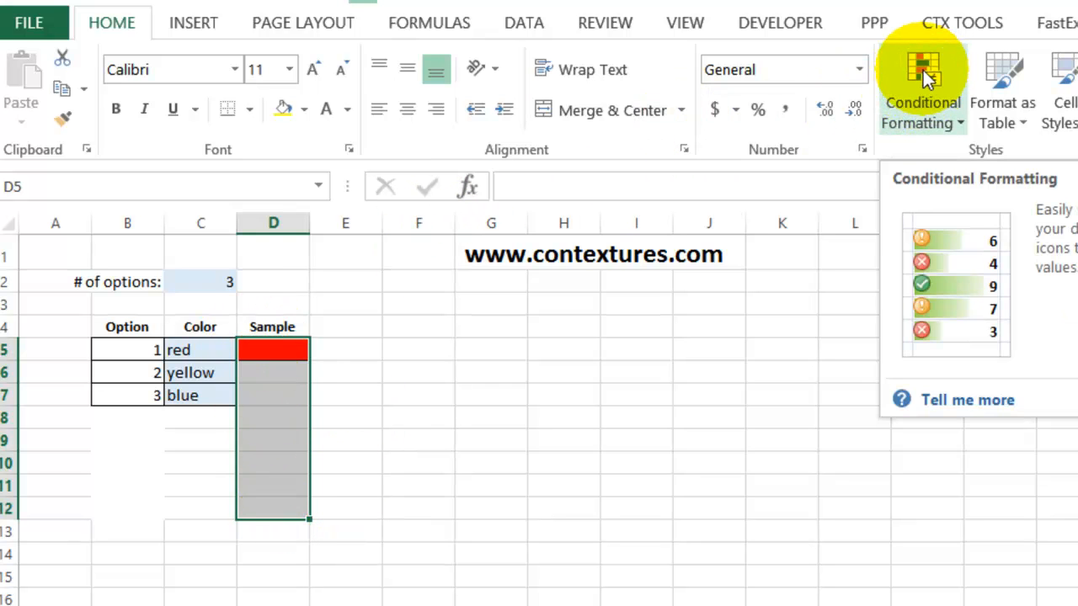
Step: Add a second Sample rule =C5="yellow" with a yellow fill and outline border
{"action": "left_click", "coordinate": [923, 93]}
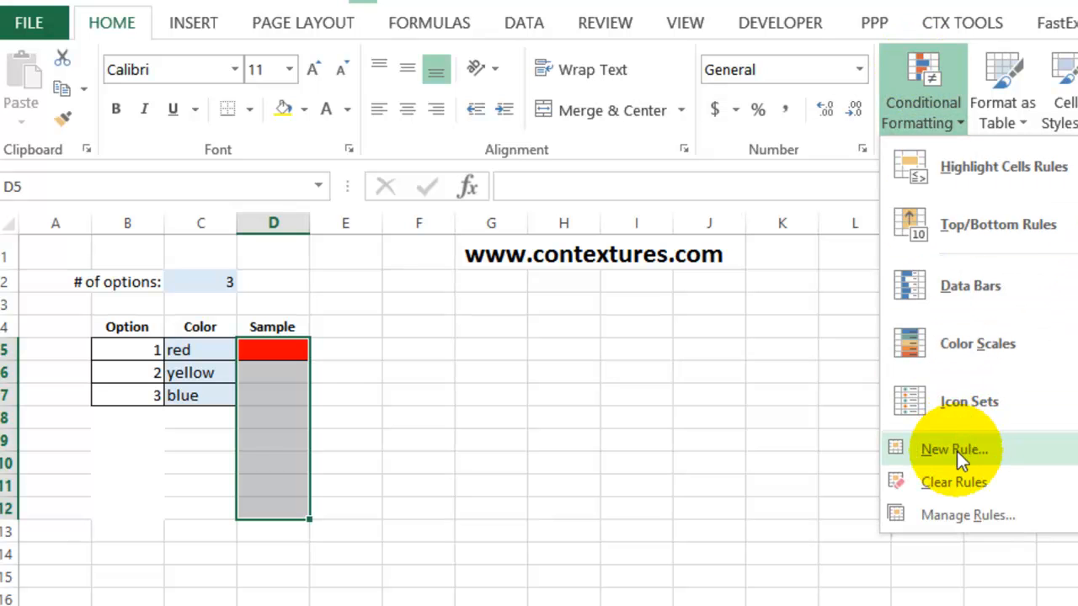
{"action": "left_click", "coordinate": [953, 448]}
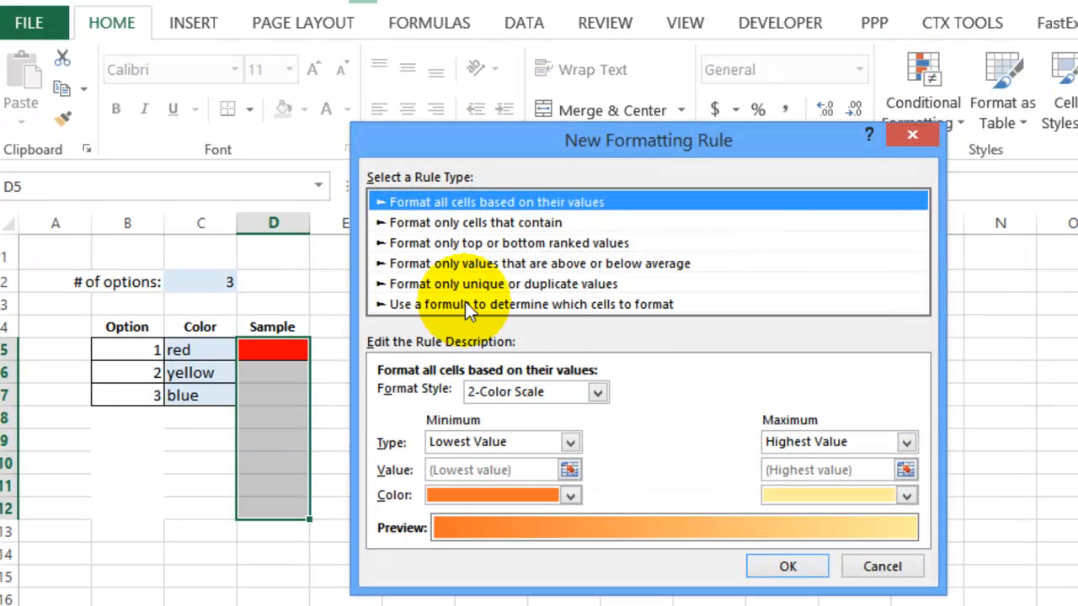
{"action": "left_click", "coordinate": [538, 303]}
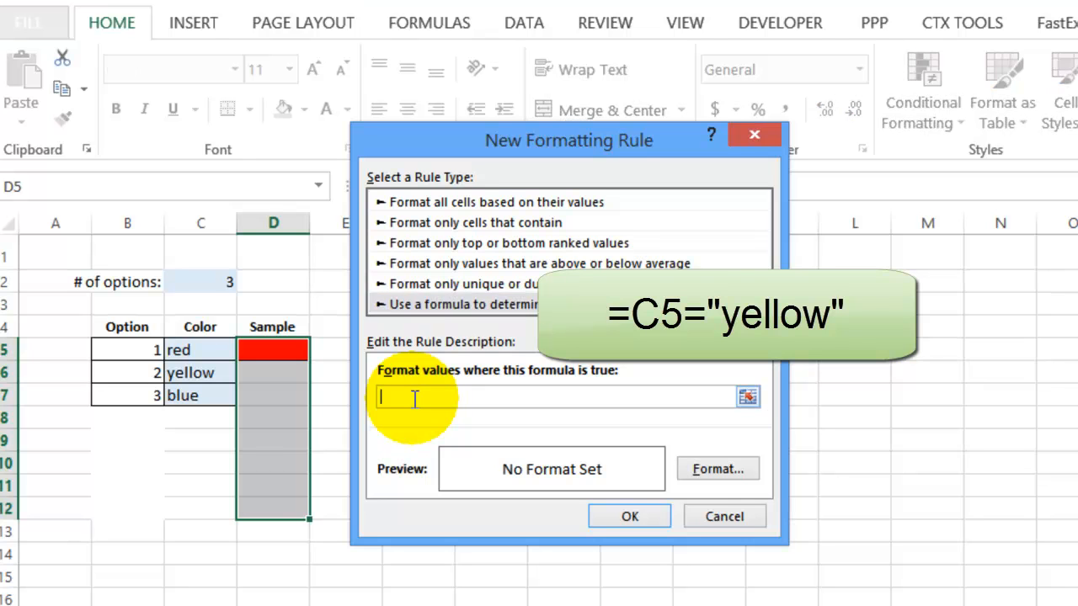
{"action": "mouse_move", "coordinate": [262, 369]}
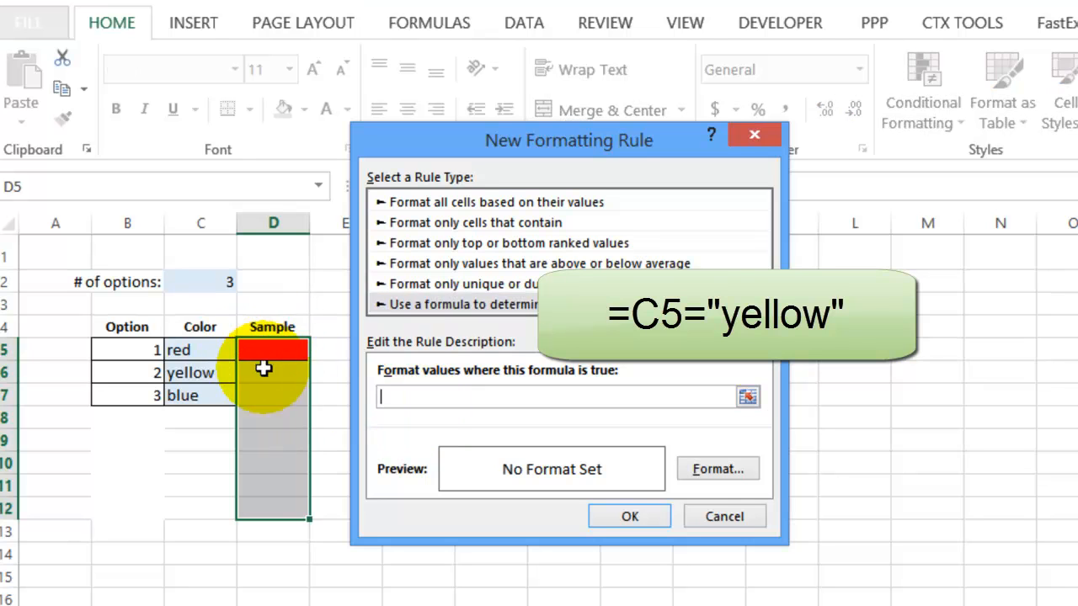
{"action": "mouse_move", "coordinate": [404, 387]}
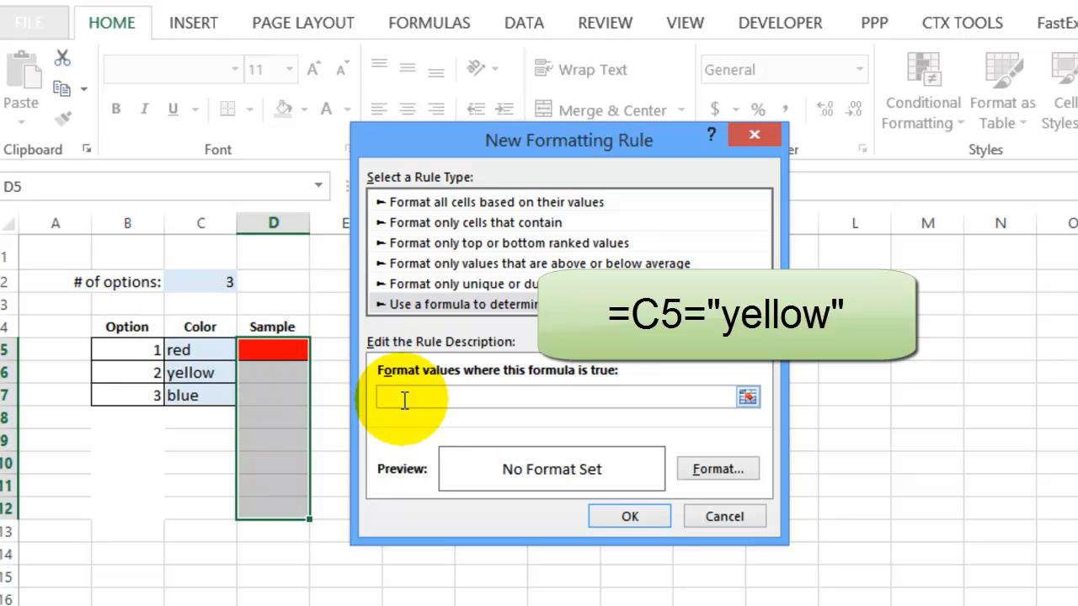
{"action": "type", "text": "=C5=\"yellow\""}
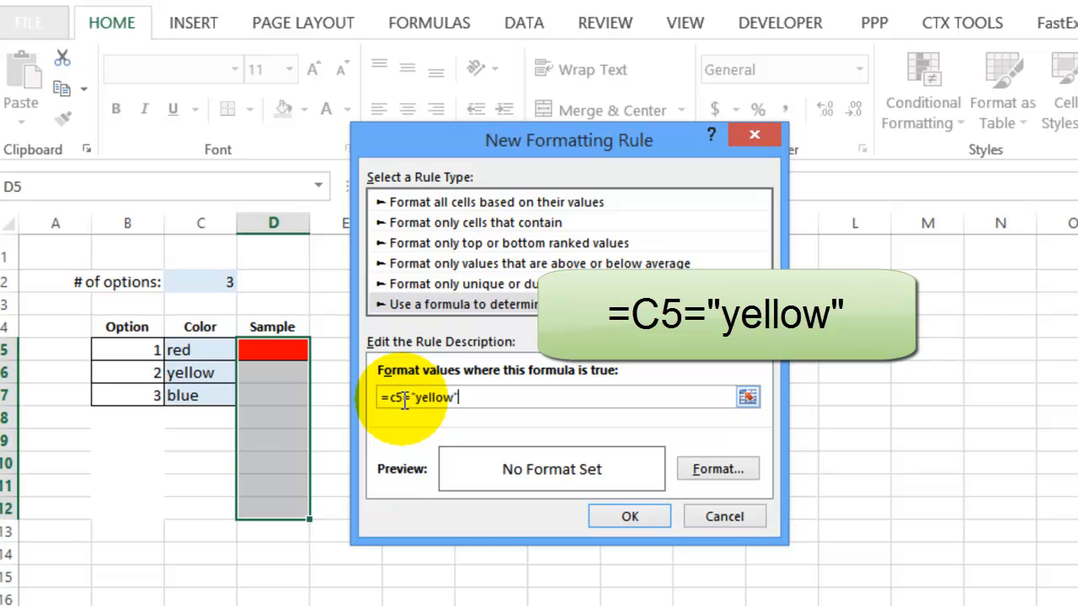
{"action": "left_click", "coordinate": [716, 468]}
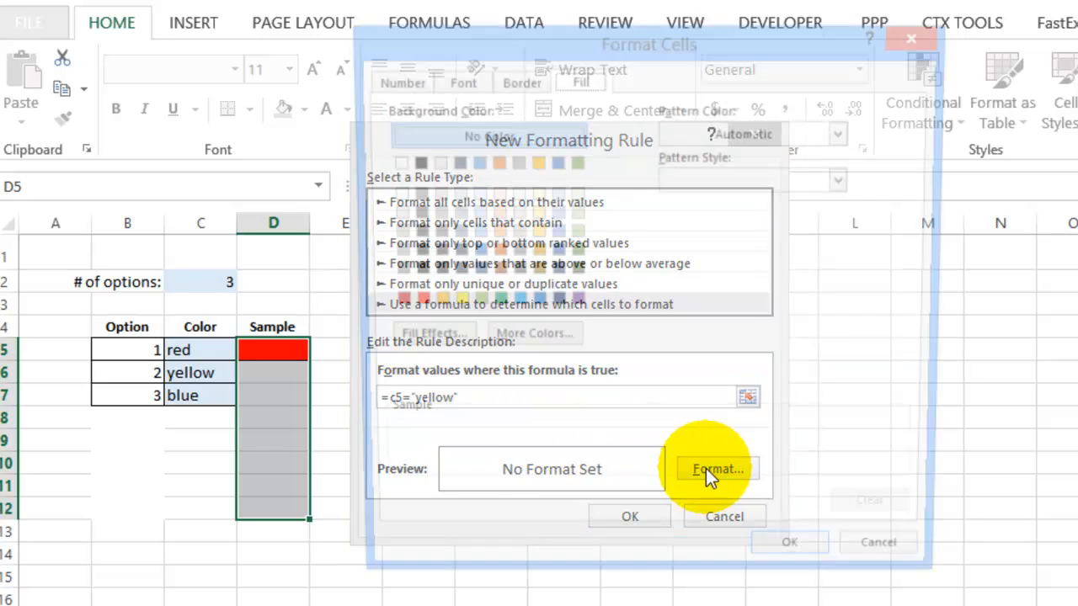
{"action": "left_click", "coordinate": [714, 469]}
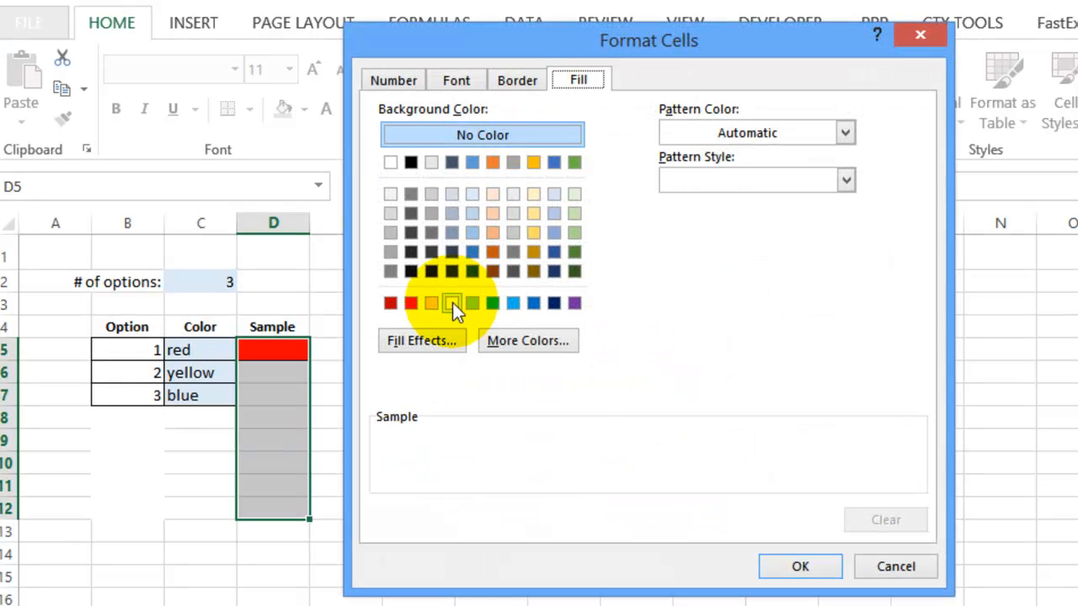
{"action": "left_click", "coordinate": [517, 79]}
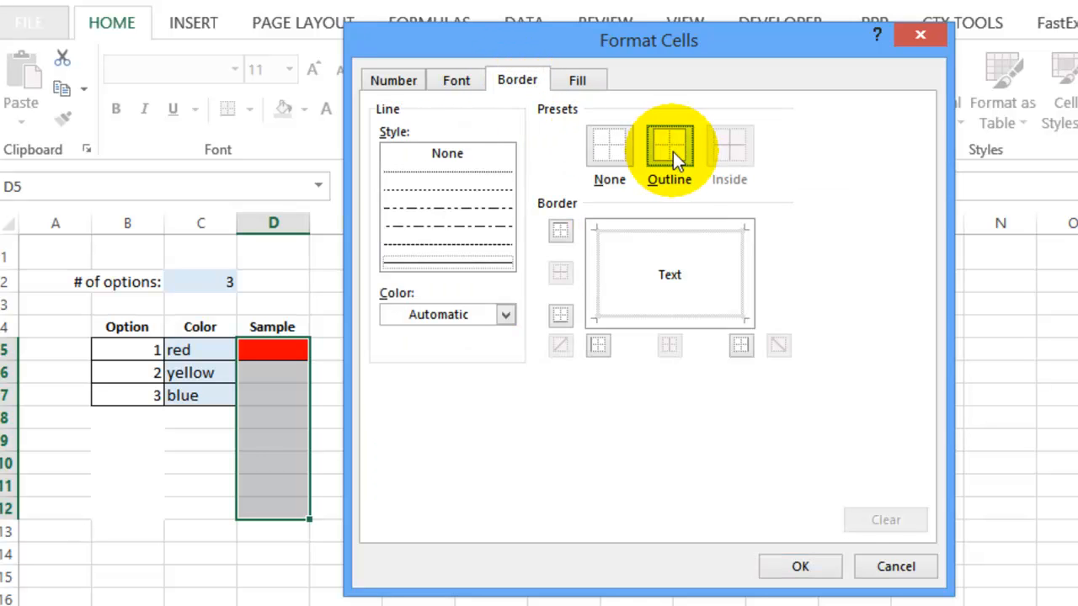
{"action": "left_click", "coordinate": [798, 566]}
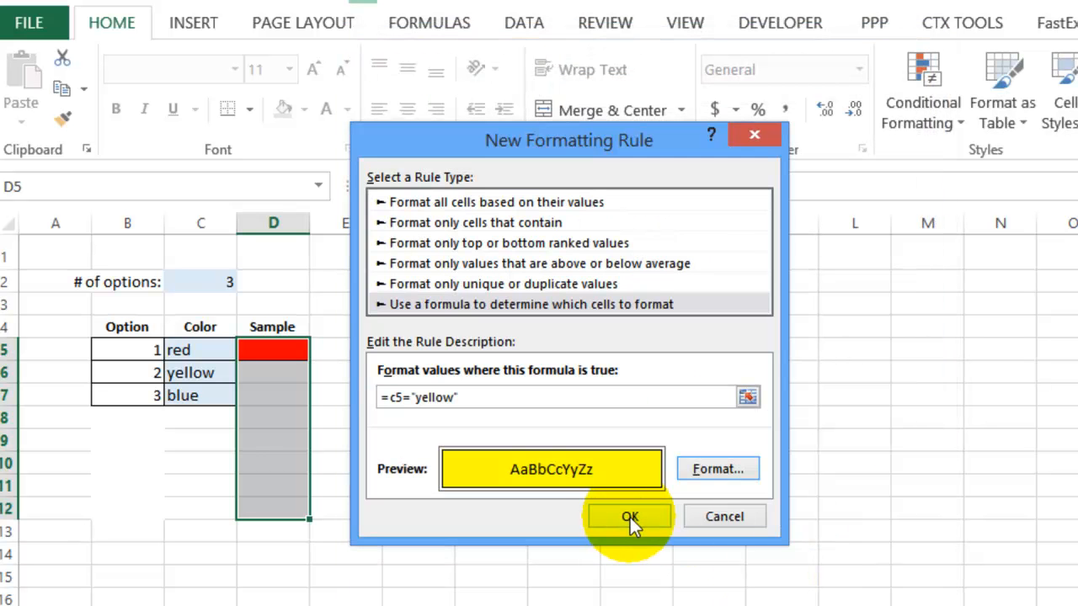
{"action": "left_click", "coordinate": [629, 515]}
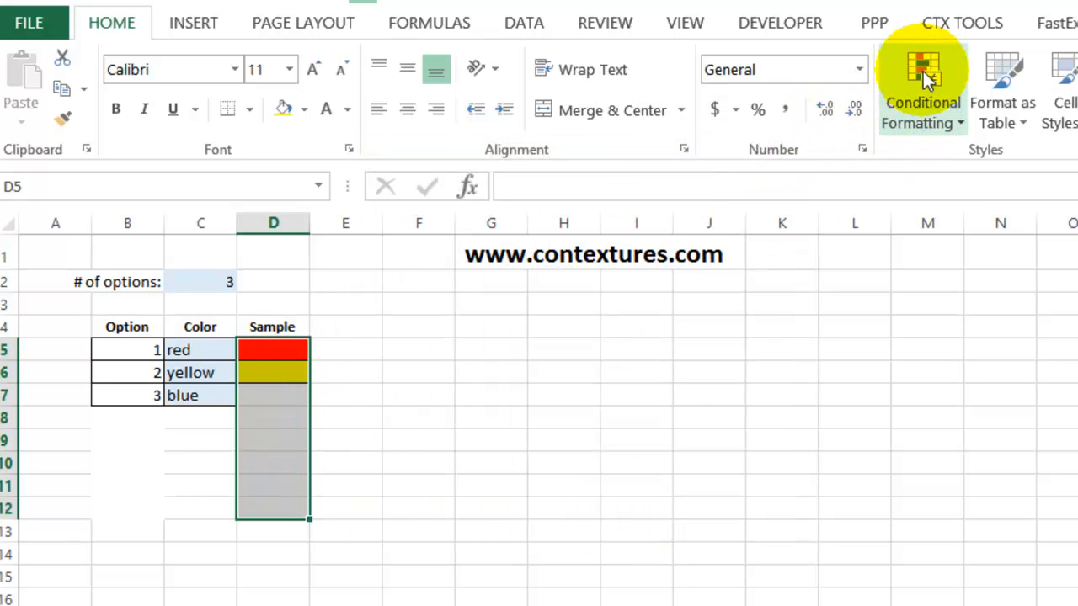
Step: Add a third Sample rule =c5="blue" with a blue fill
{"action": "left_click", "coordinate": [923, 92]}
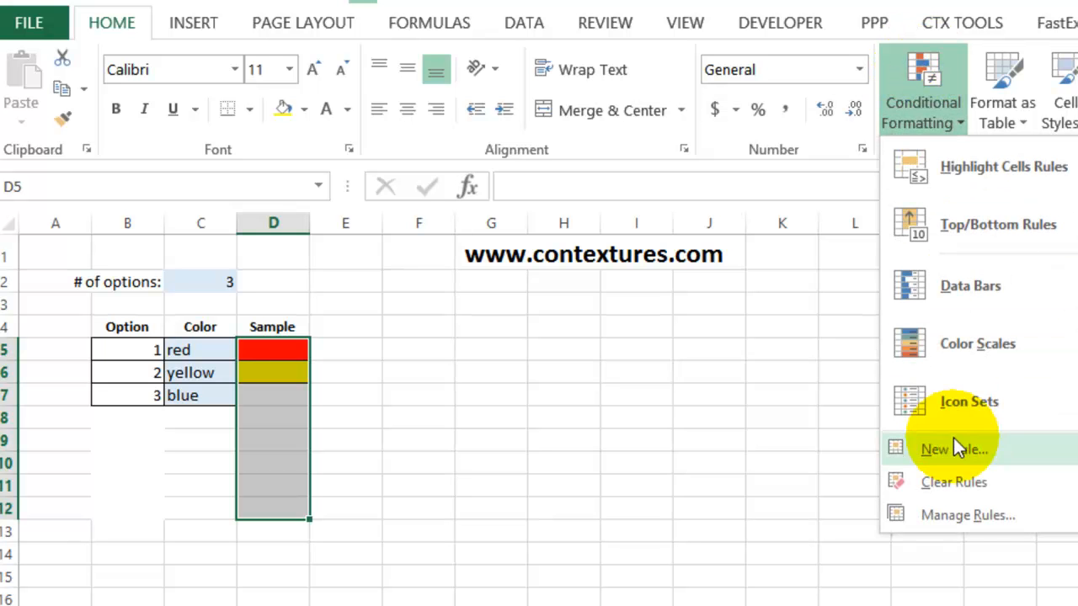
{"action": "left_click", "coordinate": [953, 448]}
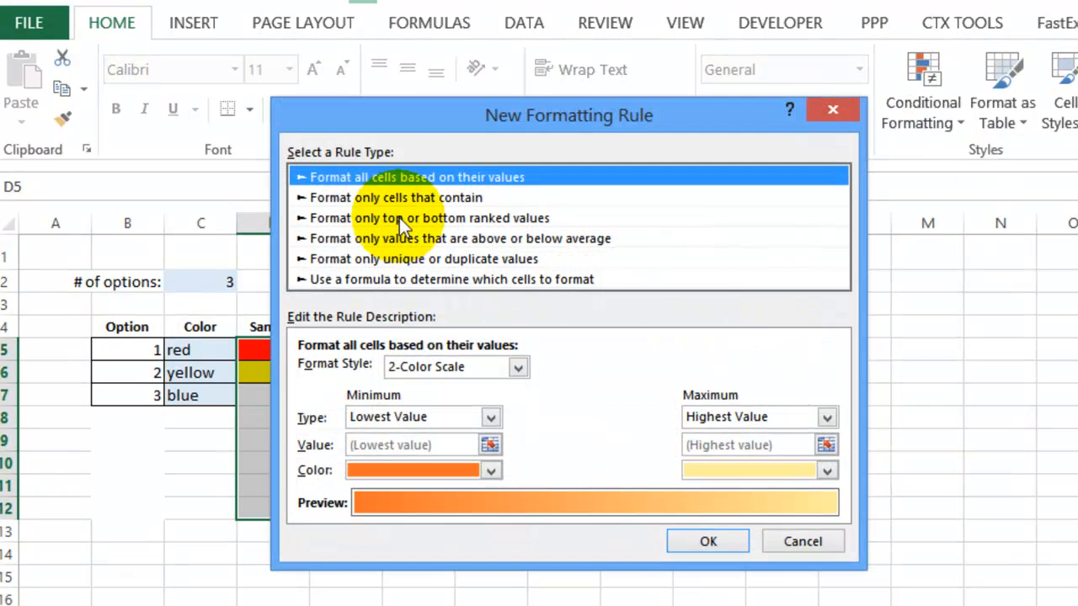
{"action": "left_click", "coordinate": [448, 280]}
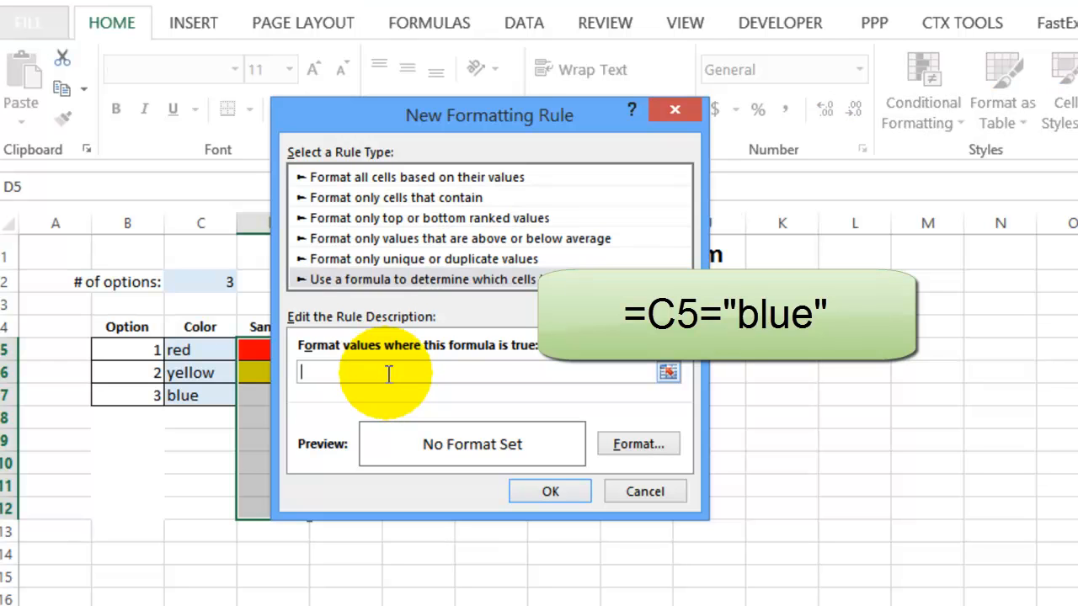
{"action": "type", "text": "=c5=\"blue\""}
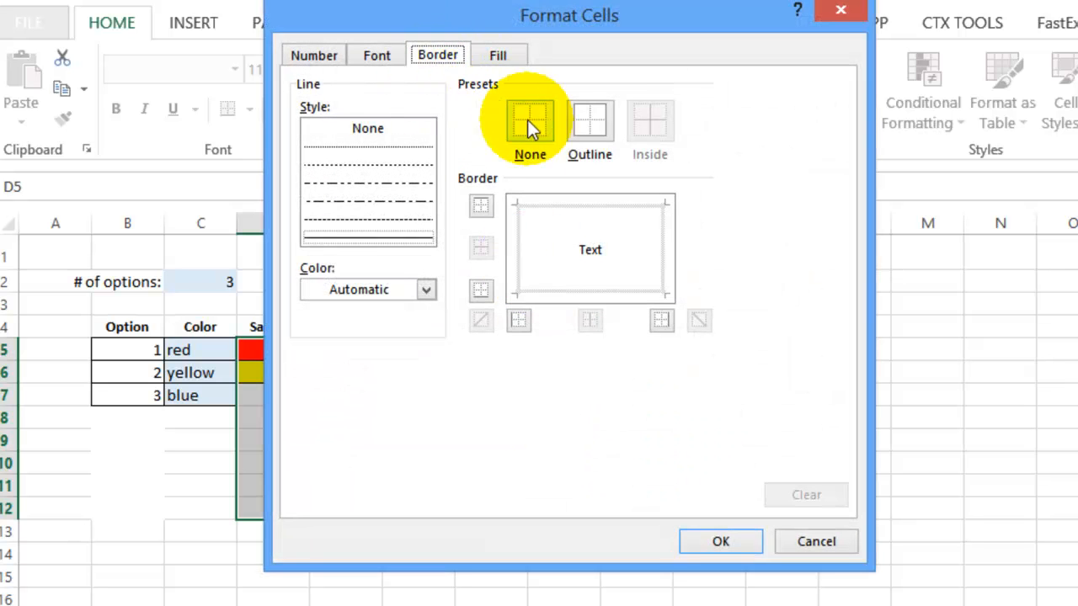
{"action": "left_click", "coordinate": [499, 54]}
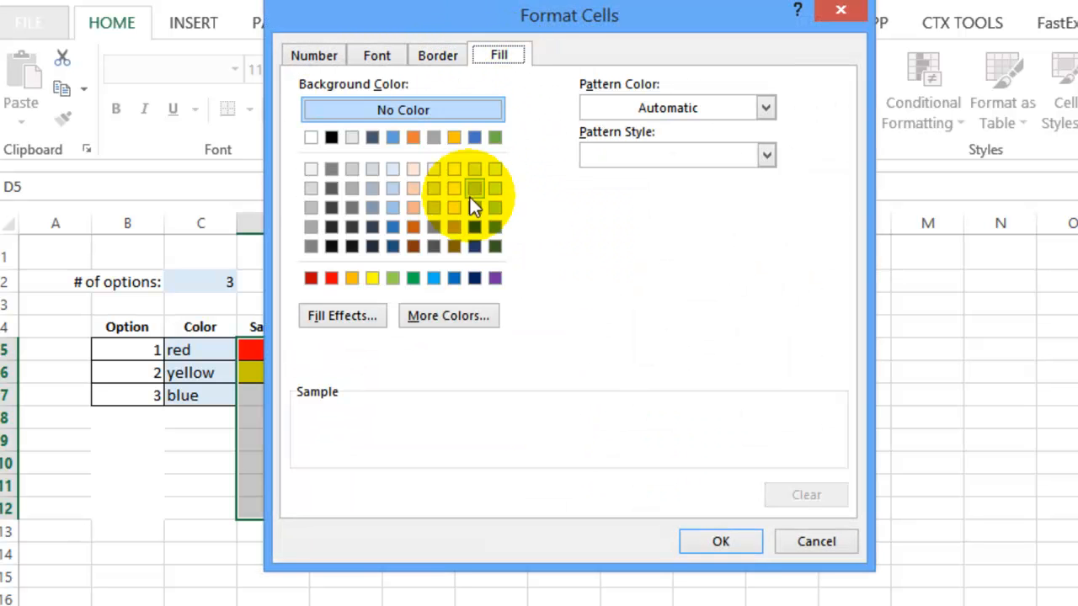
{"action": "left_click", "coordinate": [433, 277]}
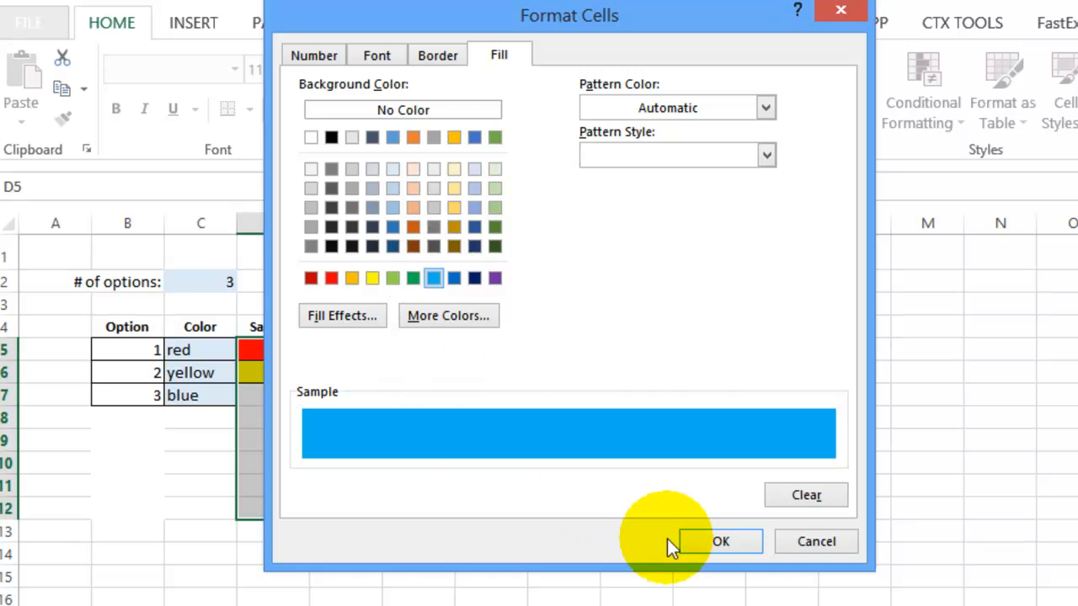
{"action": "left_click", "coordinate": [721, 543]}
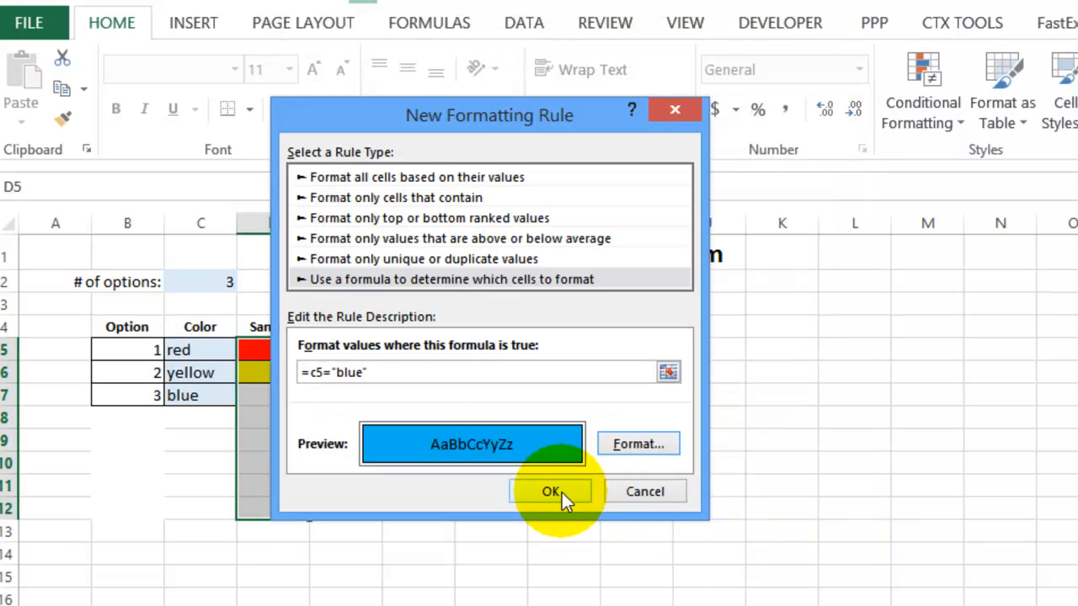
{"action": "left_click", "coordinate": [549, 492]}
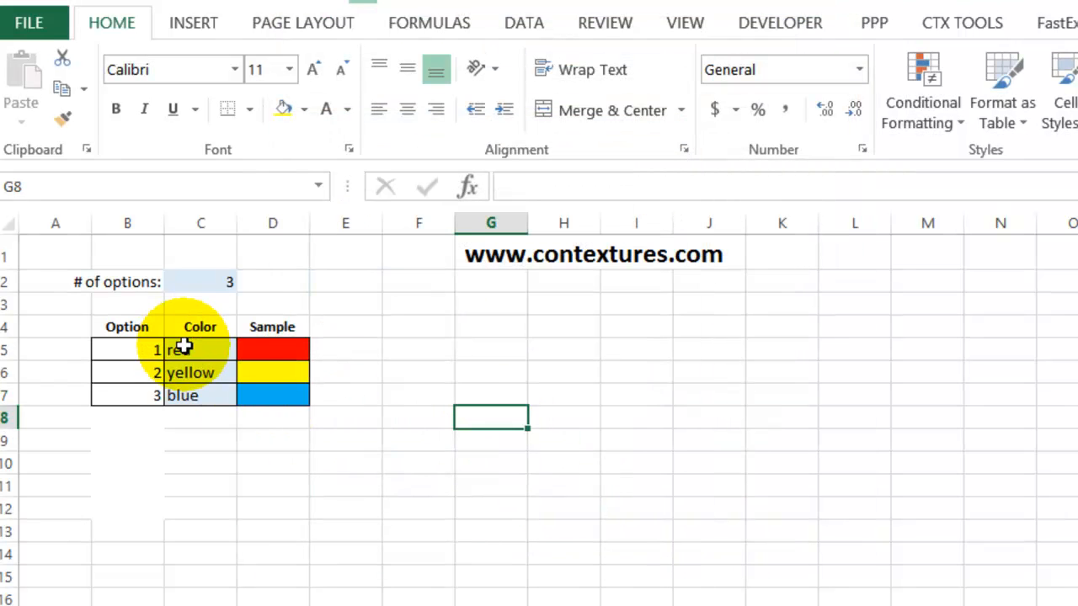
{"action": "mouse_move", "coordinate": [188, 374]}
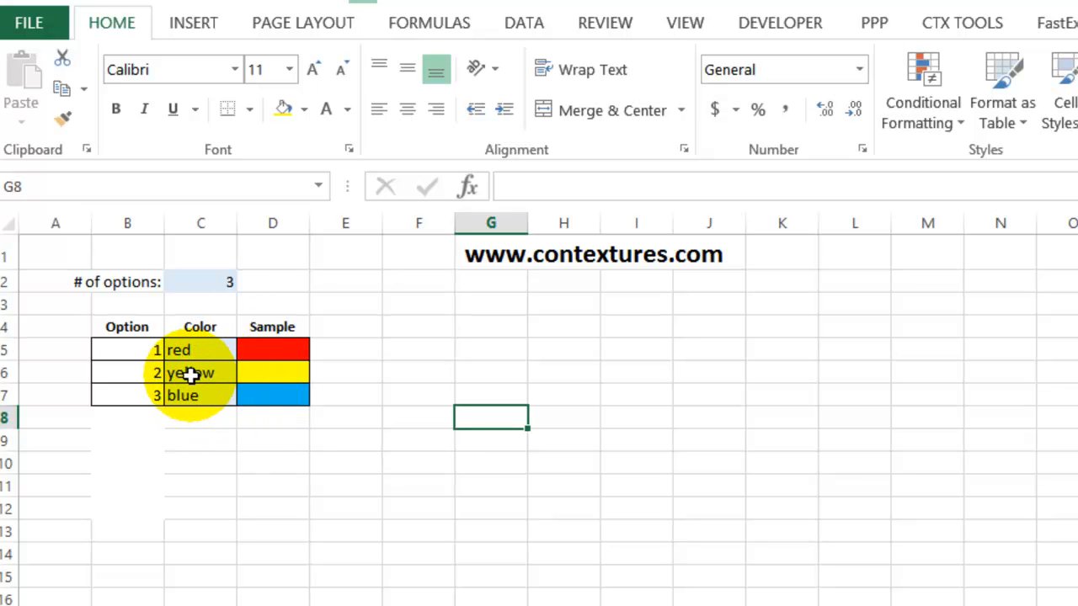
Step: Set option 2 to red, raise the count in C2 to 5, and give options 4 and 5 yellow and blue
{"action": "left_click", "coordinate": [178, 373]}
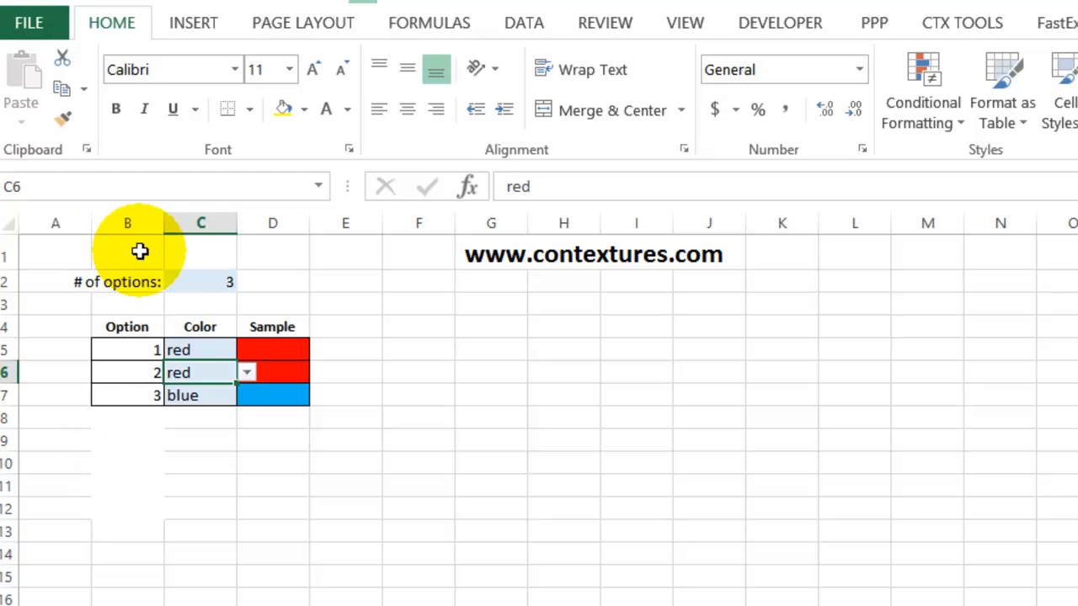
{"action": "left_click", "coordinate": [201, 282]}
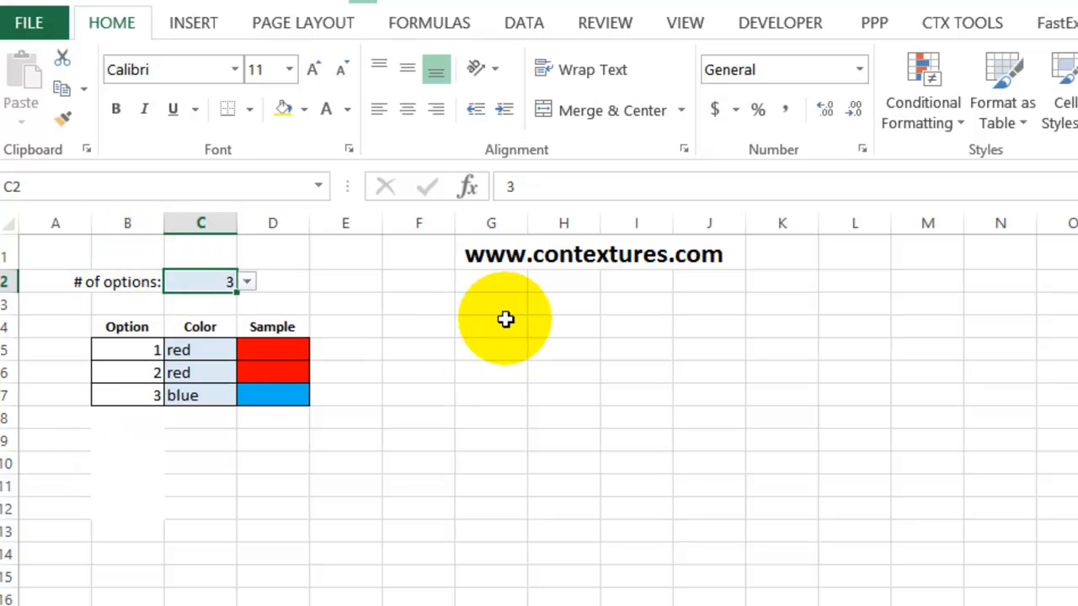
{"action": "type", "text": "5"}
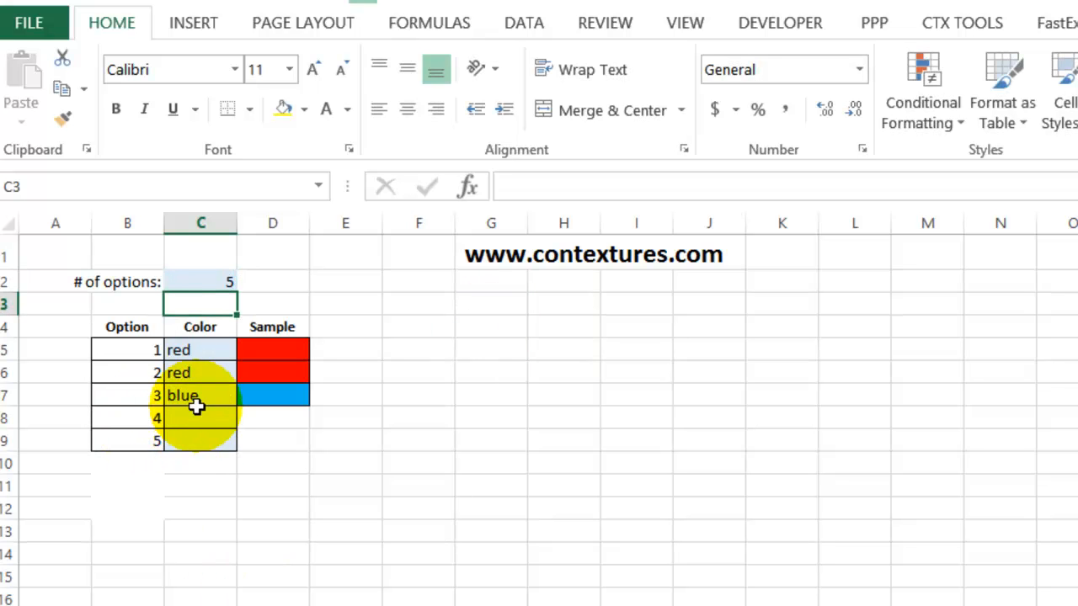
{"action": "left_click", "coordinate": [200, 418]}
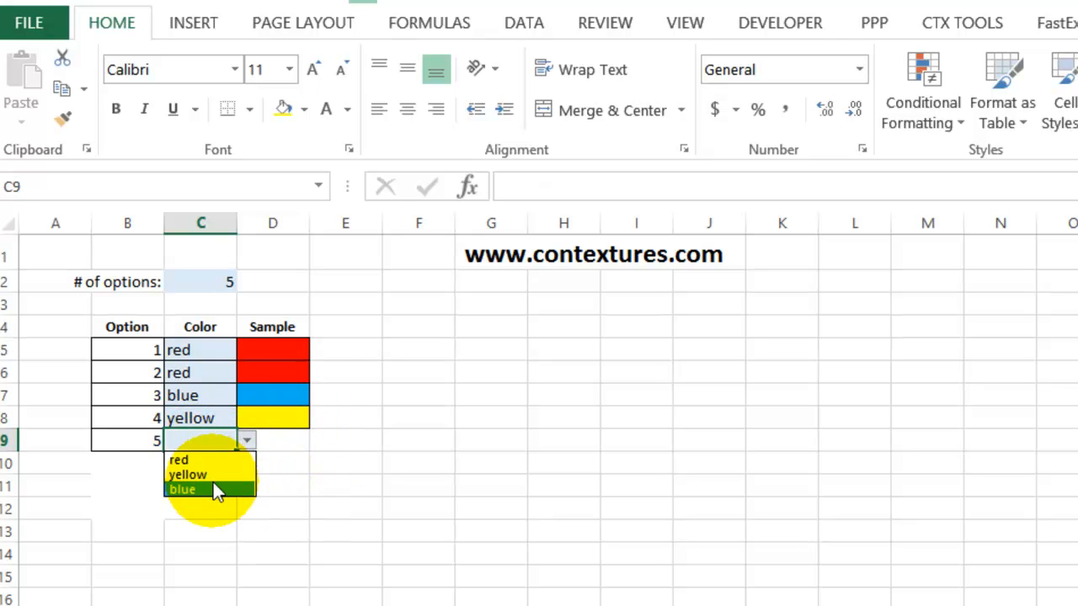
{"action": "left_click", "coordinate": [182, 488]}
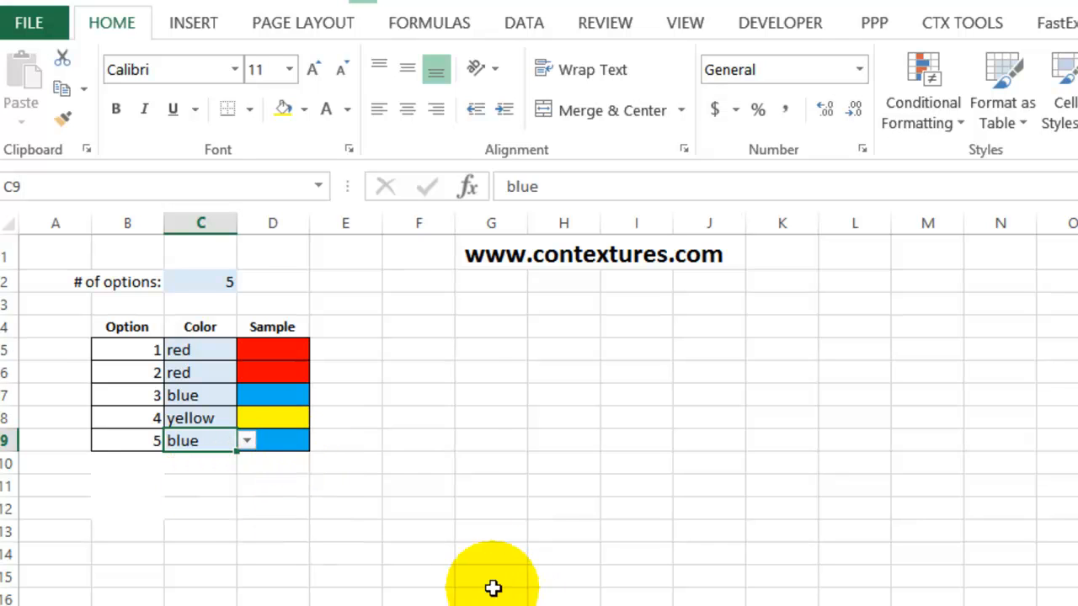
{"action": "mouse_move", "coordinate": [212, 283]}
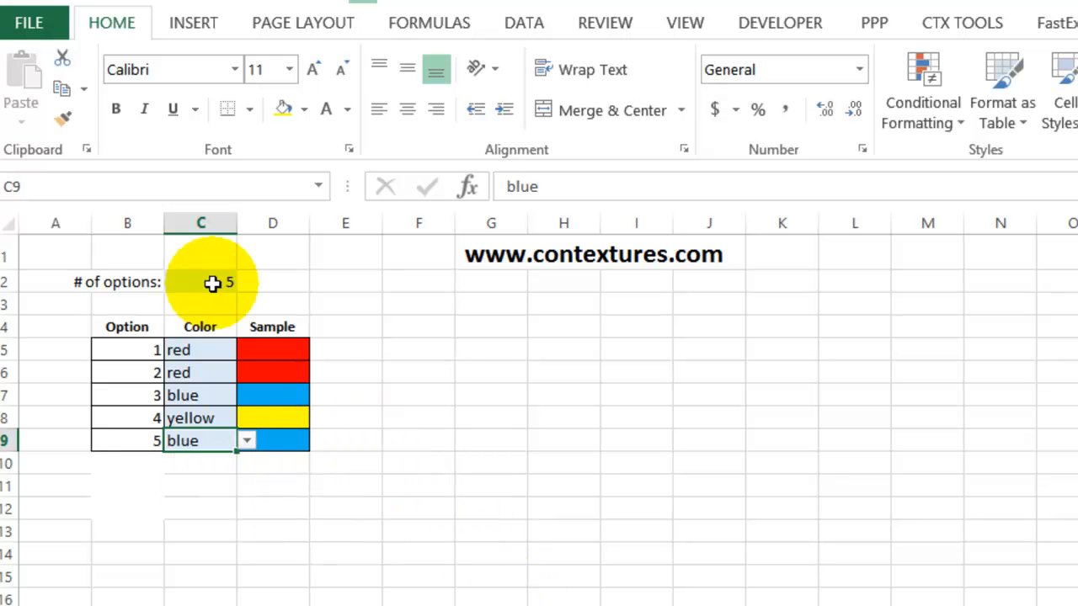